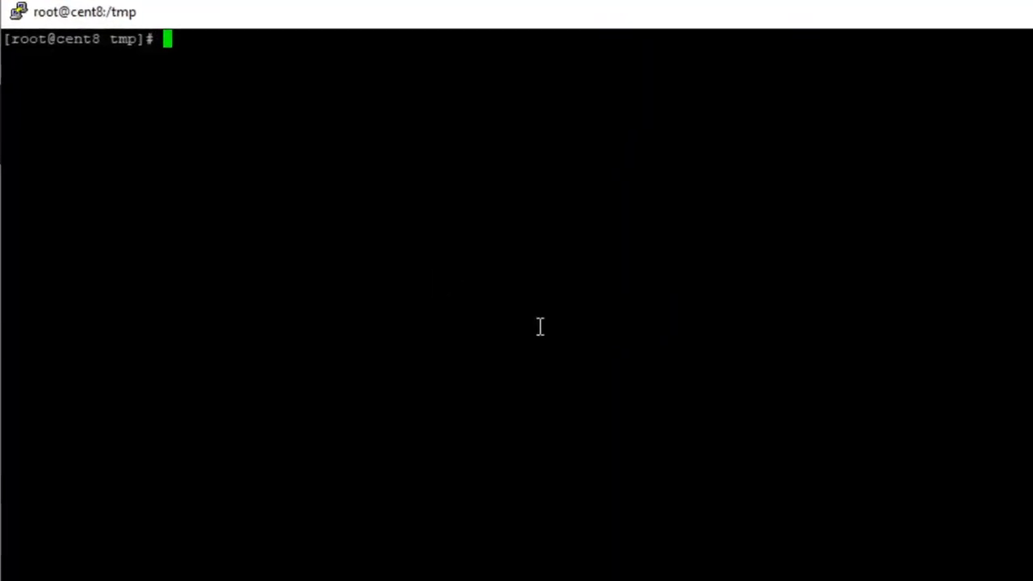
Clone the blackesk GitHub repository into /tmp, move into the blackesk folder and list its contents
{"action": "type", "text": "git clone https://github.com/amitn322/blackesk.git"}
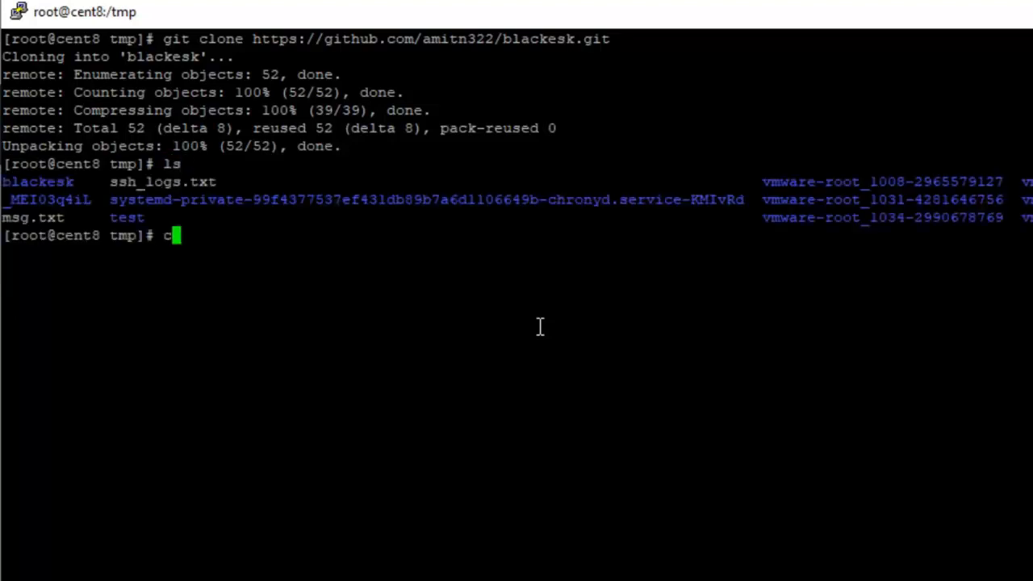
{"action": "type", "text": "d blackesk/"}
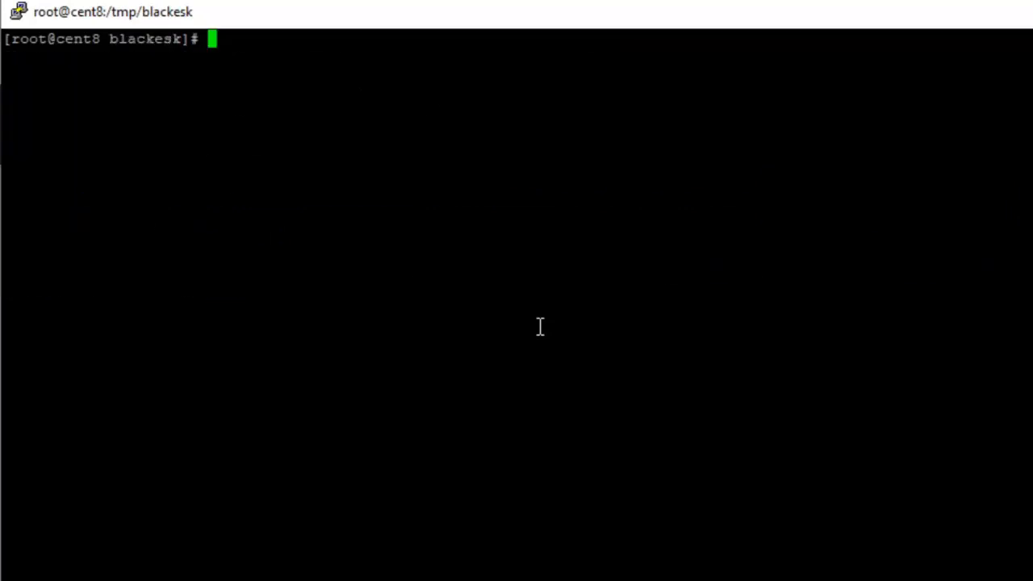
{"action": "type", "text": "ls -al"}
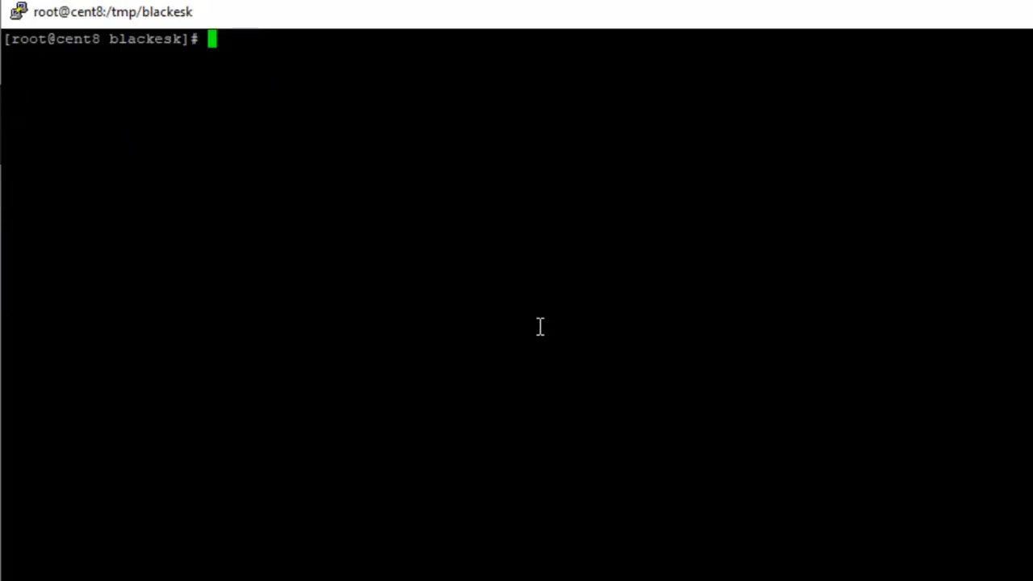
Run the install.sh script with the single-node argument to start the BlackESK installer
{"action": "type", "text": "sh install.sh"}
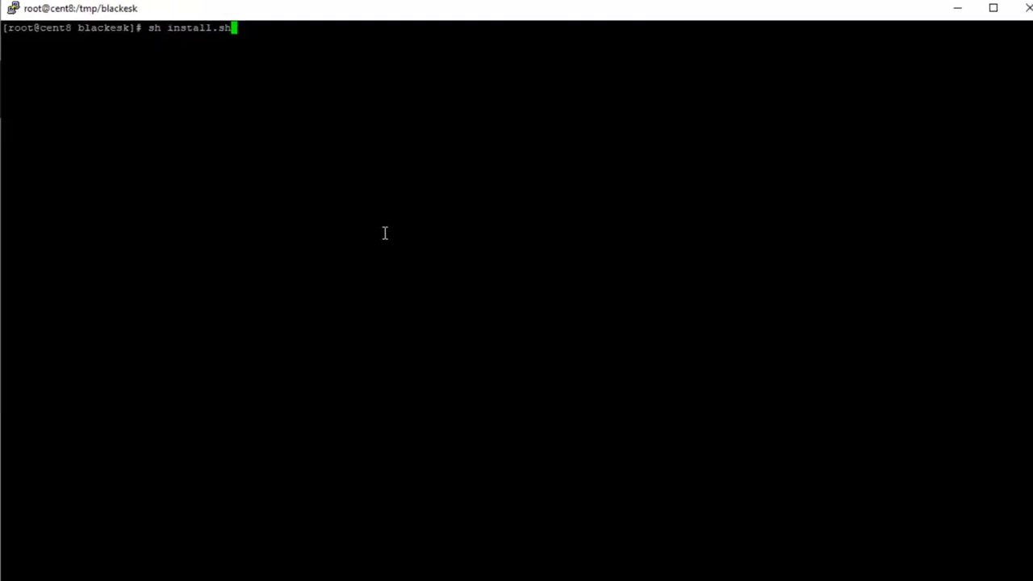
{"action": "key", "text": "Return"}
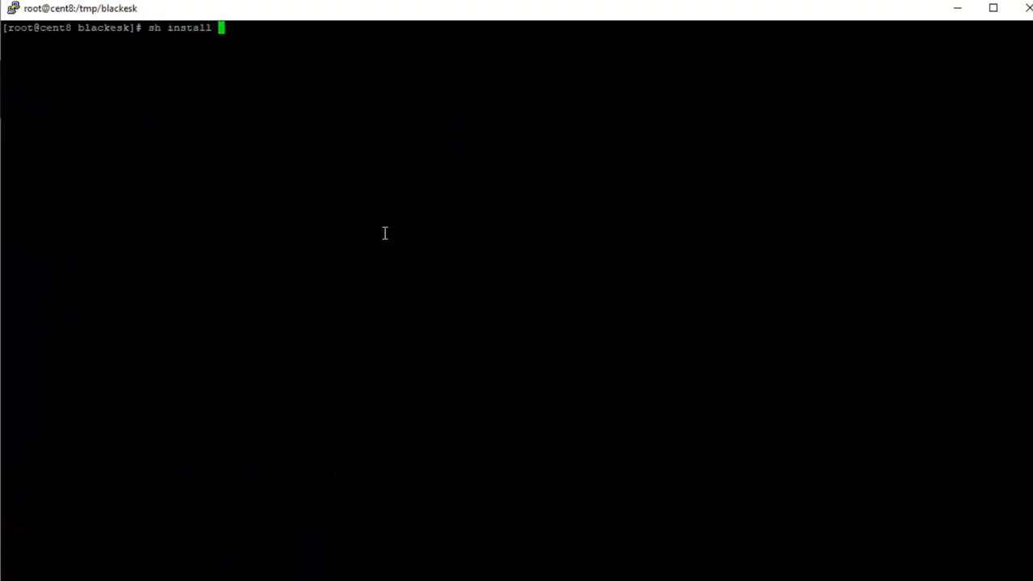
{"action": "type", "text": "single-node"}
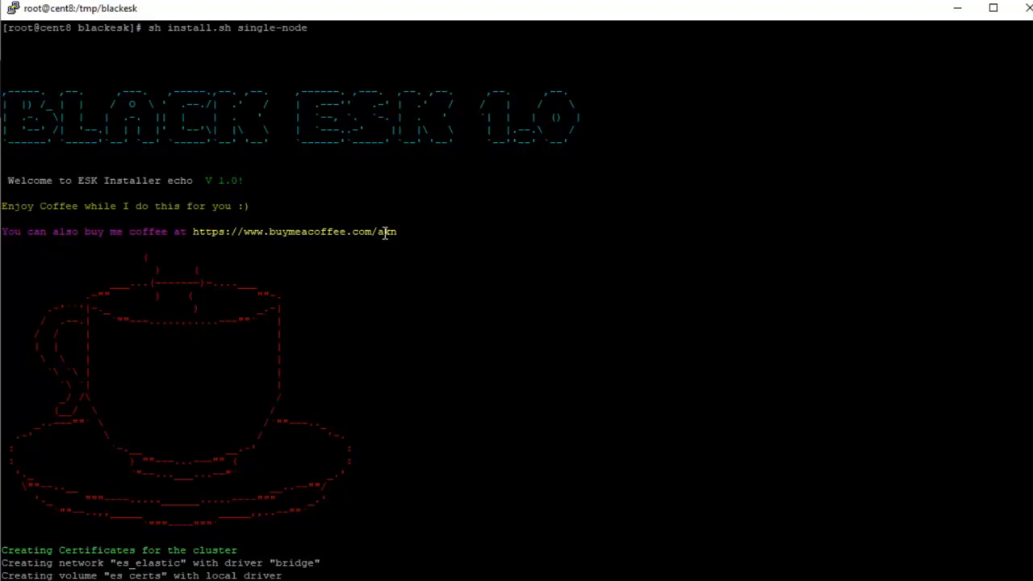
Follow the installer output until containers, role, user and index pattern are created and credentials printed
{"action": "scroll", "scroll_direction": "down", "scroll_amount": 3}
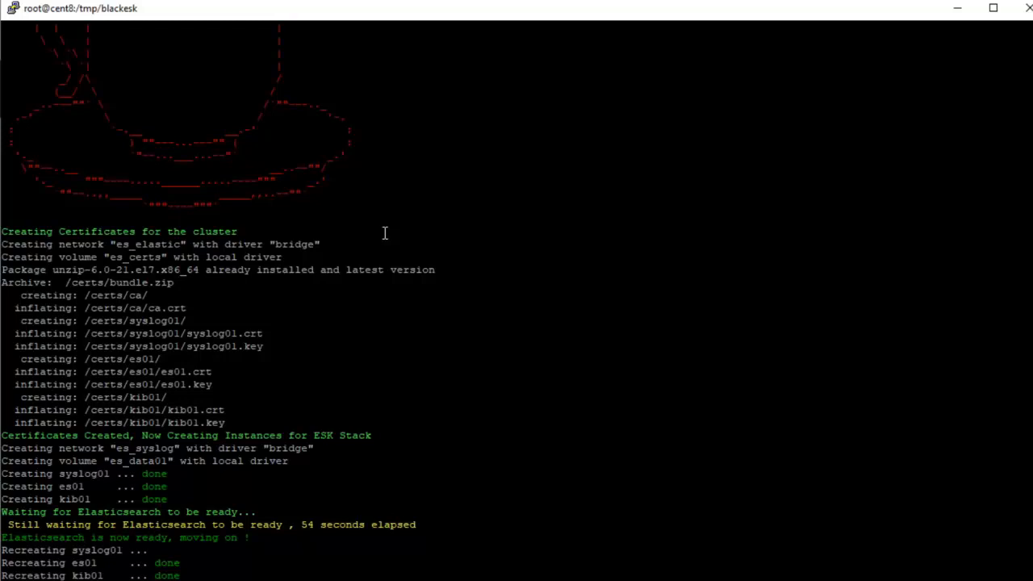
{"action": "scroll", "scroll_direction": "down", "scroll_amount": 3}
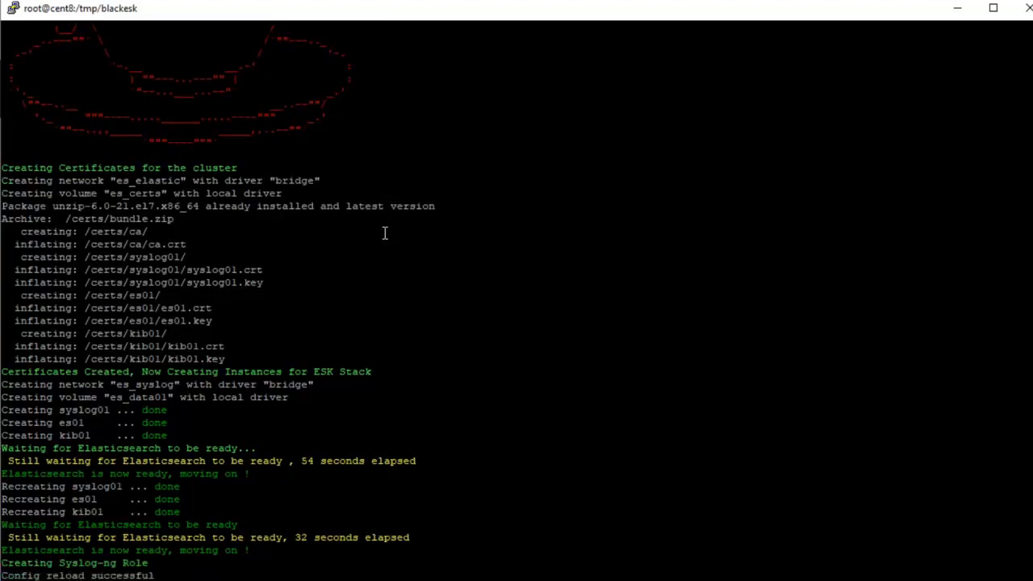
{"action": "scroll", "scroll_direction": "down", "scroll_amount": 3}
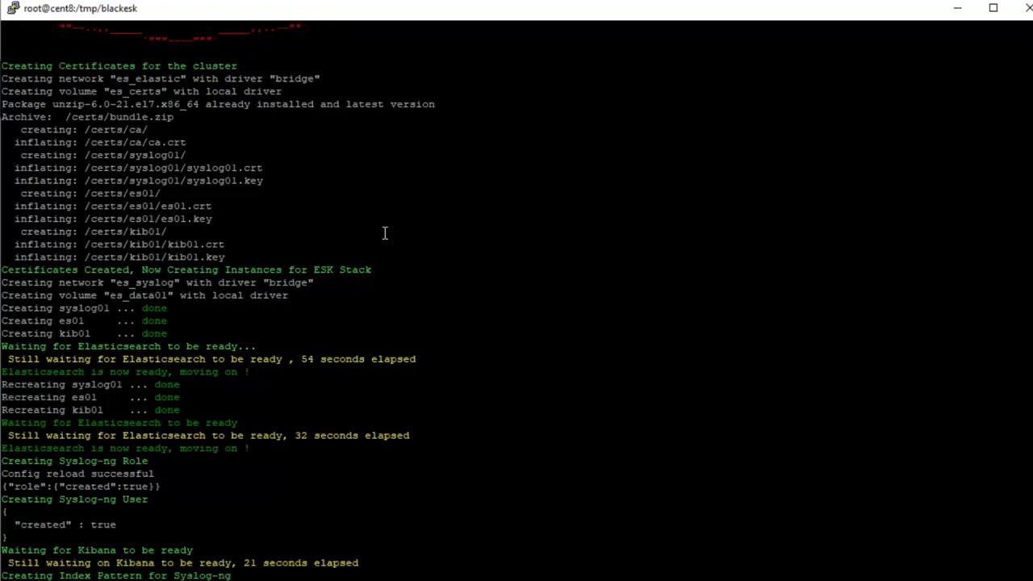
{"action": "scroll", "scroll_direction": "down", "scroll_amount": 3}
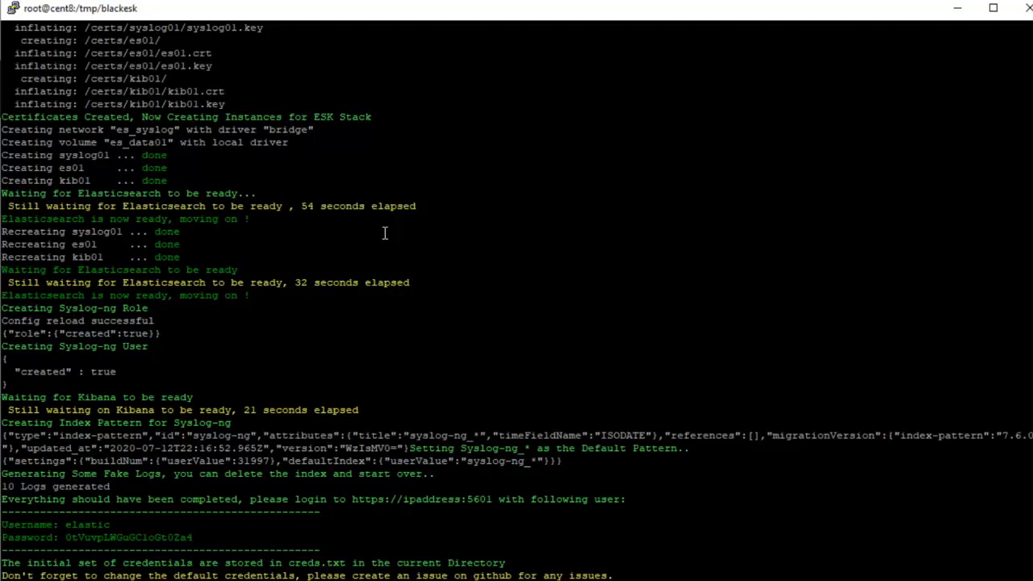
Copy the generated elastic password from the installer output for the Kibana login
{"action": "scroll", "scroll_direction": "down", "scroll_amount": 3}
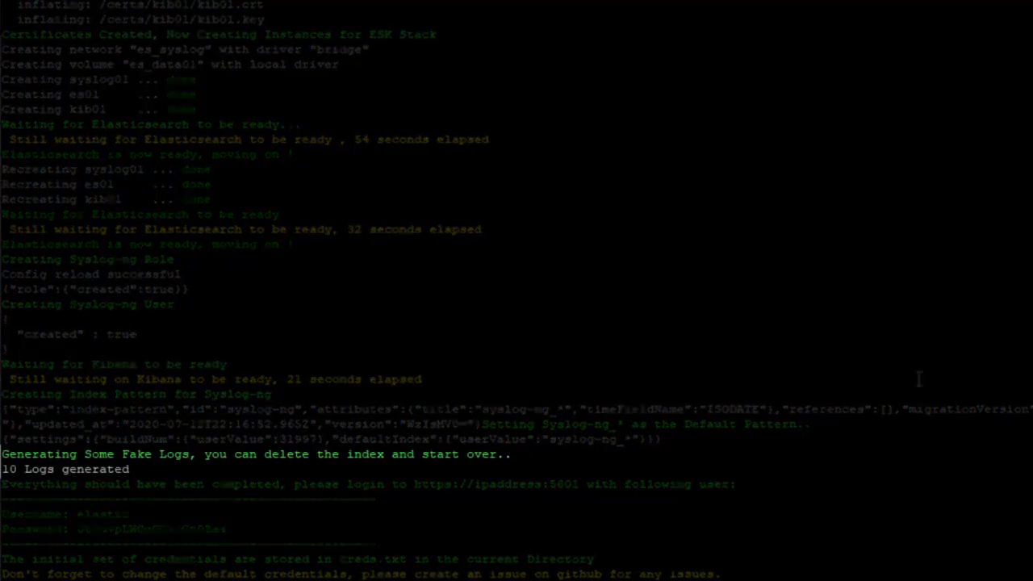
{"action": "mouse_move", "coordinate": [977, 450]}
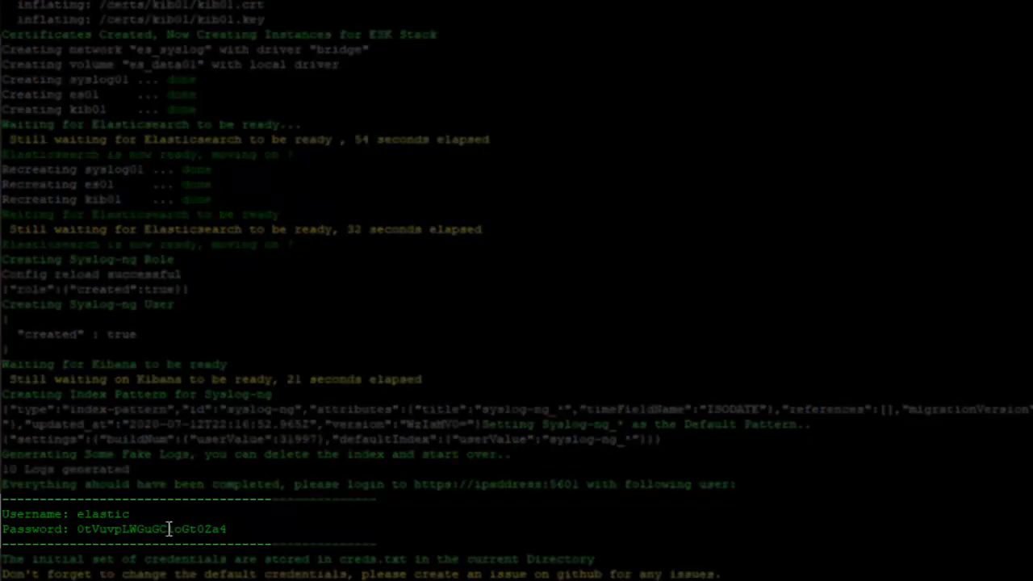
{"action": "double_click", "coordinate": [150, 530]}
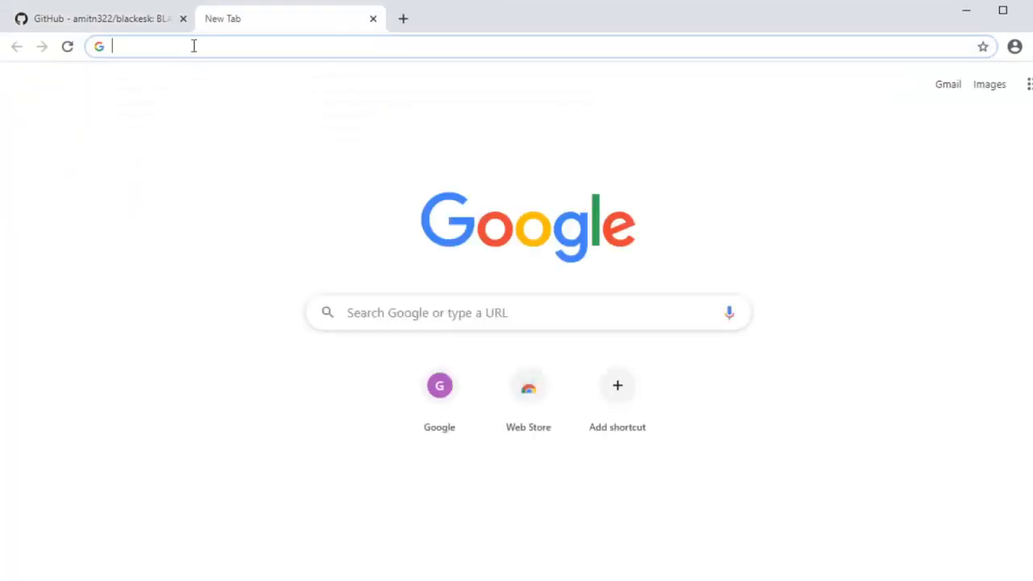
{"action": "type", "text": "https://192.168.233.150:5601"}
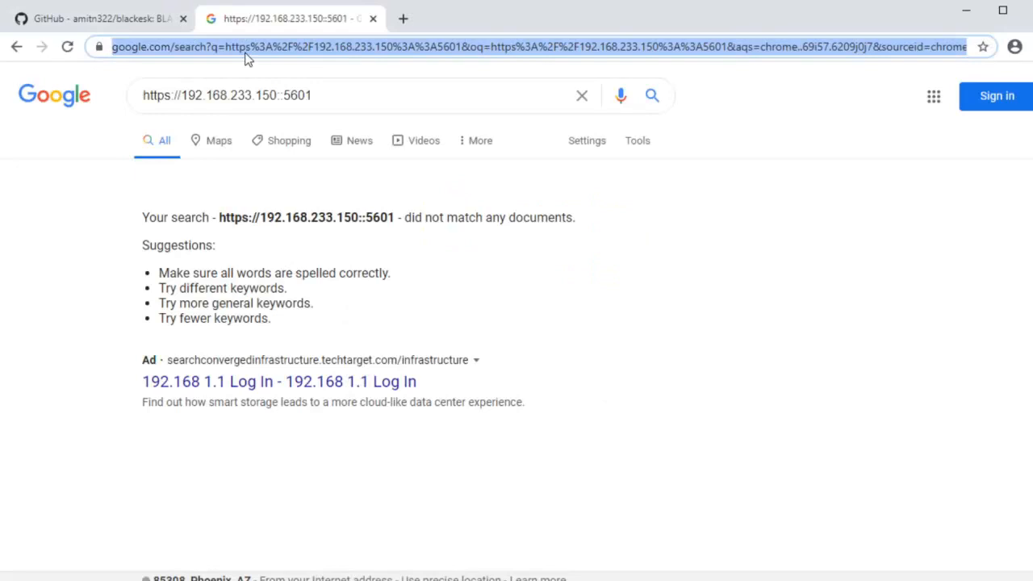
{"action": "mouse_move", "coordinate": [313, 42]}
{"action": "type", "text": "https://192.16"}
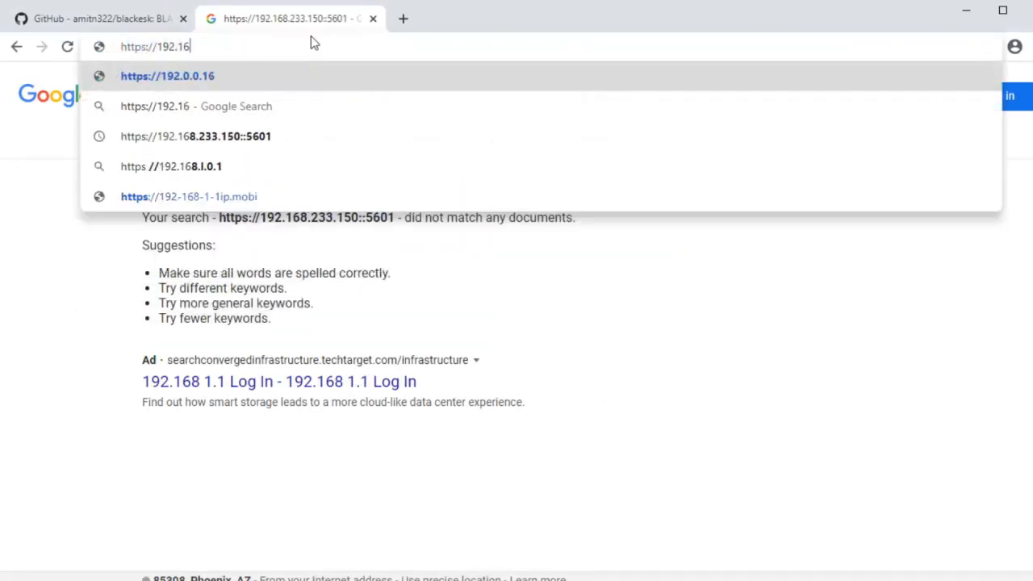
{"action": "type", "text": "8.233.150:5601"}
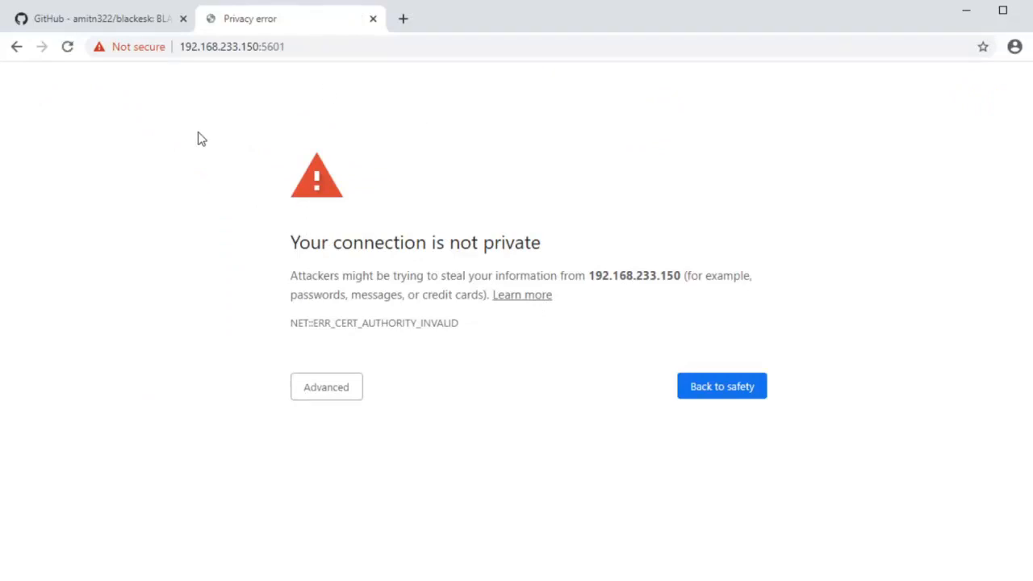
{"action": "mouse_move", "coordinate": [148, 110]}
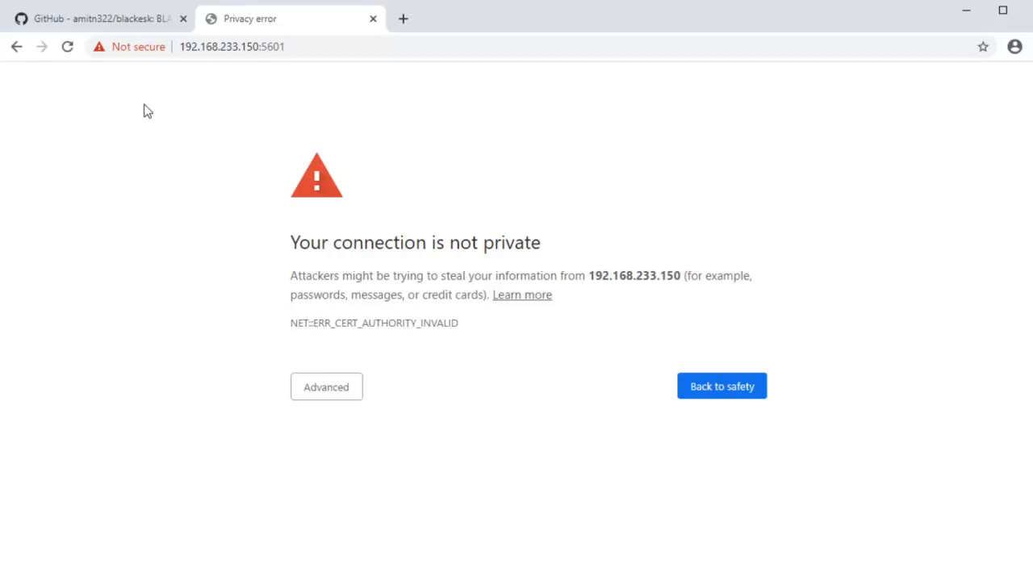
{"action": "left_click", "coordinate": [68, 45]}
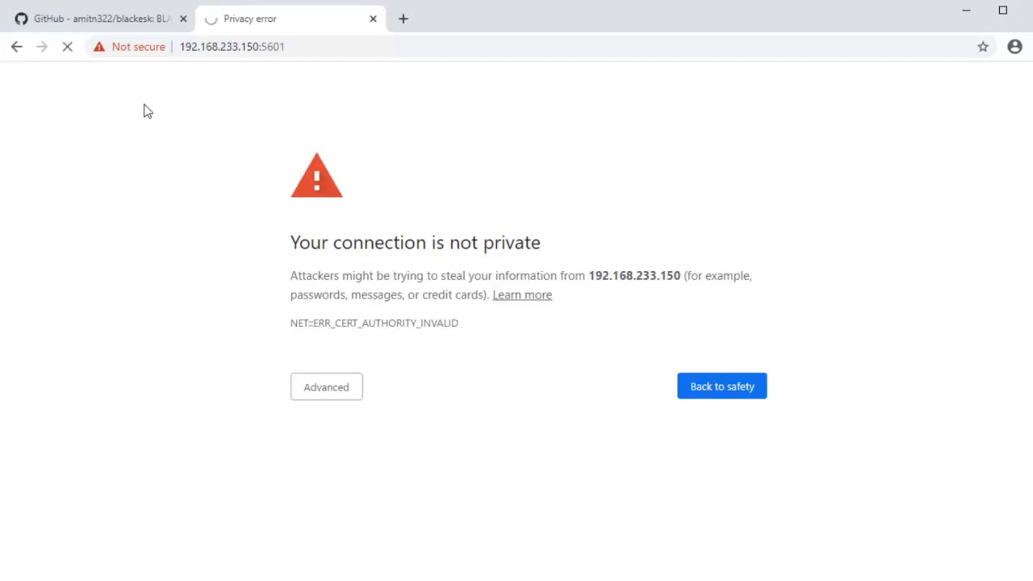
{"action": "mouse_move", "coordinate": [135, 301]}
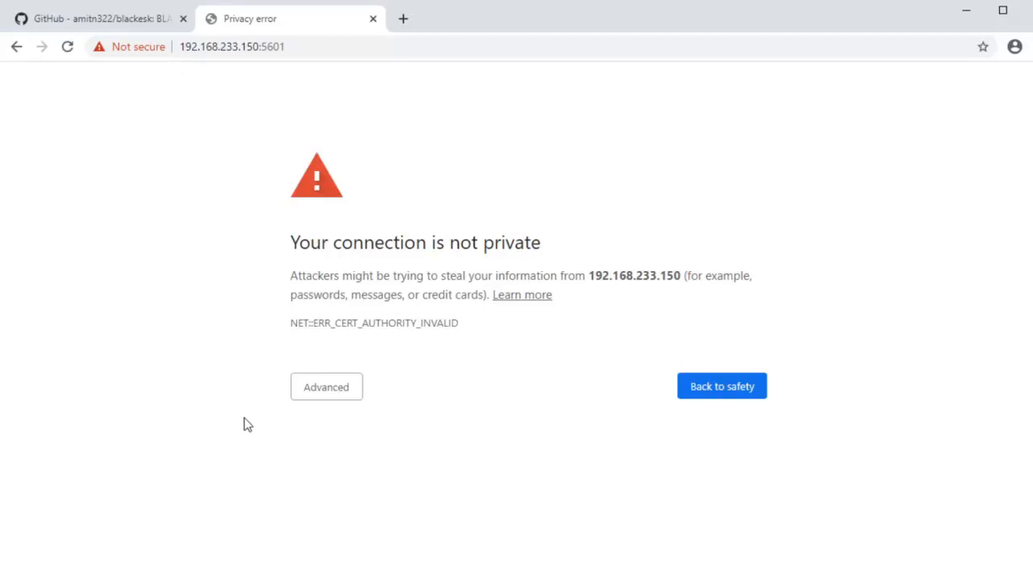
{"action": "left_click", "coordinate": [326, 387]}
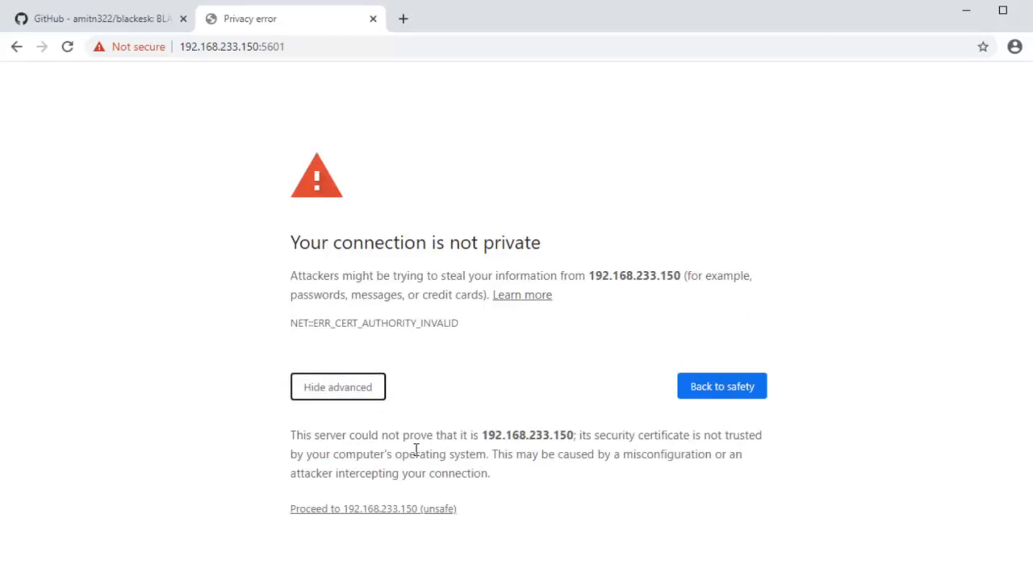
{"action": "left_click", "coordinate": [373, 509]}
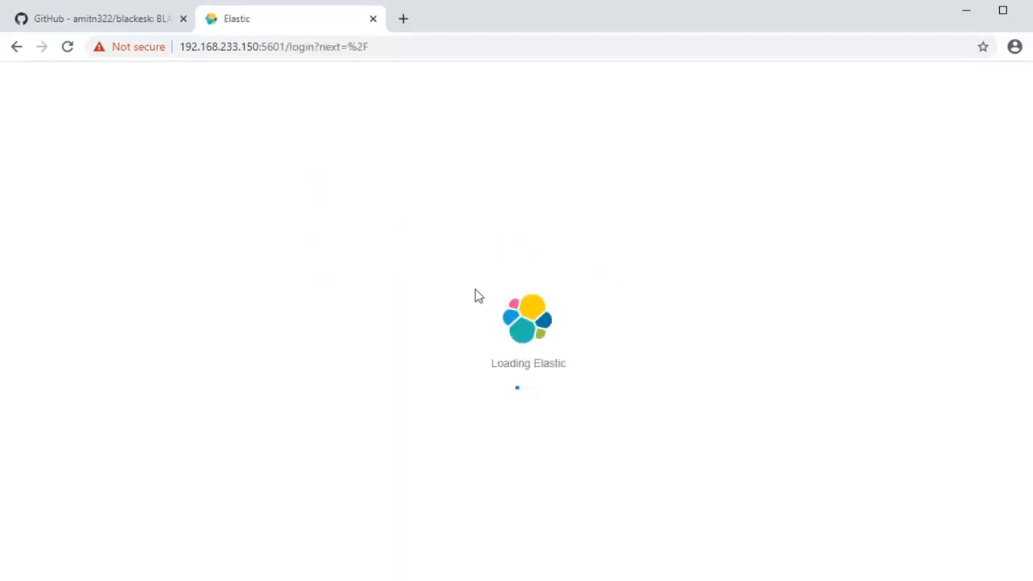
{"action": "mouse_move", "coordinate": [474, 235]}
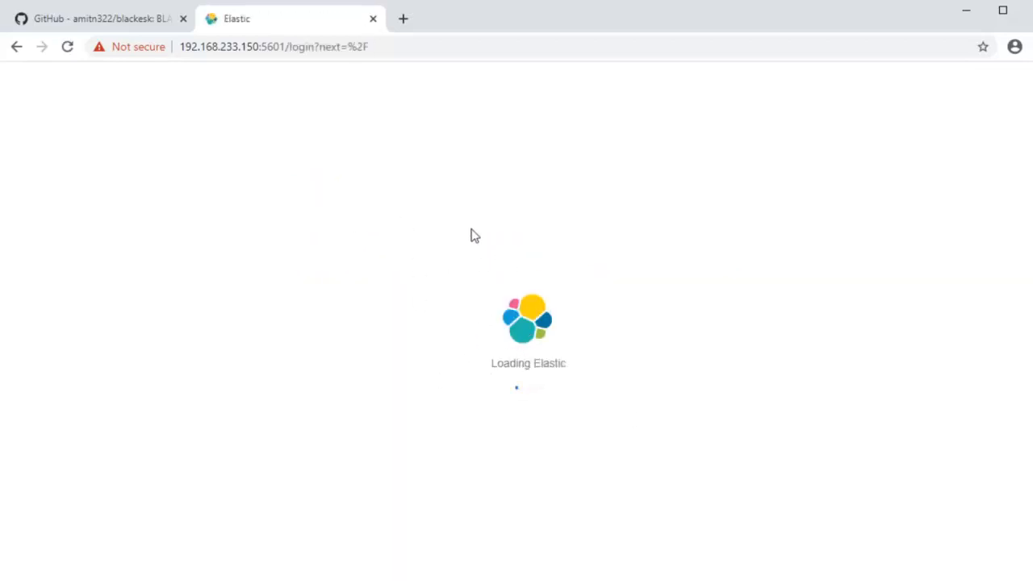
{"action": "mouse_move", "coordinate": [539, 233]}
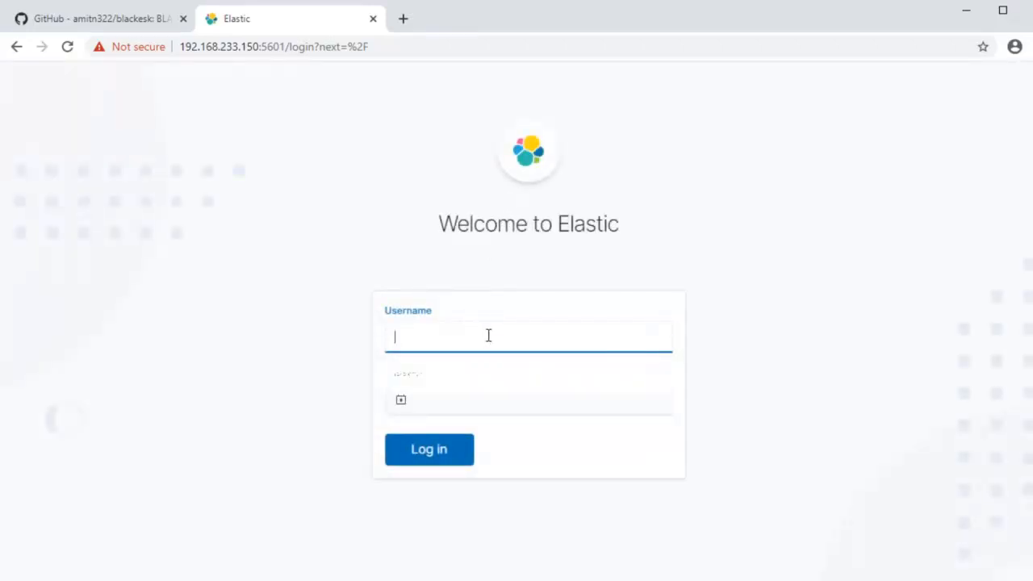
Log in to Kibana as user elastic with the generated password
{"action": "type", "text": "elastic"}
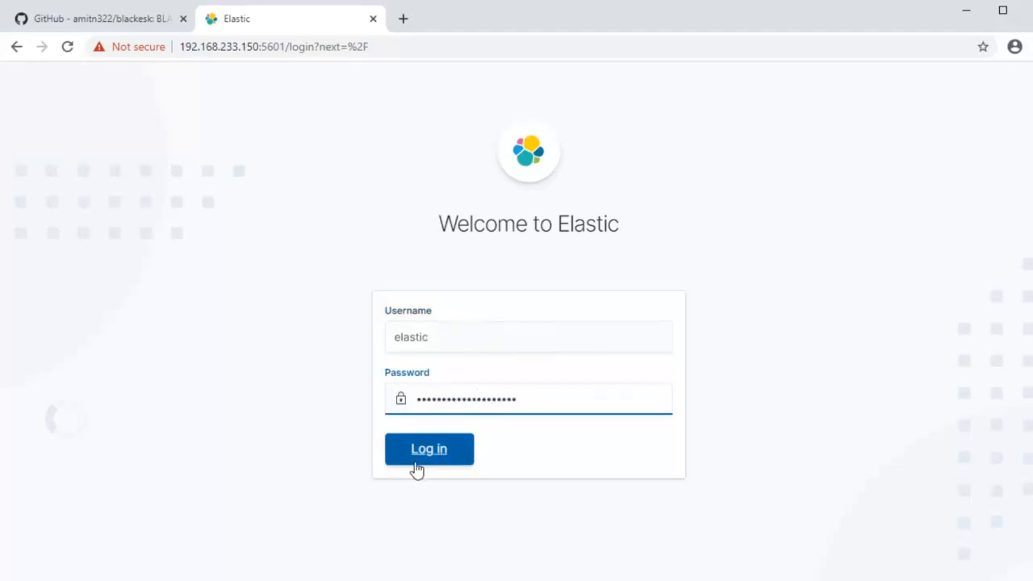
{"action": "left_click", "coordinate": [429, 449]}
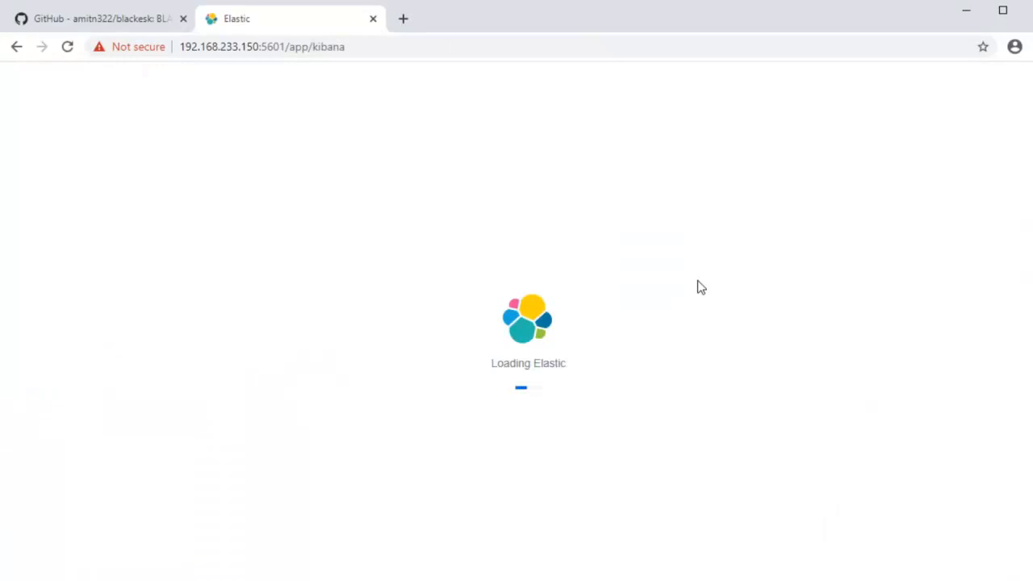
{"action": "mouse_move", "coordinate": [716, 262]}
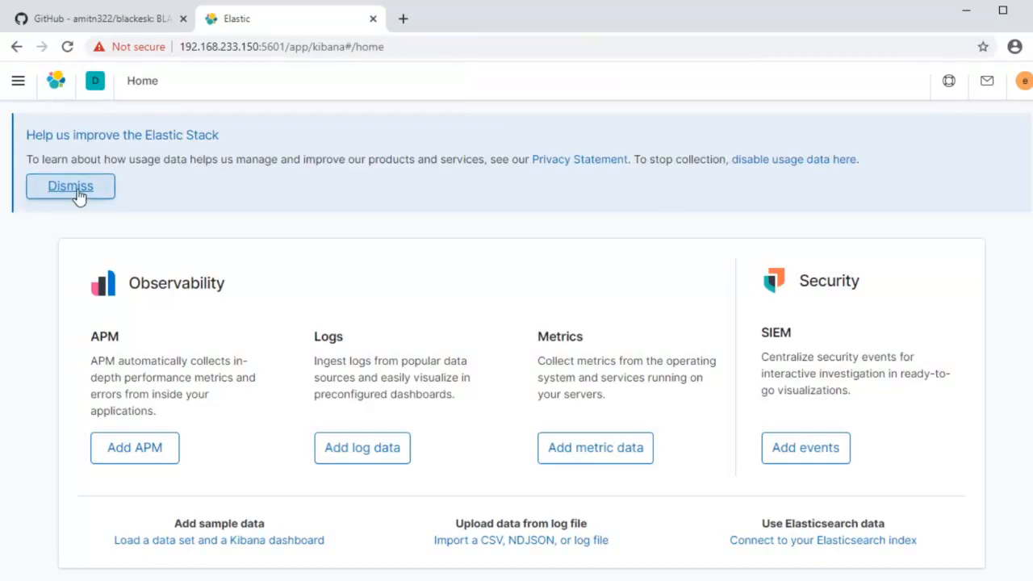
{"action": "left_click", "coordinate": [71, 186]}
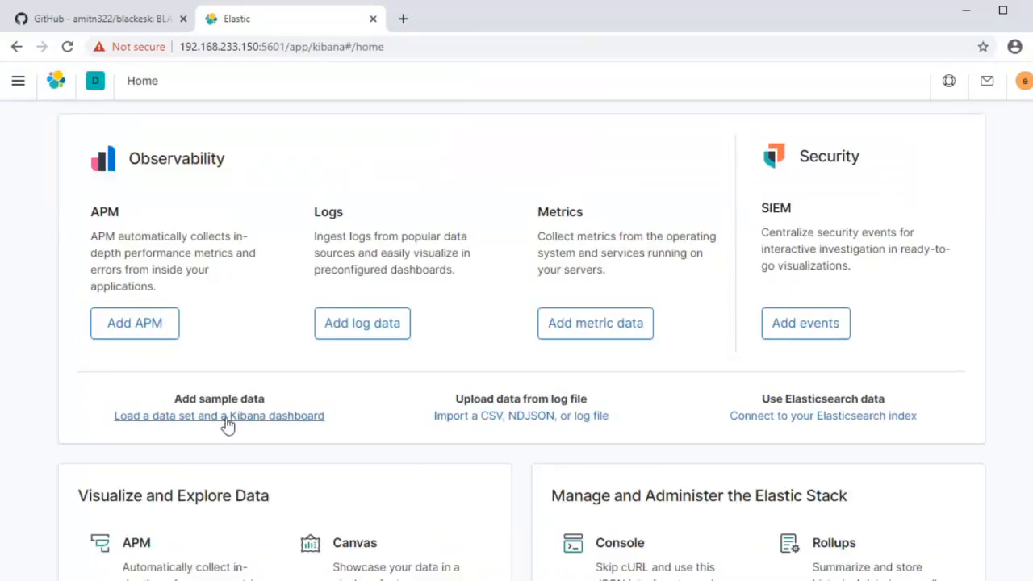
{"action": "scroll", "scroll_direction": "down", "scroll_amount": 3}
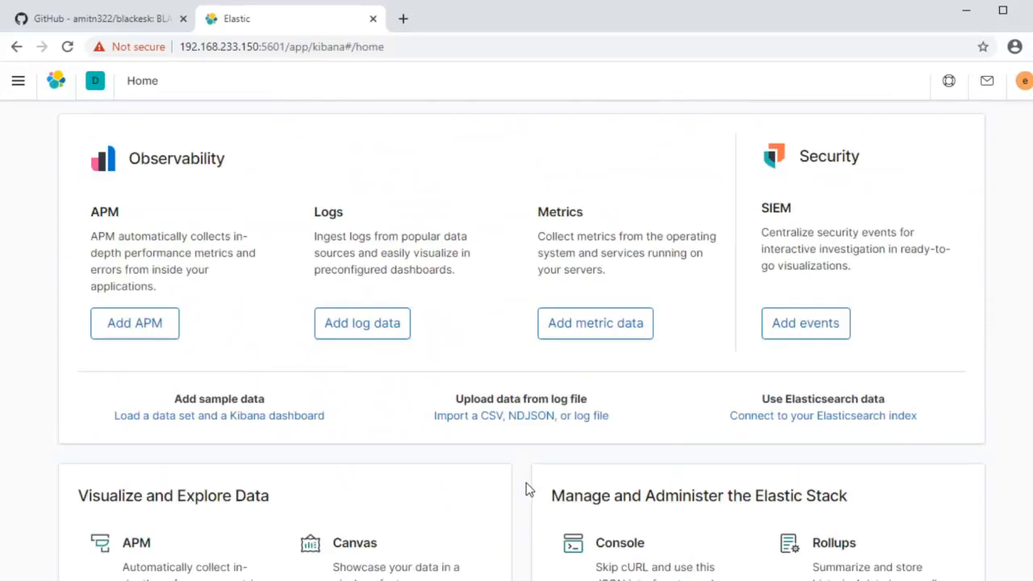
{"action": "left_click", "coordinate": [18, 81]}
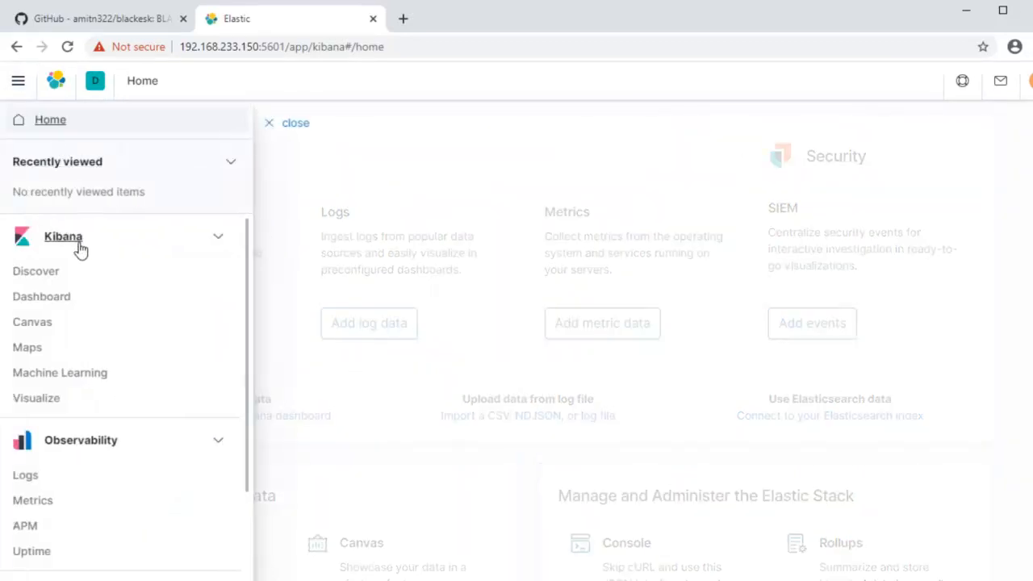
{"action": "left_click", "coordinate": [35, 271]}
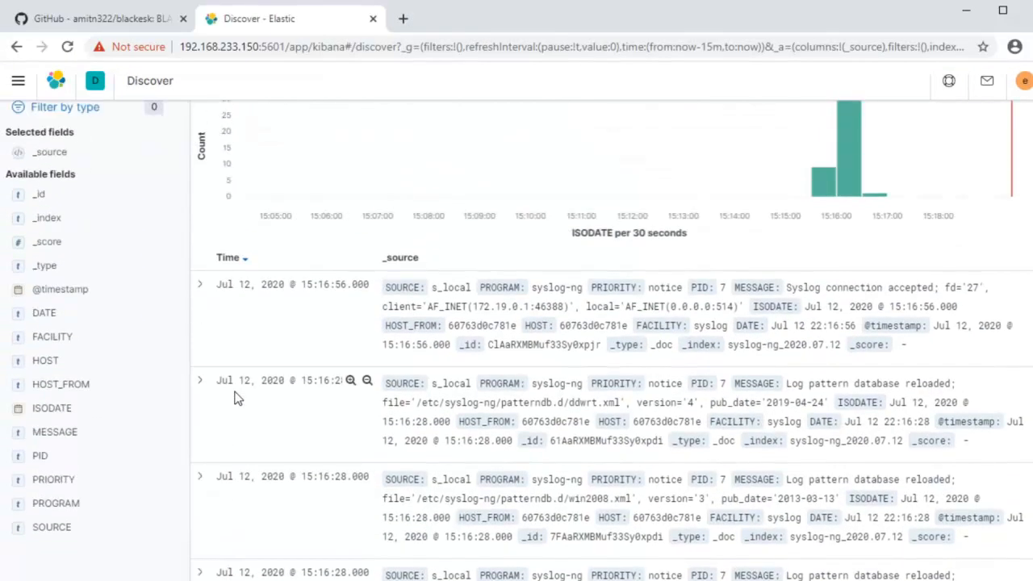
{"action": "scroll", "scroll_direction": "down", "scroll_amount": 3}
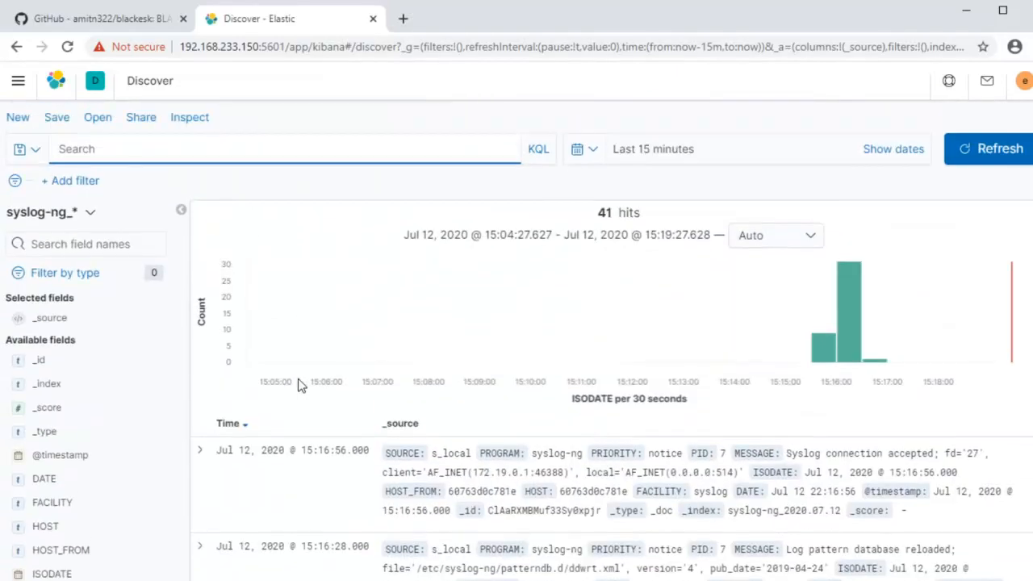
In Stack Management Security Roles, find the syslog-ng role and review its index privileges on syslog-ng*, wazuh-* and windows_*
{"action": "left_click", "coordinate": [17, 81]}
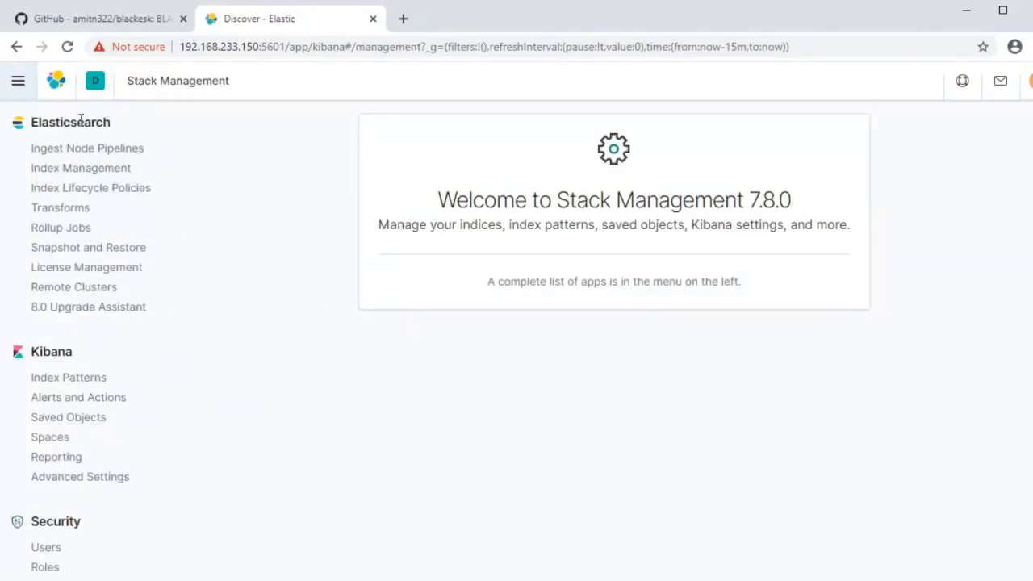
{"action": "mouse_move", "coordinate": [88, 268]}
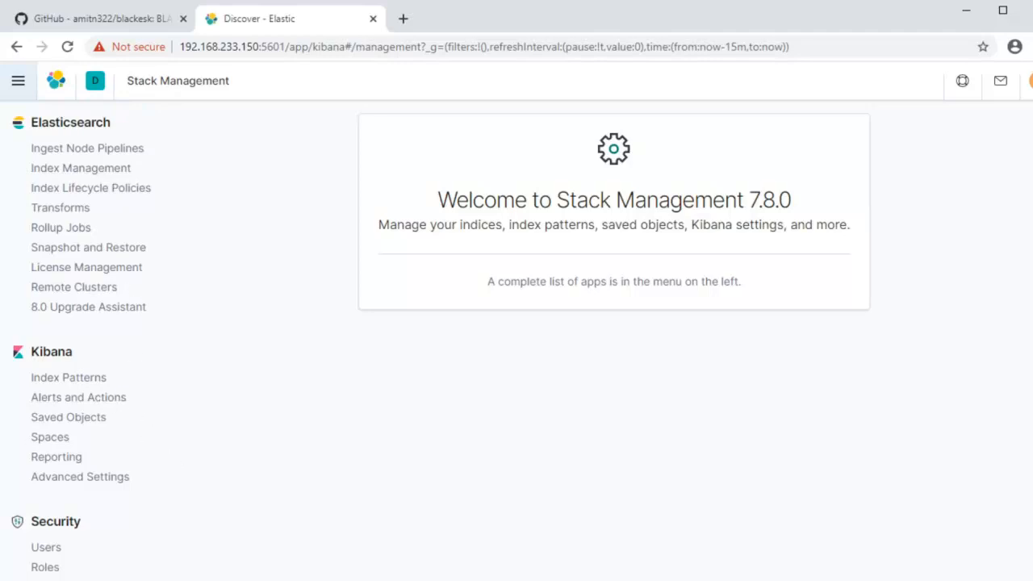
{"action": "mouse_move", "coordinate": [148, 535]}
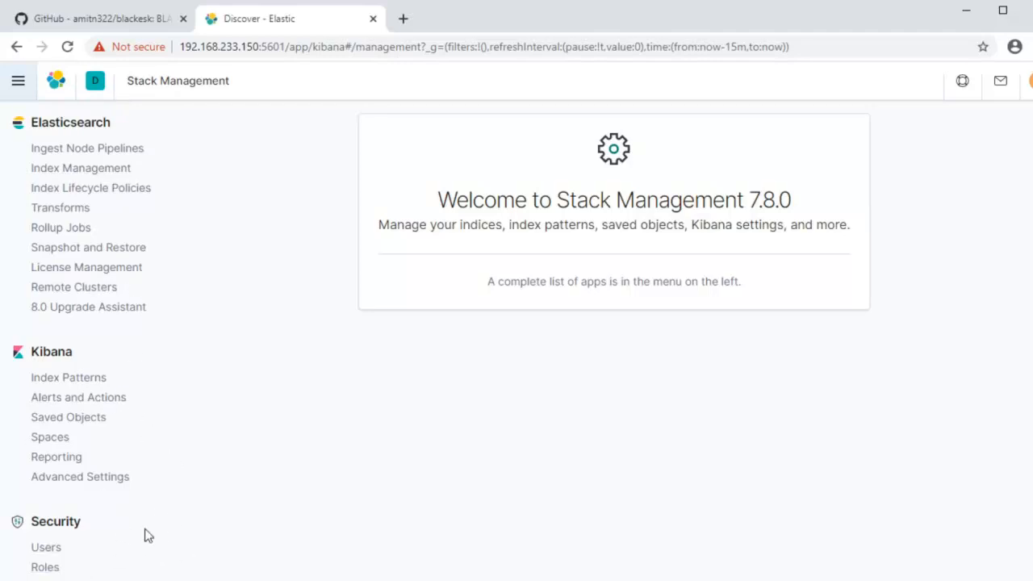
{"action": "left_click", "coordinate": [45, 566]}
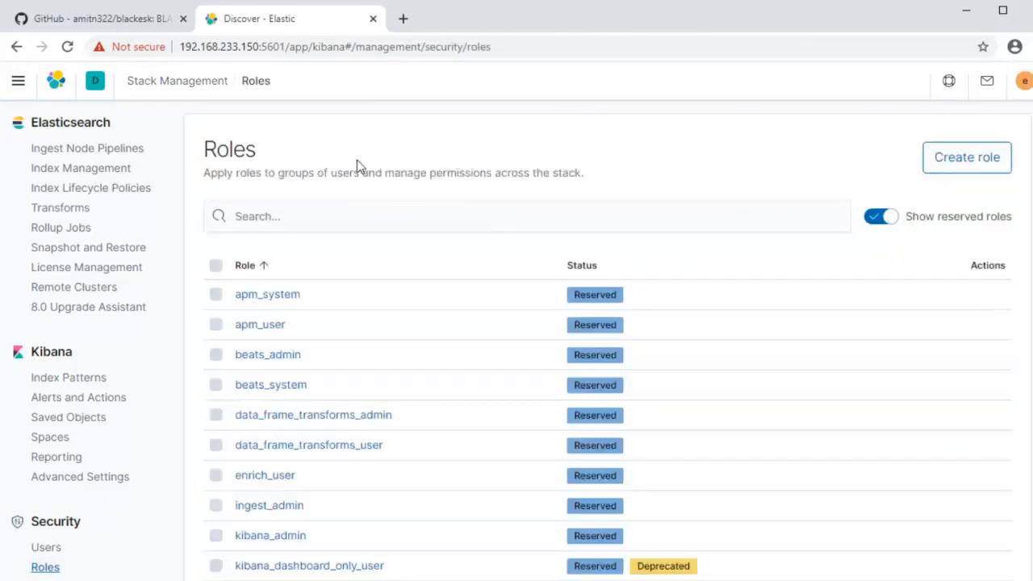
{"action": "type", "text": "syslog-"}
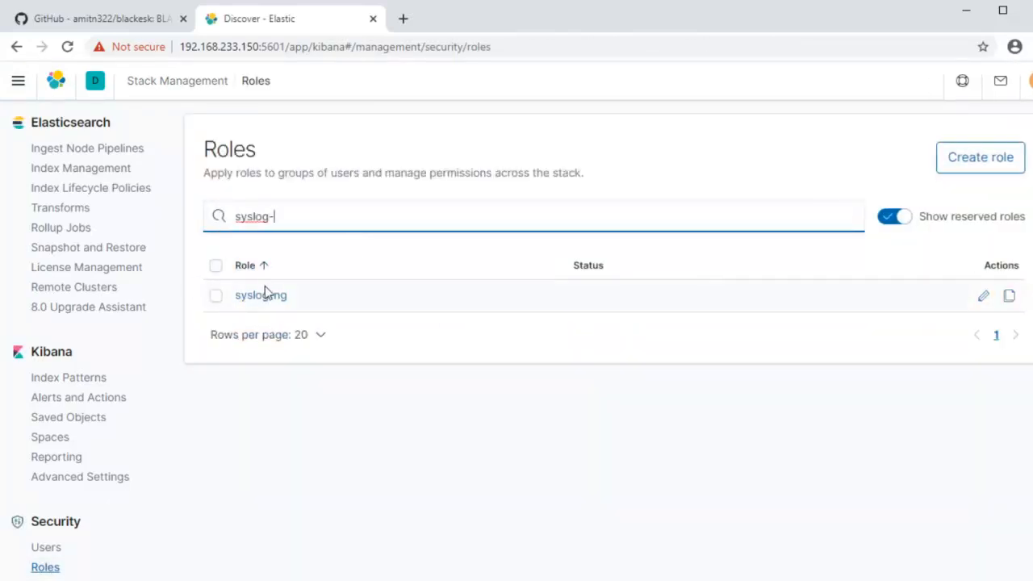
{"action": "left_click", "coordinate": [260, 294]}
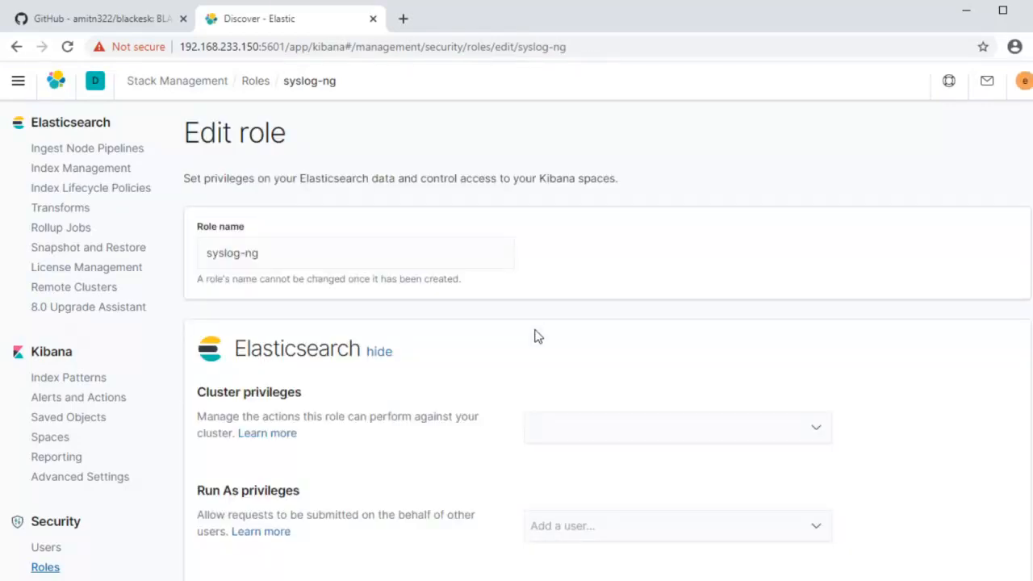
{"action": "scroll", "scroll_direction": "down", "scroll_amount": 3}
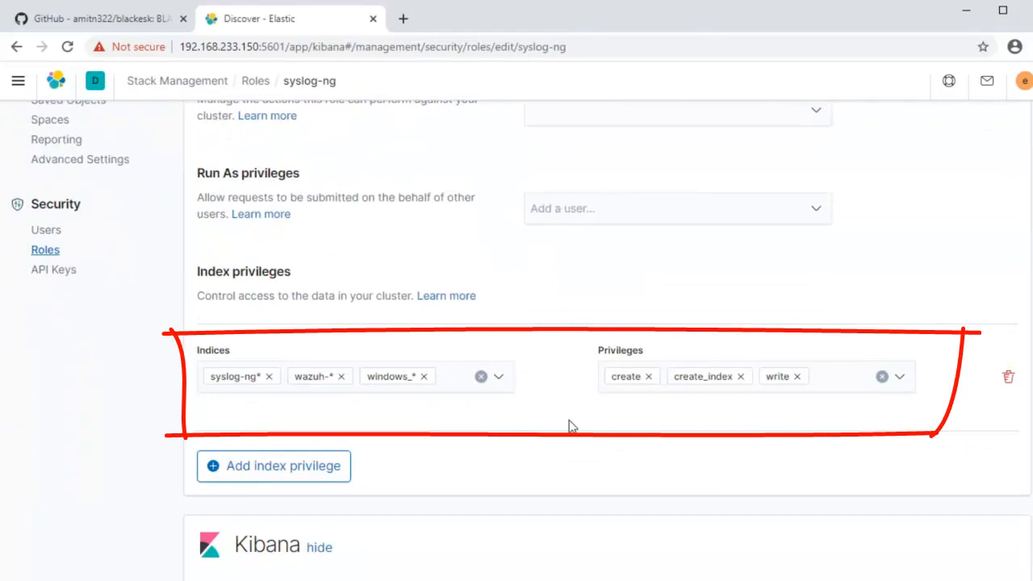
{"action": "mouse_move", "coordinate": [726, 411]}
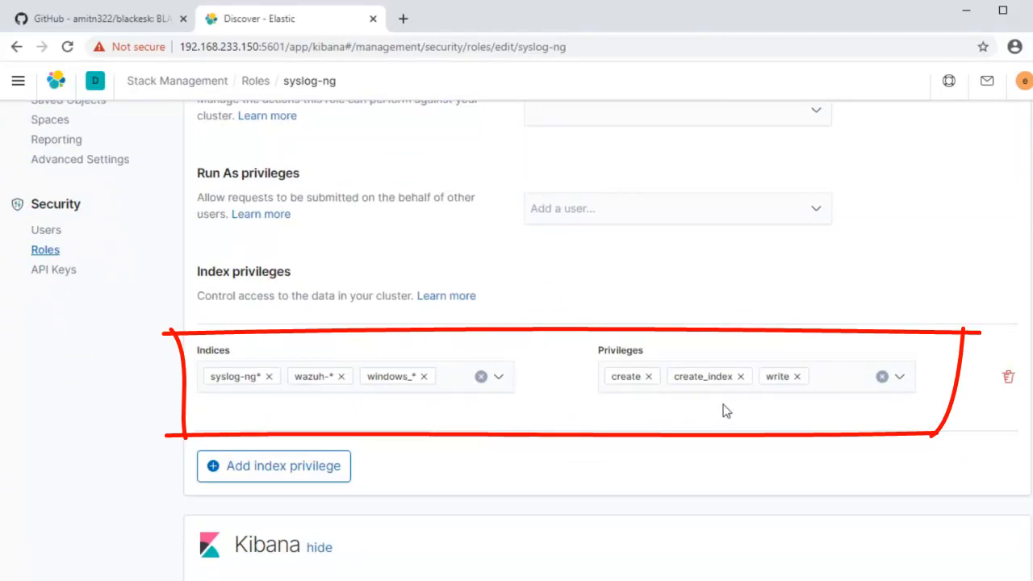
{"action": "mouse_move", "coordinate": [766, 405]}
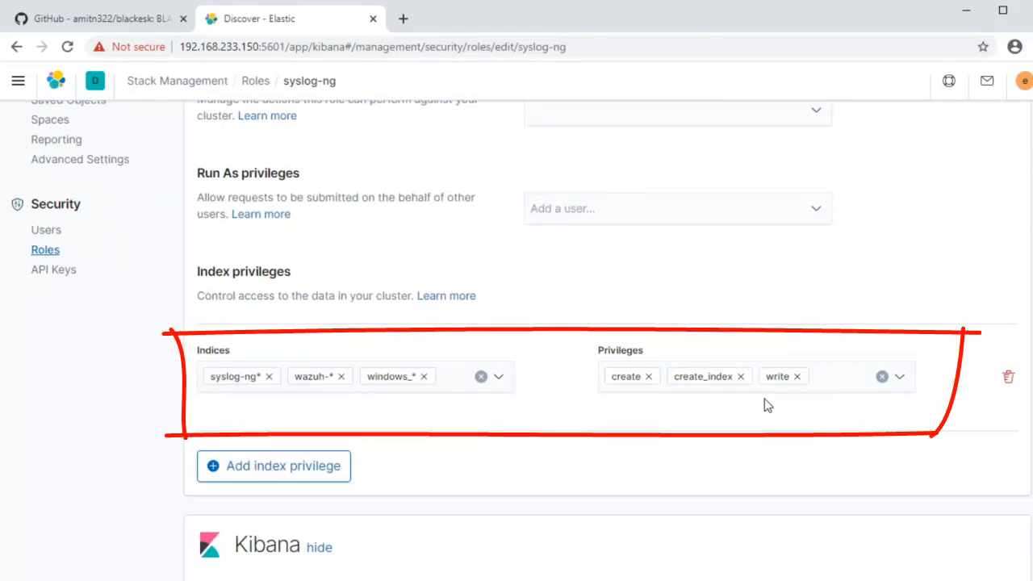
{"action": "mouse_move", "coordinate": [137, 372]}
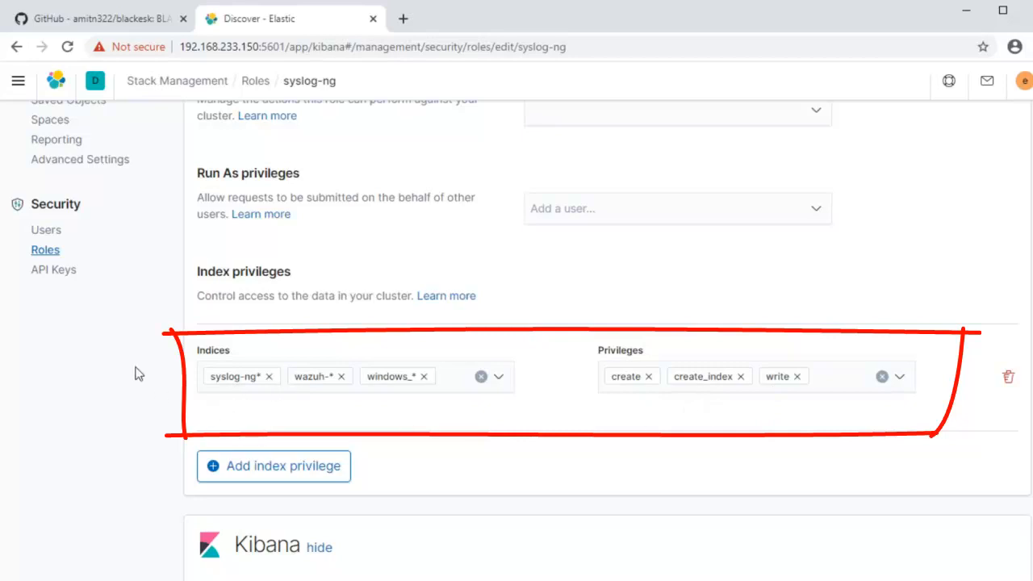
{"action": "mouse_move", "coordinate": [508, 461]}
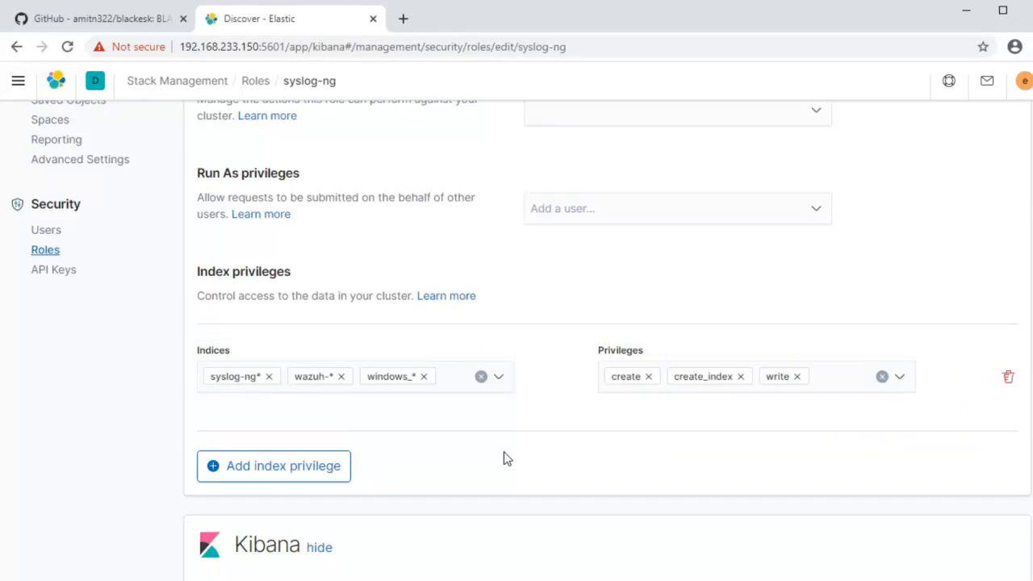
{"action": "mouse_move", "coordinate": [395, 426]}
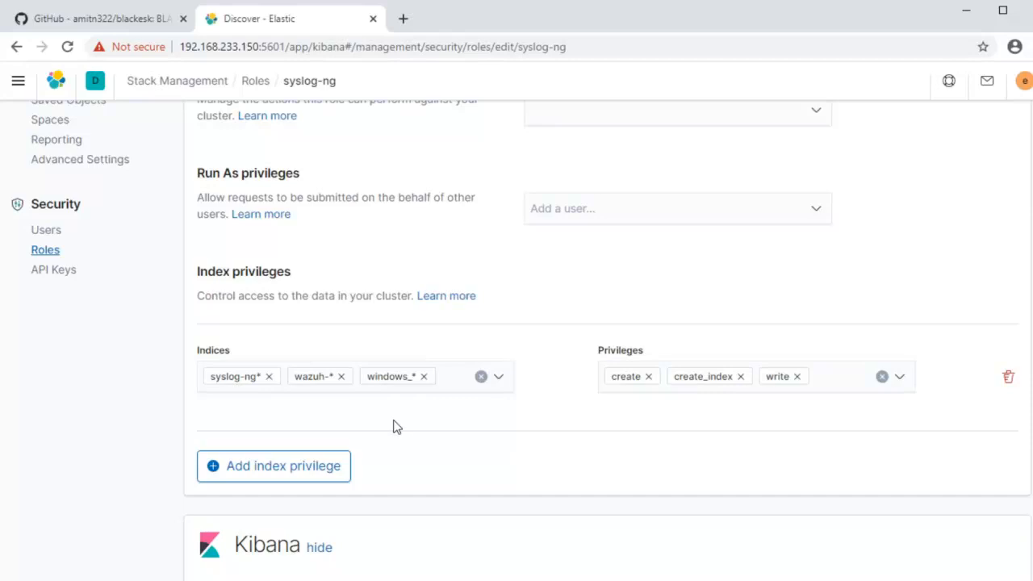
{"action": "mouse_move", "coordinate": [423, 413]}
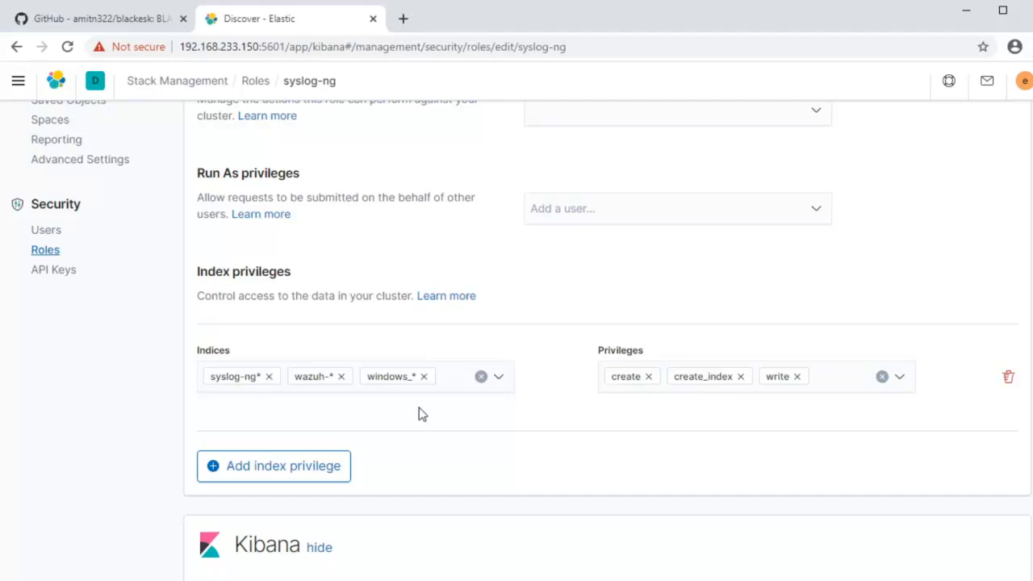
{"action": "mouse_move", "coordinate": [435, 442]}
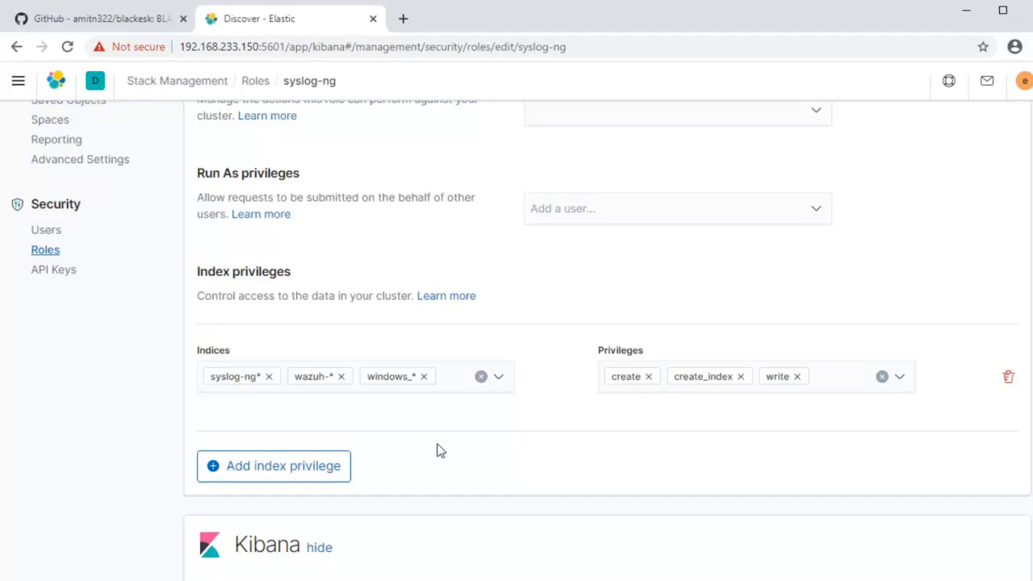
{"action": "mouse_move", "coordinate": [449, 444]}
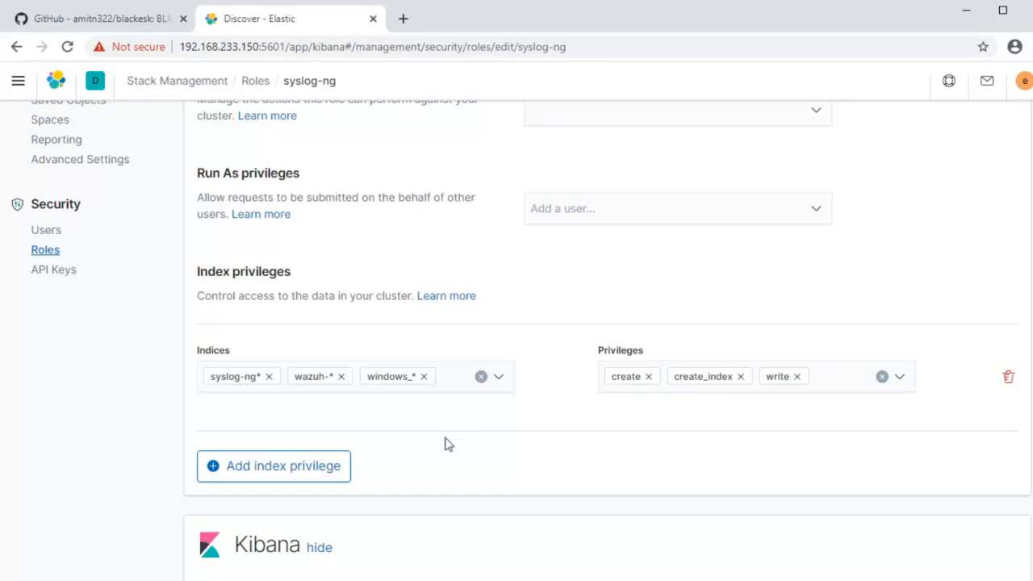
{"action": "scroll", "scroll_direction": "up", "scroll_amount": 3}
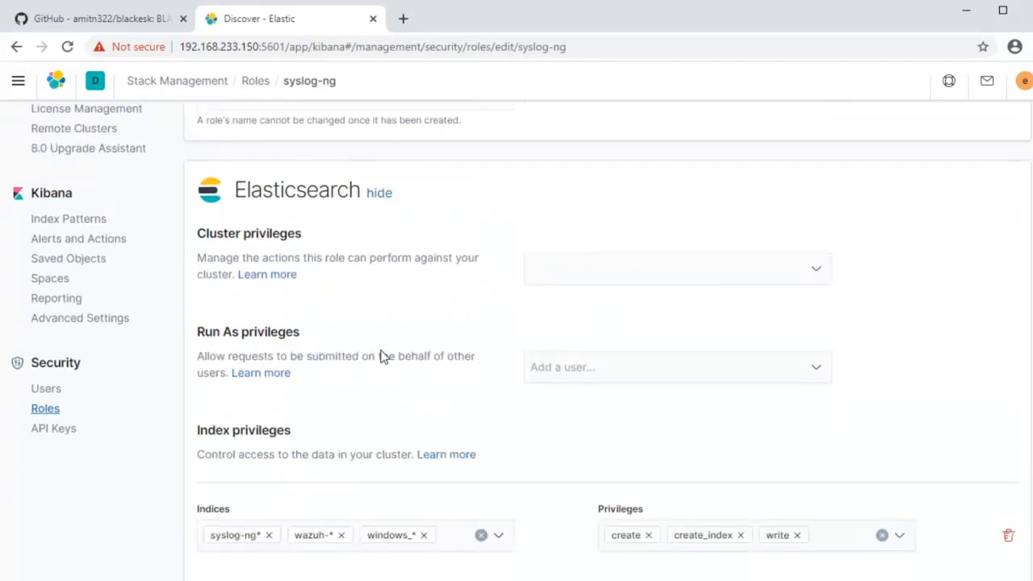
Review Security Users, then Index Management showing the syslog-ng_2020.07.12 index with 54 documents
{"action": "left_click", "coordinate": [45, 230]}
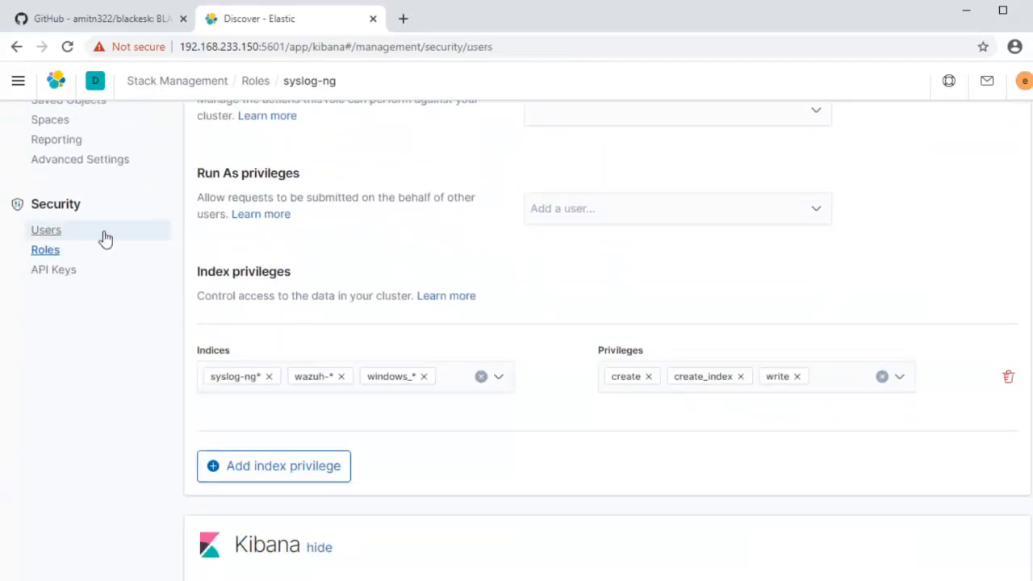
{"action": "left_click", "coordinate": [45, 229]}
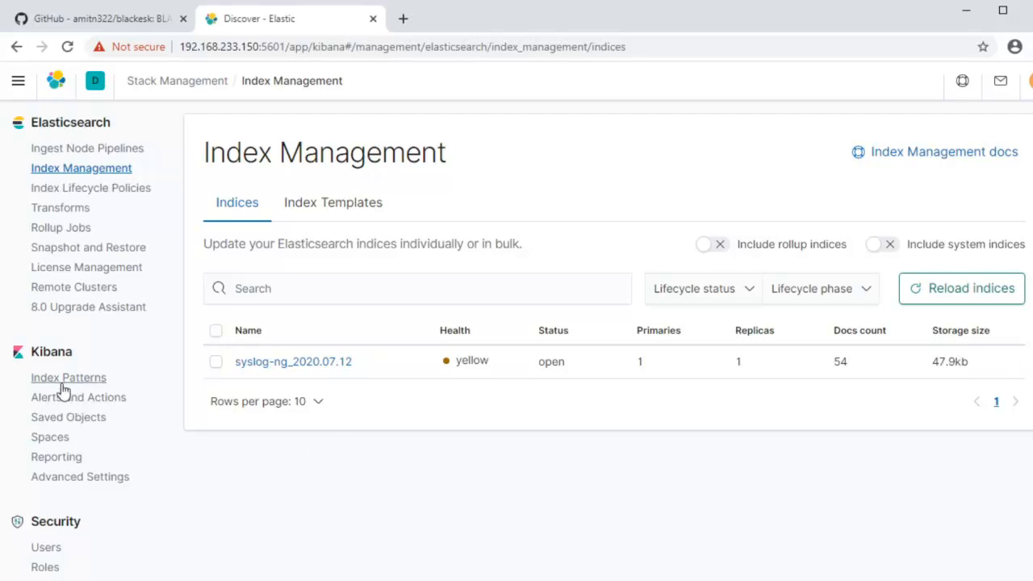
View the syslog-ng_* index pattern's 53 fields with ISODATE as the time filter field
{"action": "left_click", "coordinate": [67, 378]}
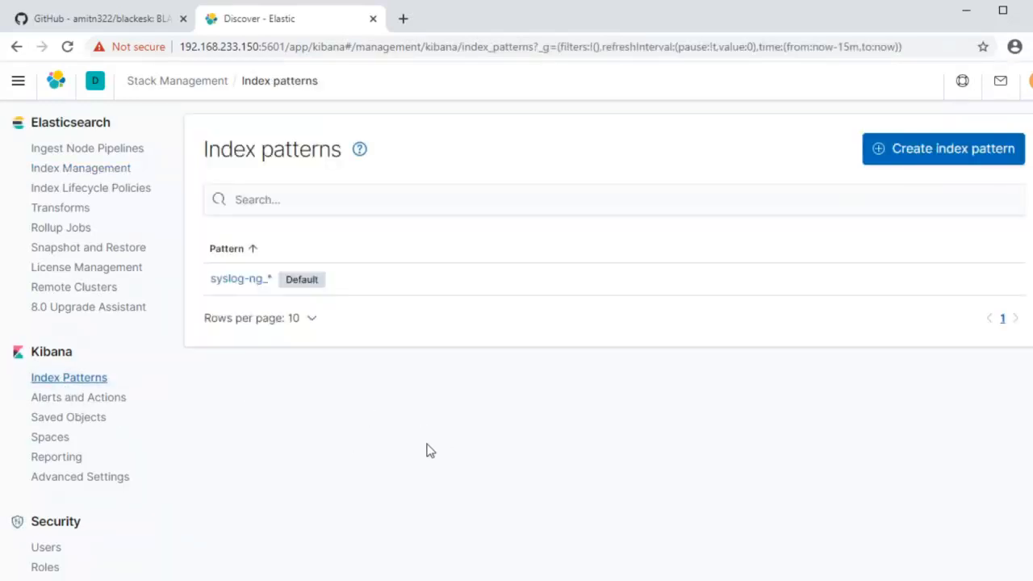
{"action": "mouse_move", "coordinate": [396, 497]}
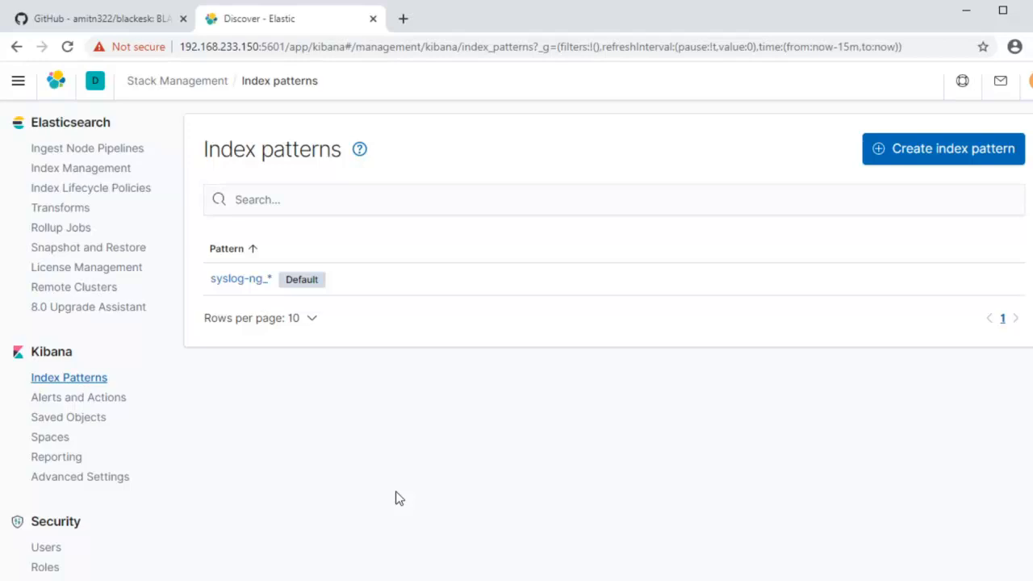
{"action": "mouse_move", "coordinate": [240, 279]}
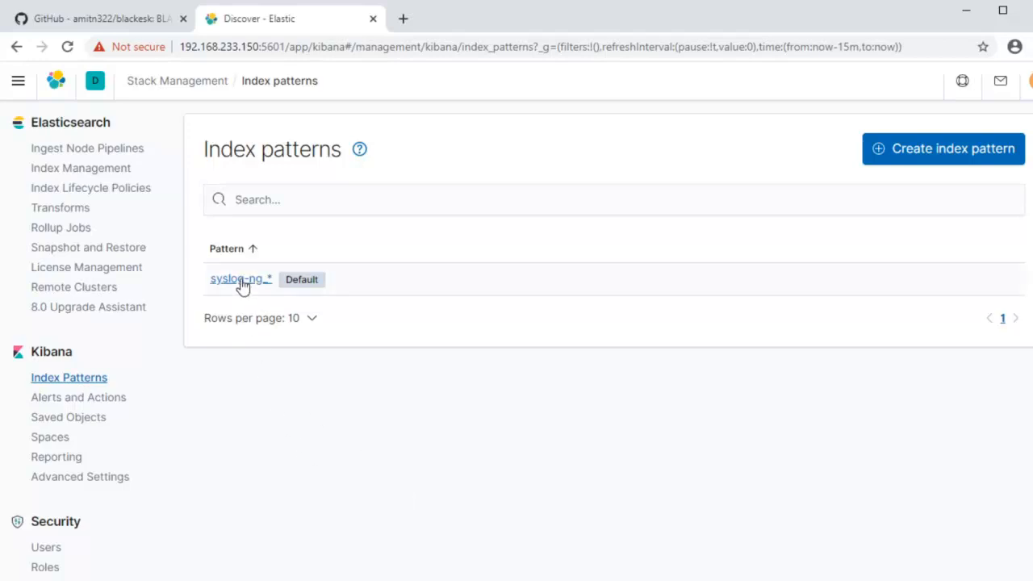
{"action": "left_click", "coordinate": [236, 278]}
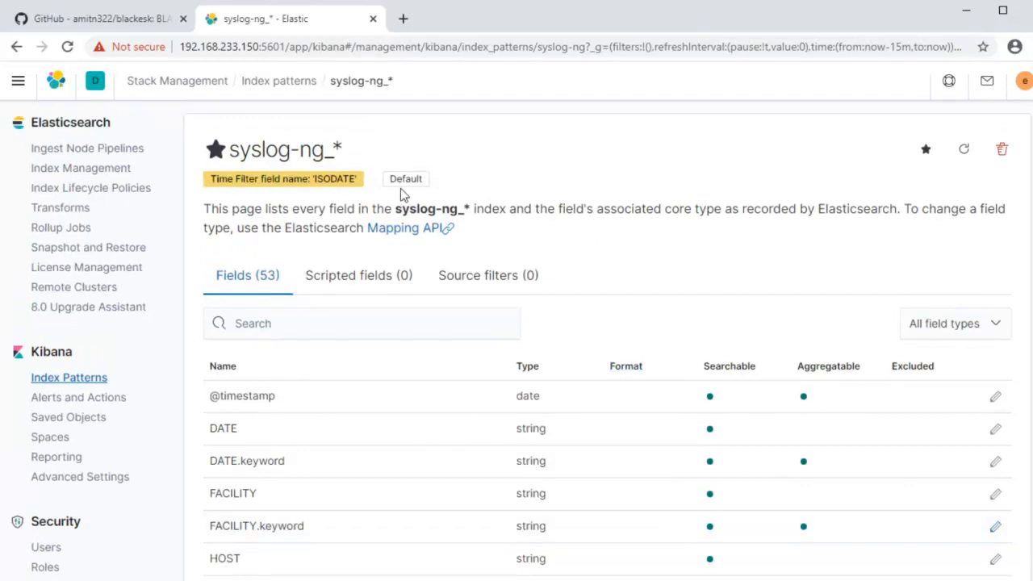
{"action": "mouse_move", "coordinate": [315, 202]}
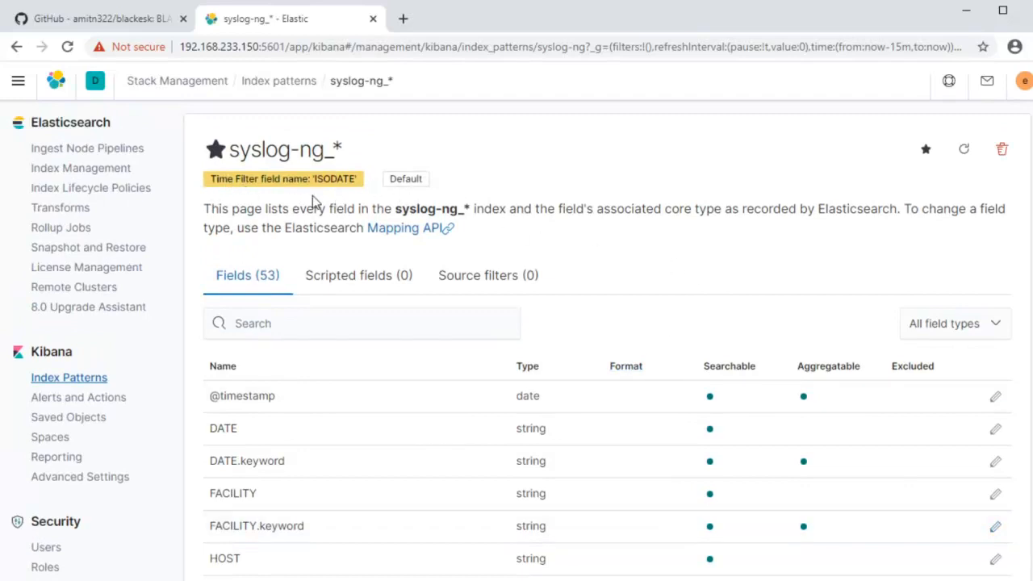
{"action": "scroll", "scroll_direction": "down", "scroll_amount": 3}
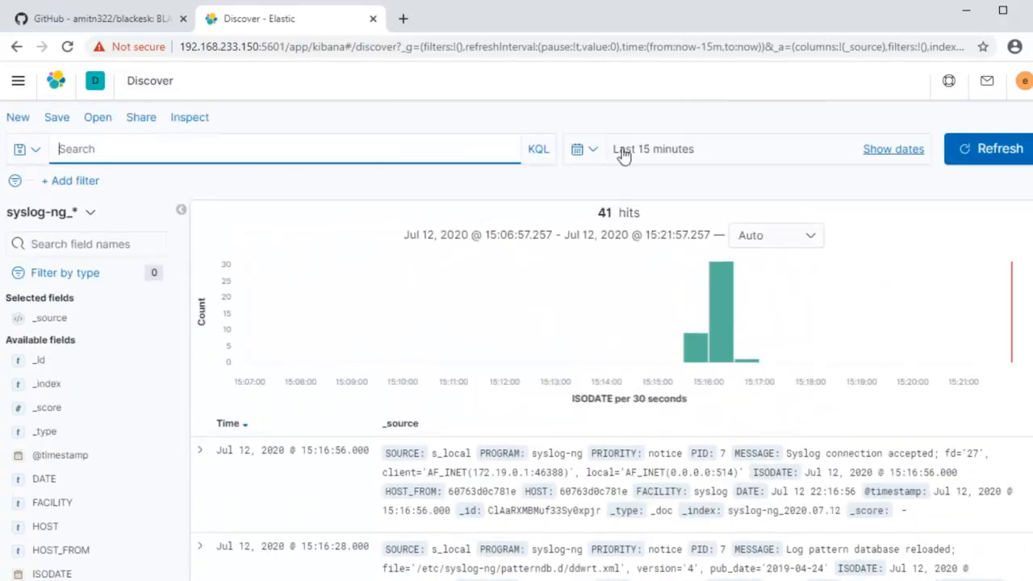
Set Discover's time range to Last 30 days, showing 54 syslog-ng hits with city, clientip and country fields
{"action": "scroll", "scroll_direction": "down", "scroll_amount": 3}
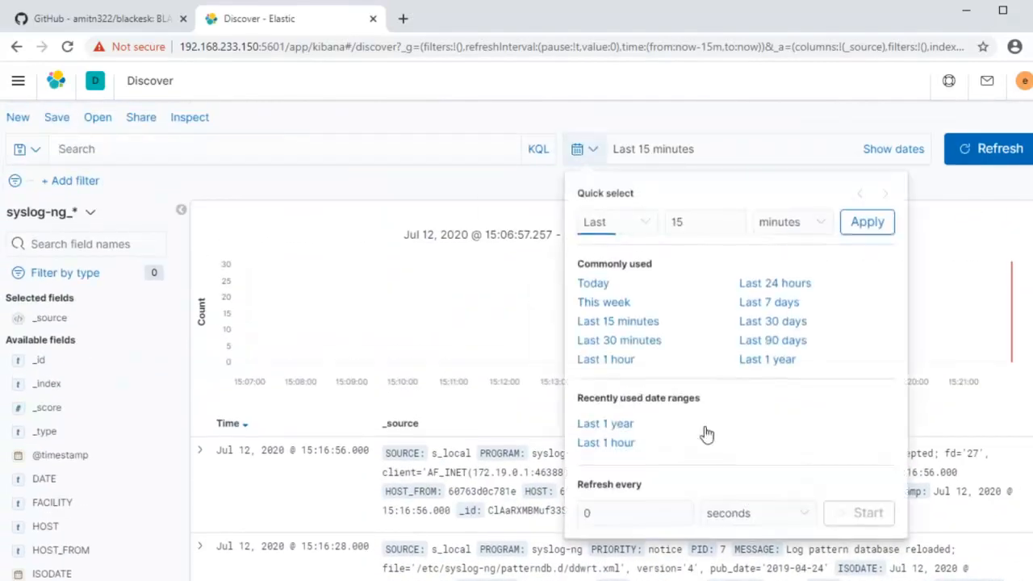
{"action": "mouse_move", "coordinate": [681, 417]}
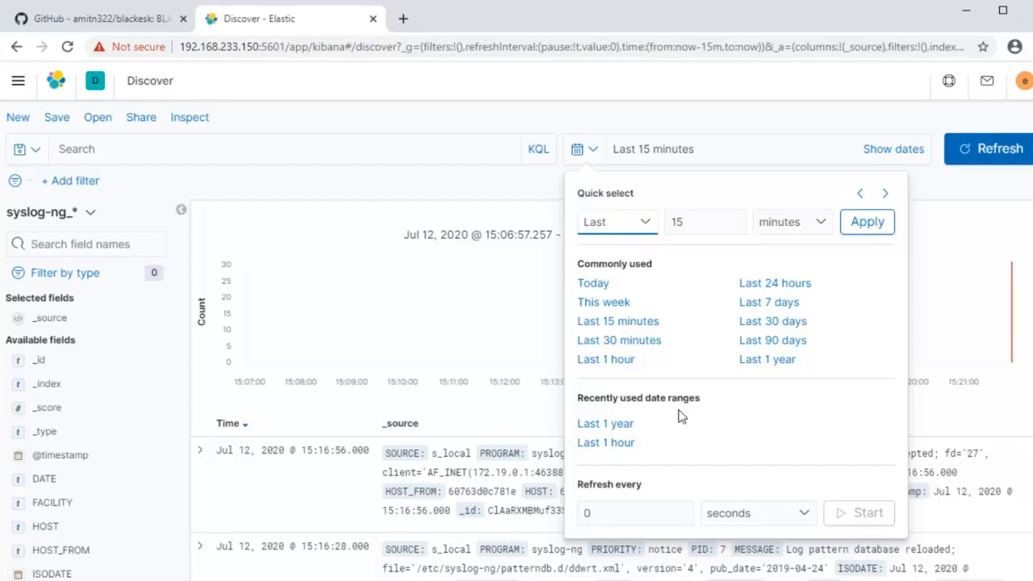
{"action": "mouse_move", "coordinate": [739, 358]}
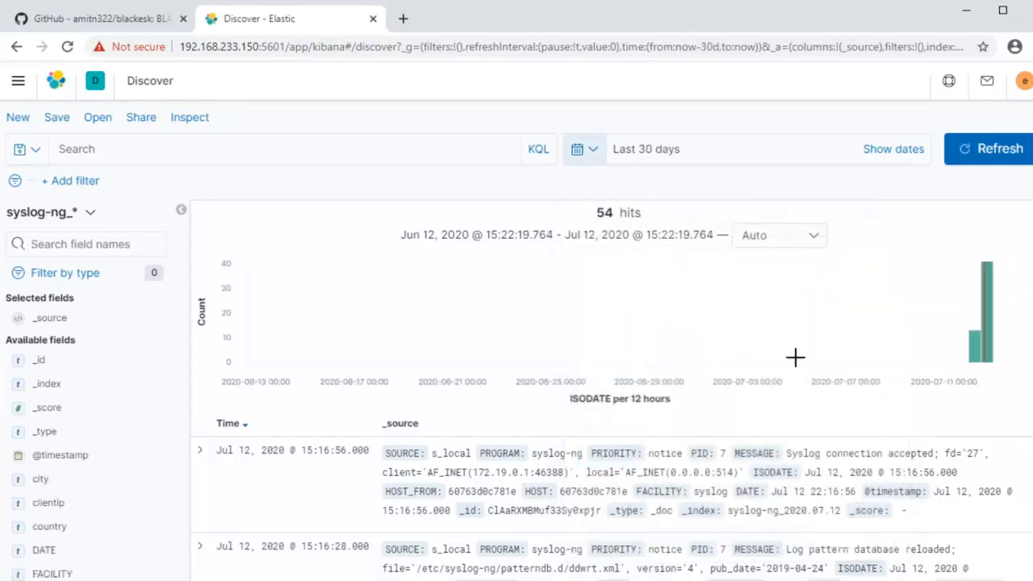
{"action": "scroll", "scroll_direction": "down", "scroll_amount": 3}
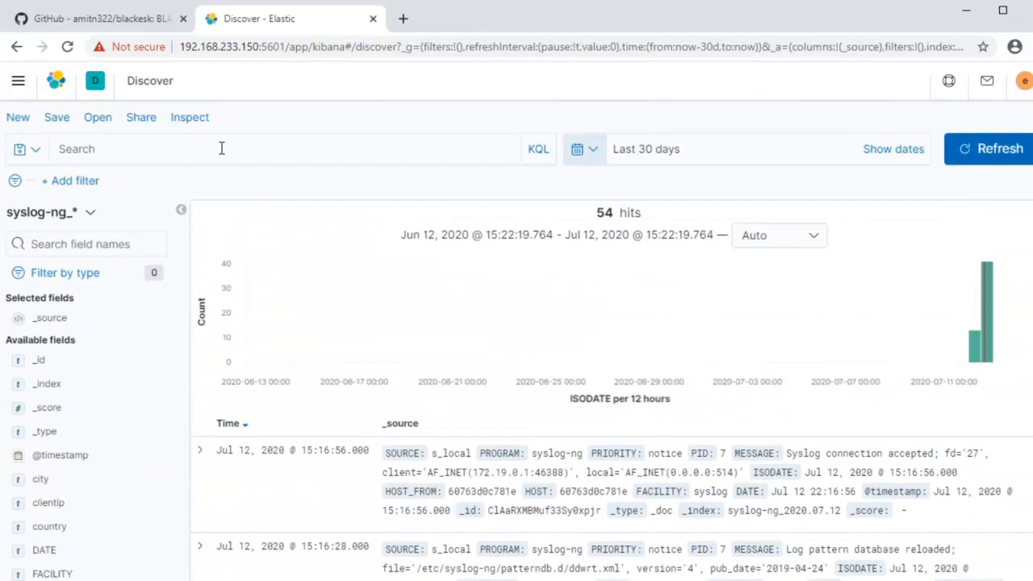
Run the KQL query PROGRAM : "sshd" in Discover to list only sshd log entries
{"action": "type", "text": "ssh"}
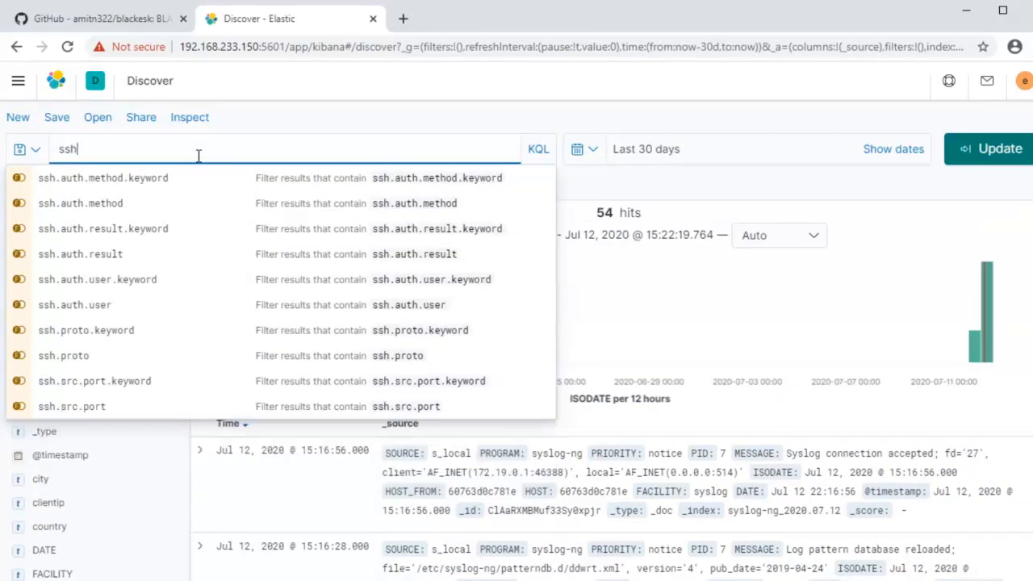
{"action": "type", "text": "program"}
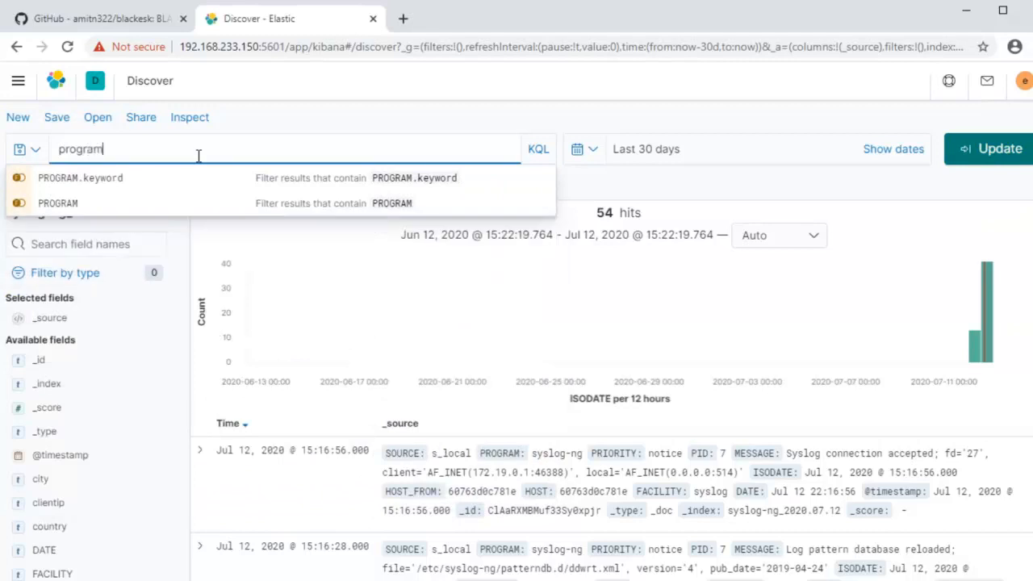
{"action": "left_click", "coordinate": [58, 203]}
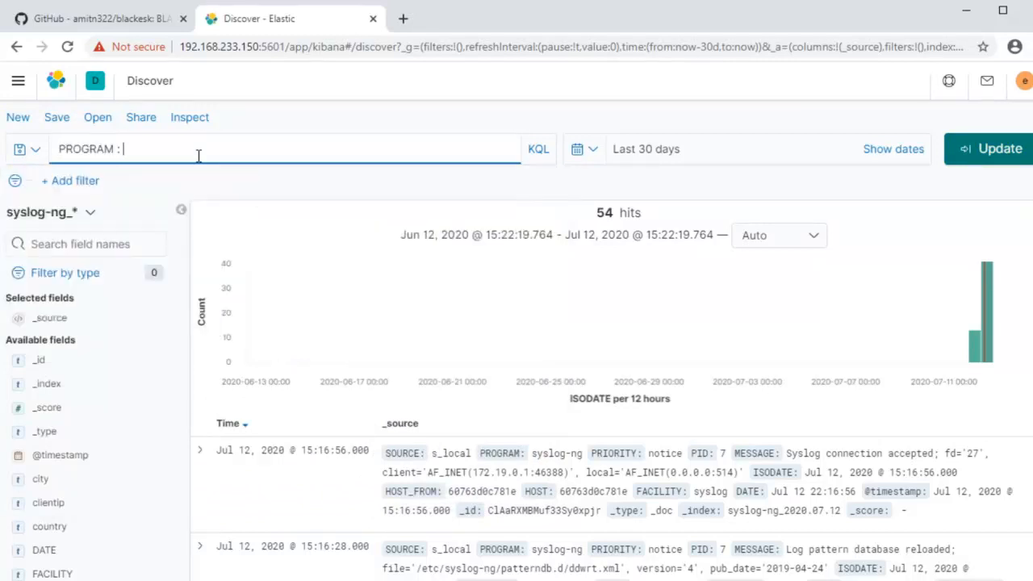
{"action": "type", "text": "\"sshd\""}
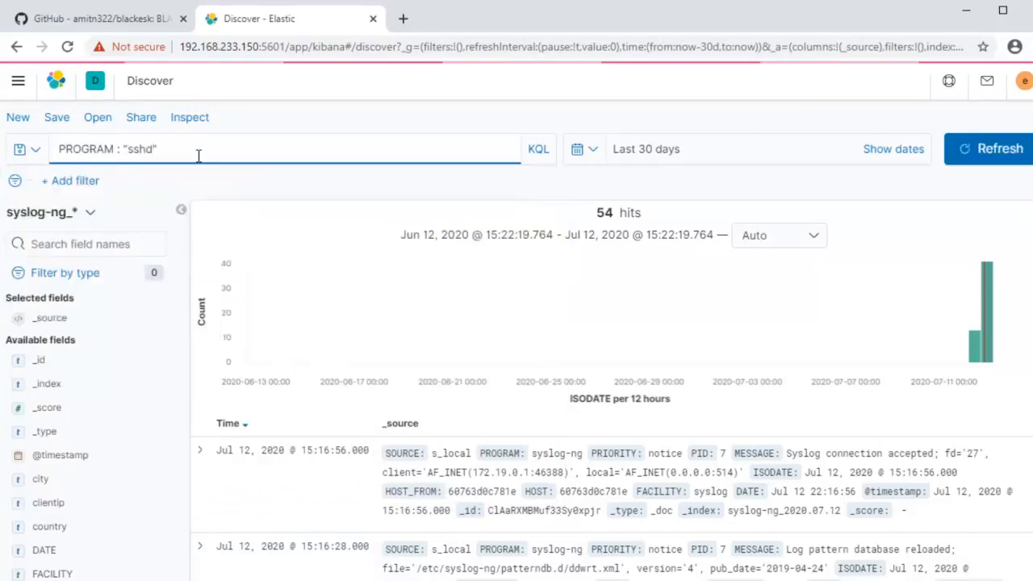
{"action": "left_click", "coordinate": [991, 148]}
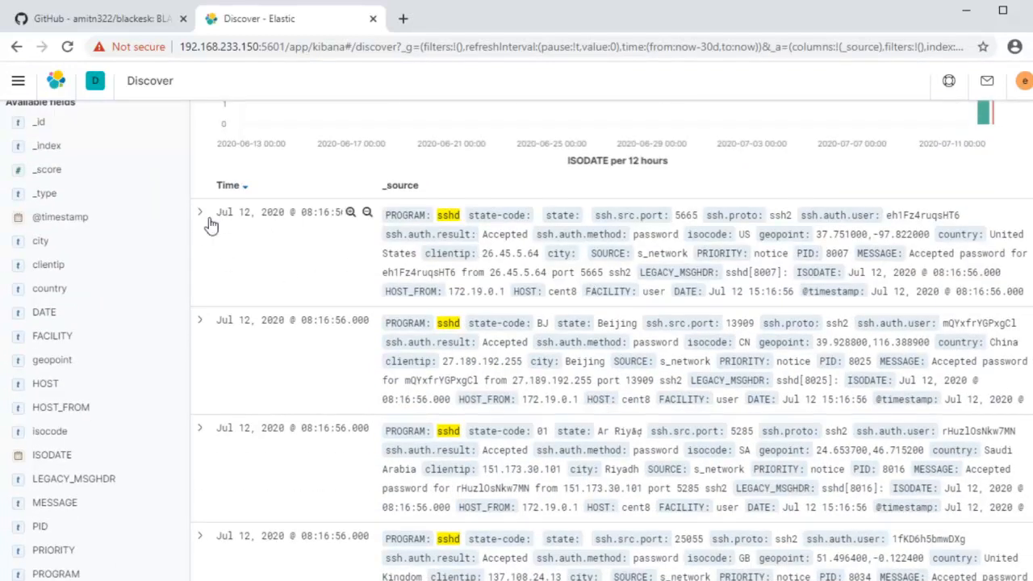
Expand the first sshd entry and review its clientip, country, geopoint and ssh fields
{"action": "left_click", "coordinate": [200, 212]}
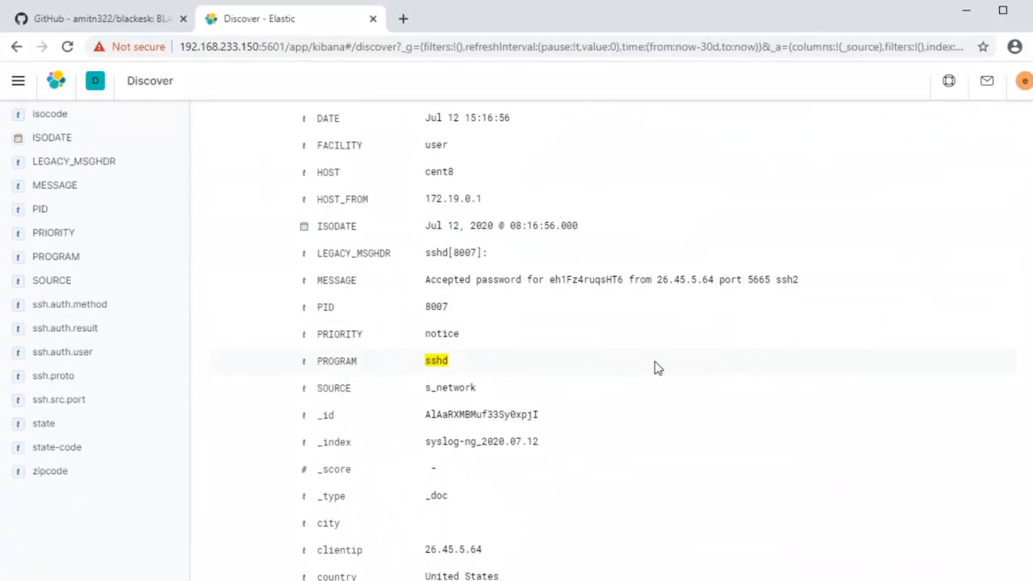
{"action": "scroll", "scroll_direction": "down", "scroll_amount": 3}
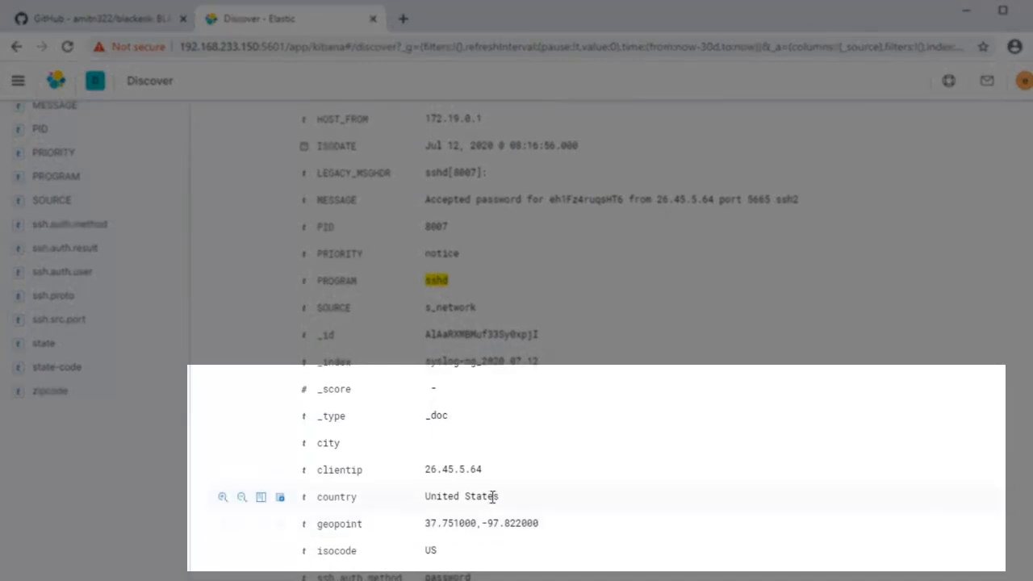
{"action": "scroll", "scroll_direction": "down", "scroll_amount": 3}
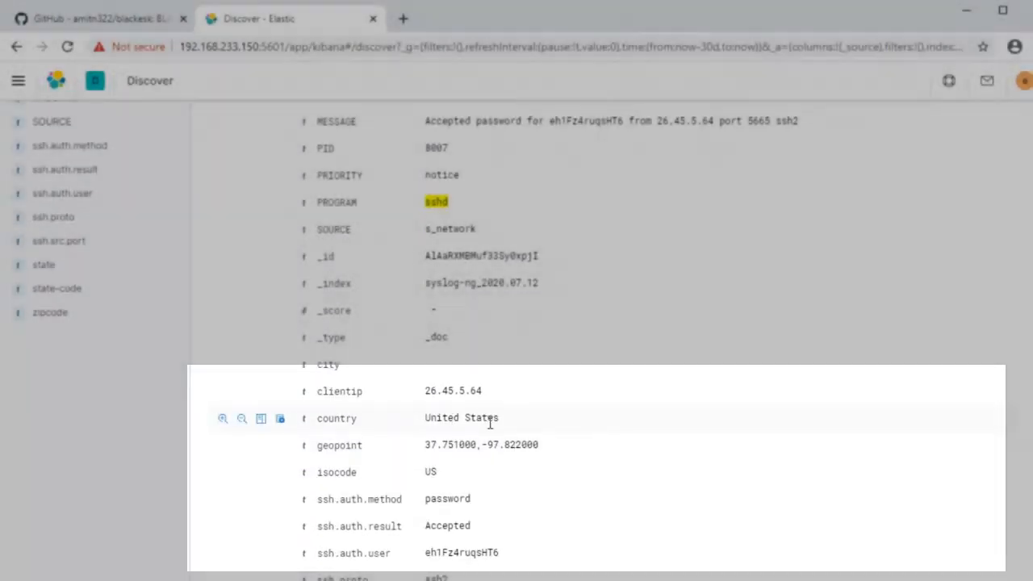
{"action": "scroll", "scroll_direction": "down", "scroll_amount": 3}
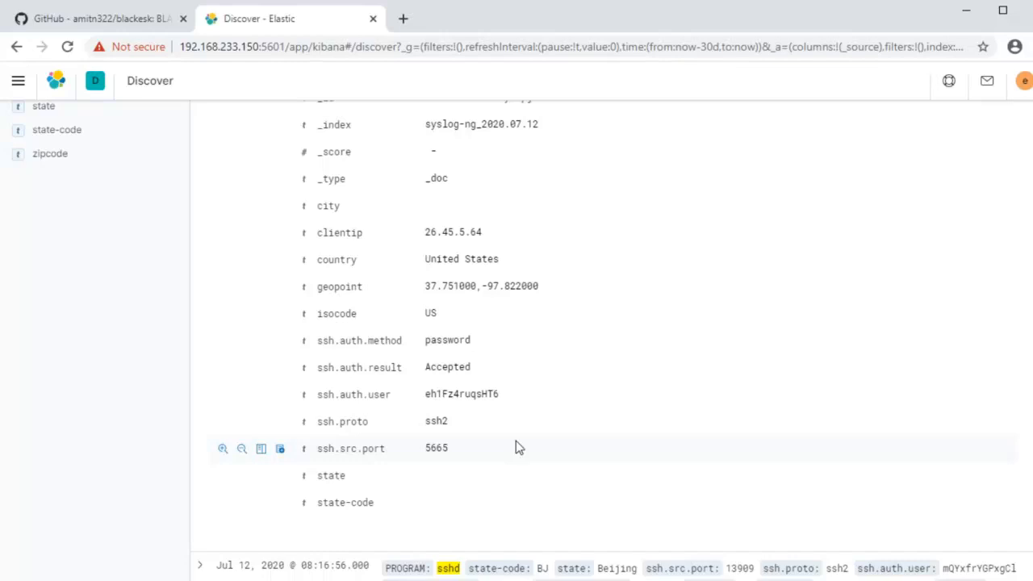
{"action": "scroll", "scroll_direction": "down", "scroll_amount": 3}
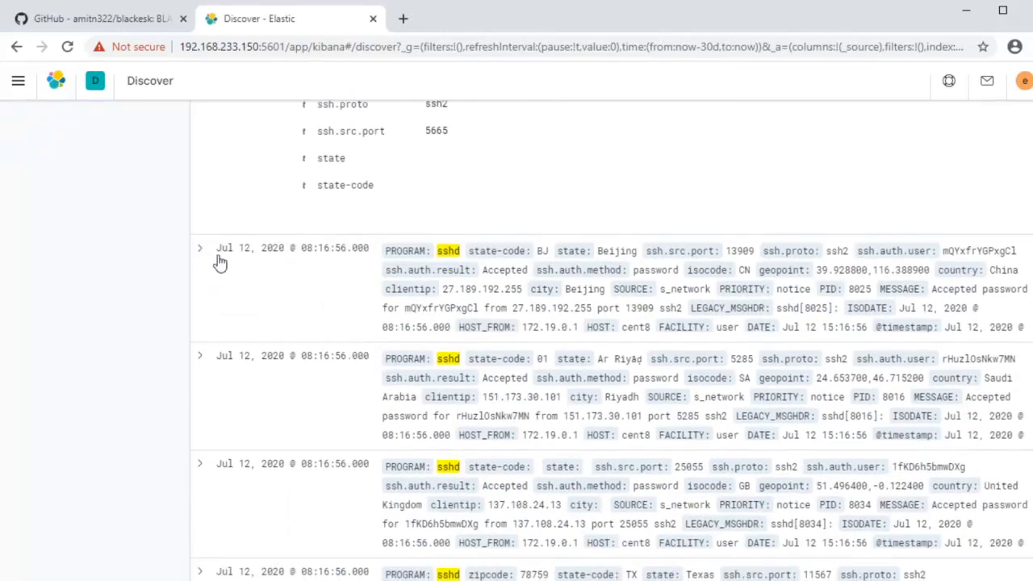
Expand the Beijing sshd entry and review its ssh.auth.user and ssh.src.port fields
{"action": "left_click", "coordinate": [200, 248]}
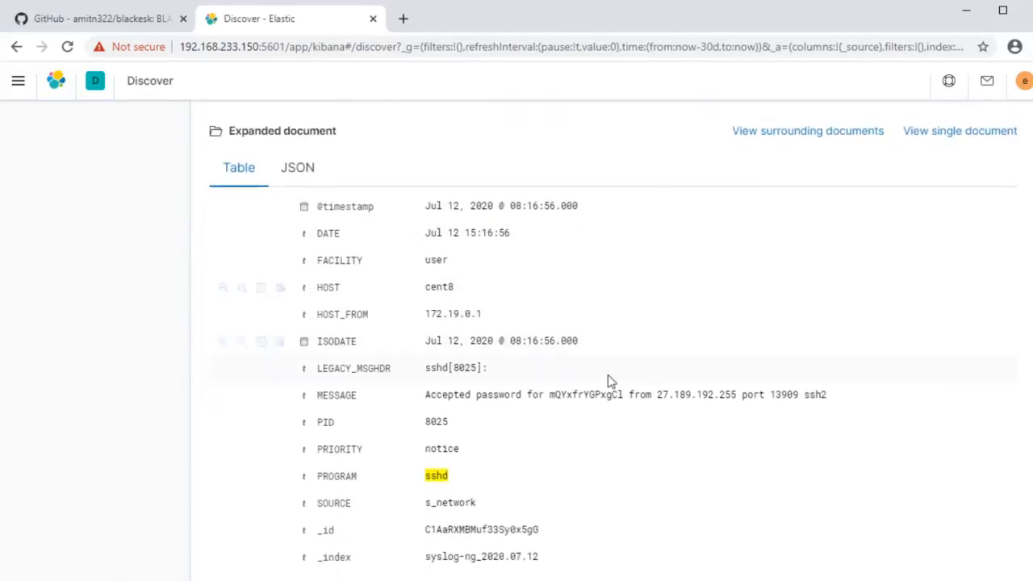
{"action": "scroll", "scroll_direction": "down", "scroll_amount": 3}
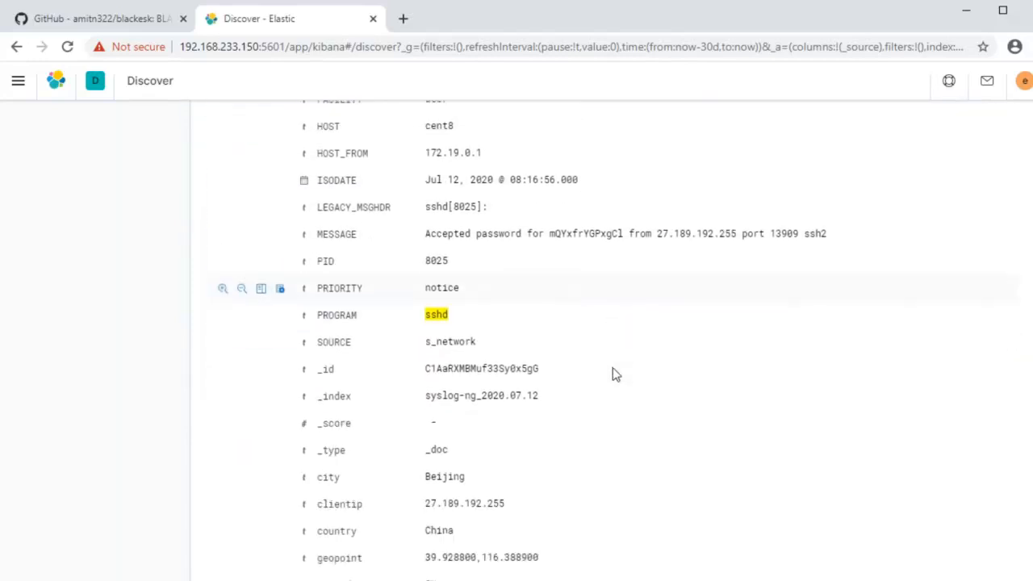
{"action": "scroll", "scroll_direction": "down", "scroll_amount": 3}
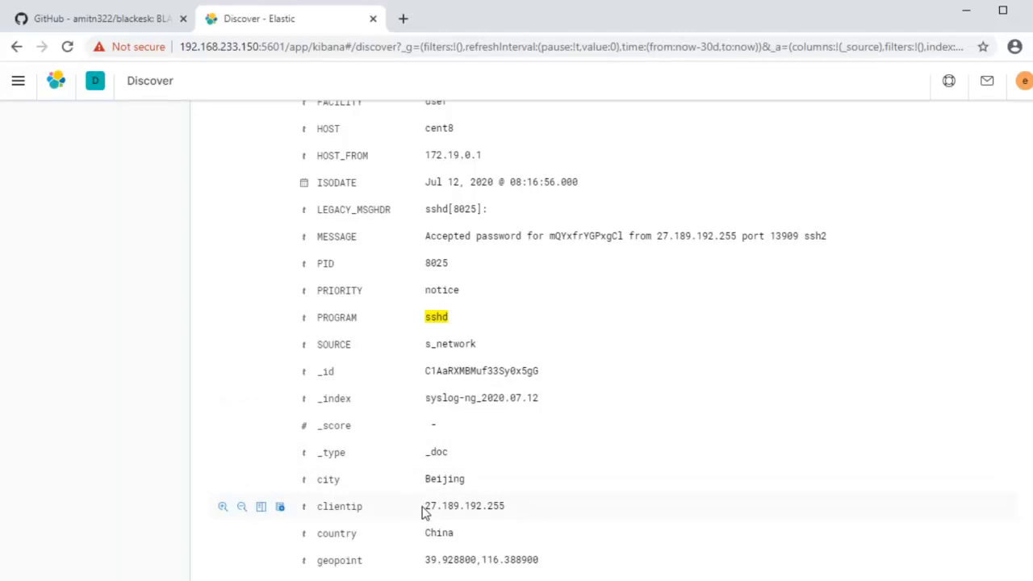
{"action": "scroll", "scroll_direction": "down", "scroll_amount": 3}
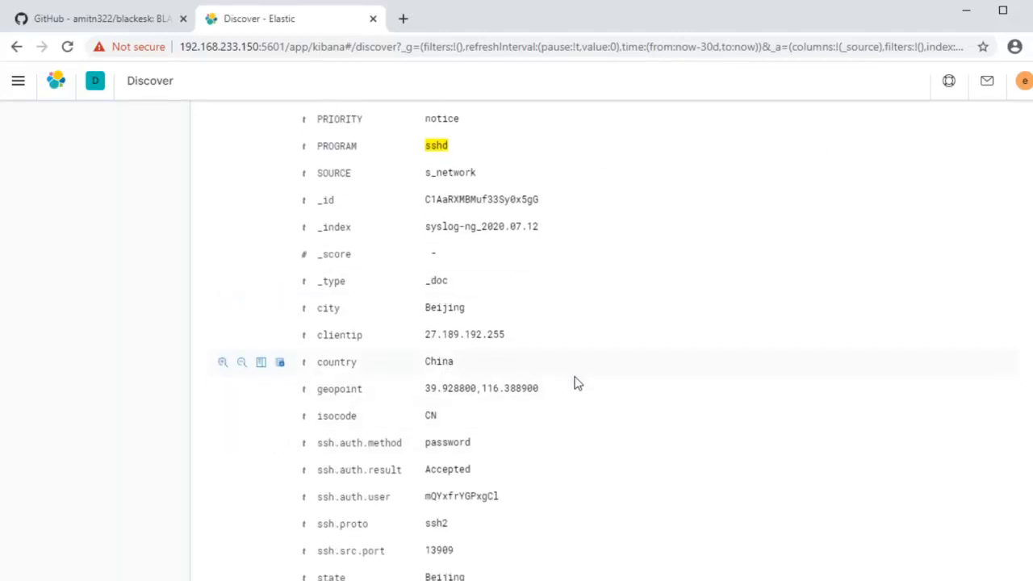
{"action": "scroll", "scroll_direction": "down", "scroll_amount": 3}
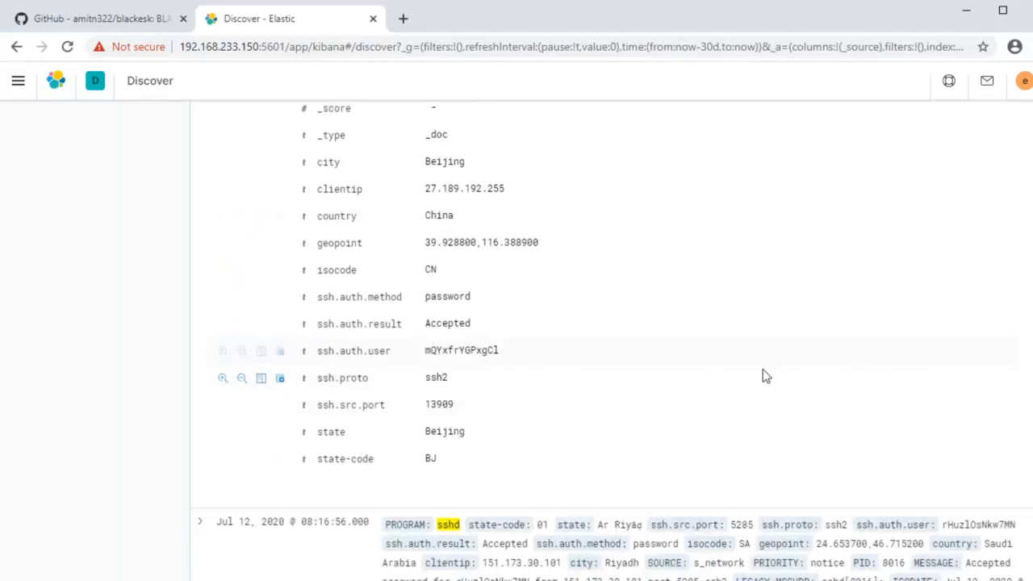
{"action": "scroll", "scroll_direction": "down", "scroll_amount": 3}
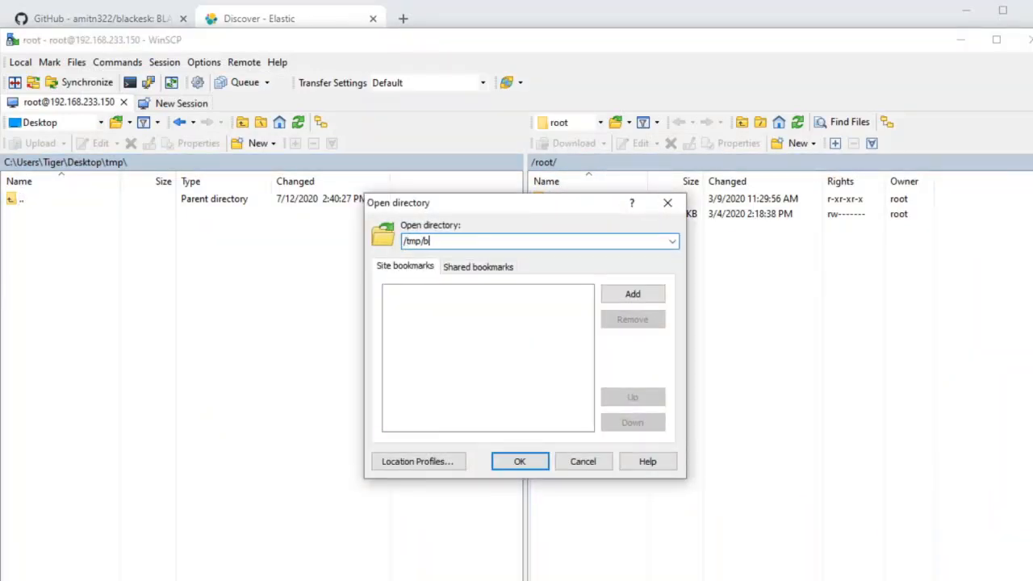
Go to /tmp/blackesk and enter the extras folder holding loggen.sh and nxlog.sample.conf
{"action": "left_click", "coordinate": [519, 461]}
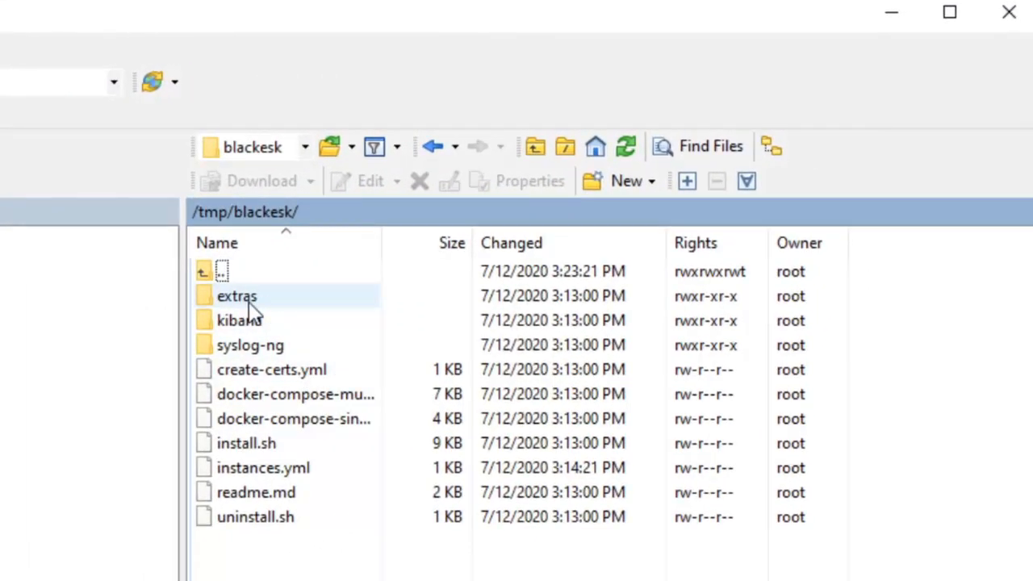
{"action": "double_click", "coordinate": [235, 295]}
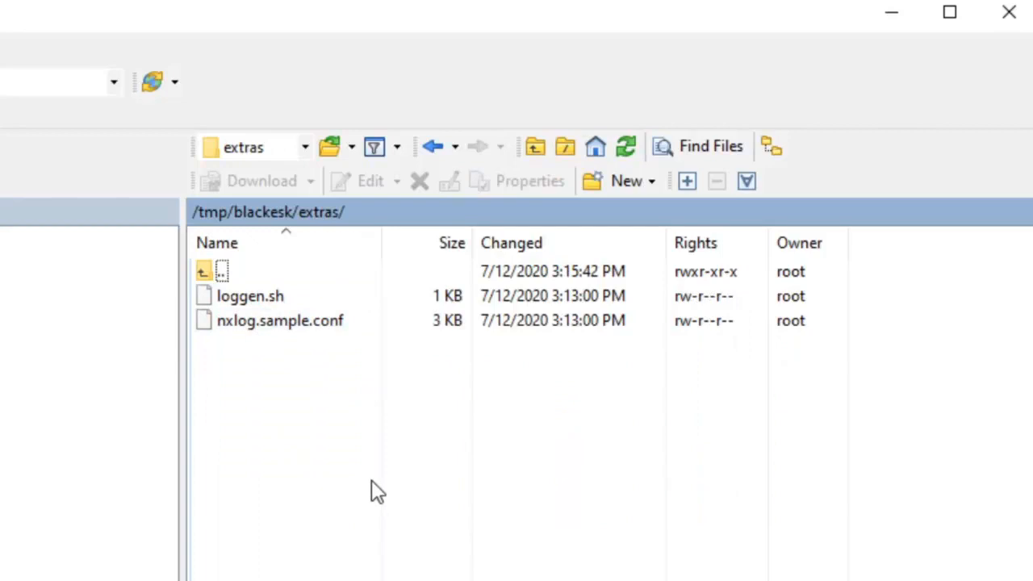
{"action": "left_click", "coordinate": [281, 319]}
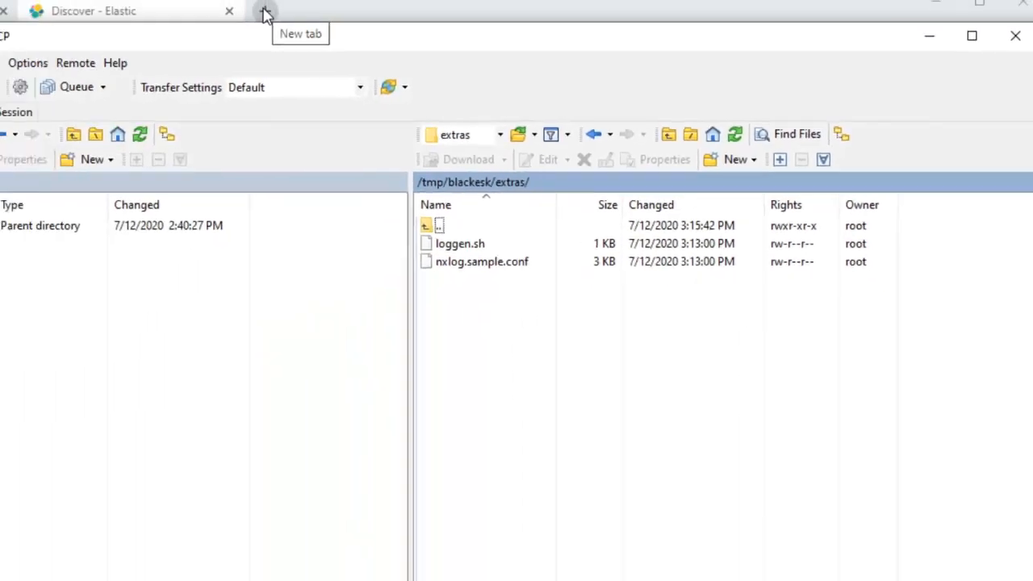
Search 'nxlog download', view the NXLog Community Edition Windows msi, then return to the blackesk GitHub page
{"action": "type", "text": "nxlog"}
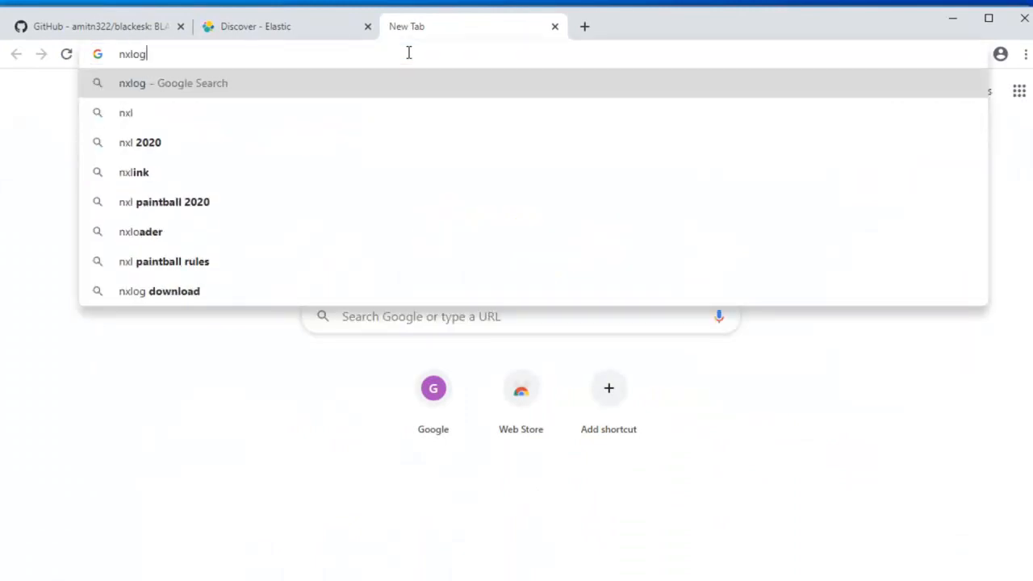
{"action": "left_click", "coordinate": [158, 290]}
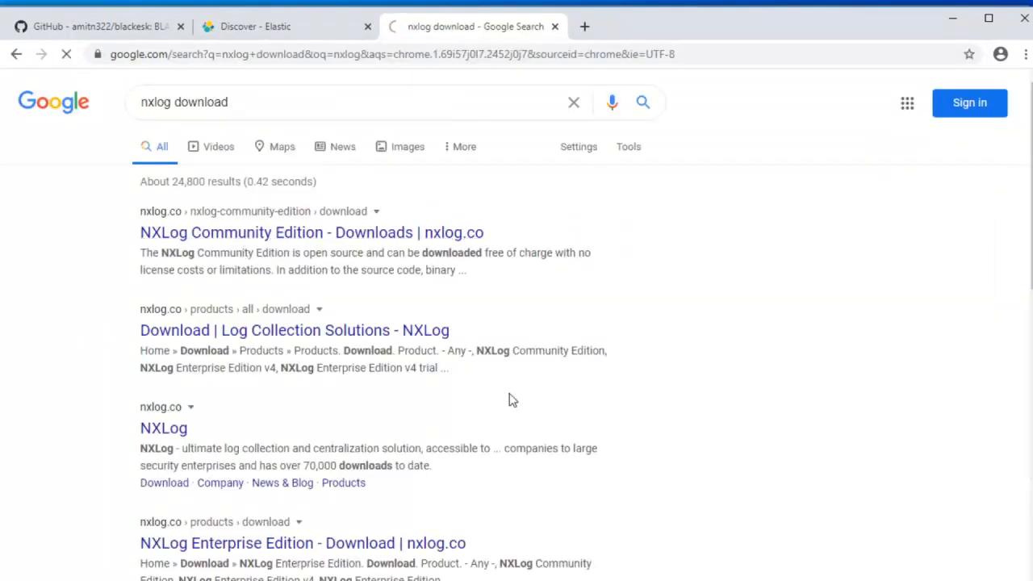
{"action": "left_click", "coordinate": [312, 233]}
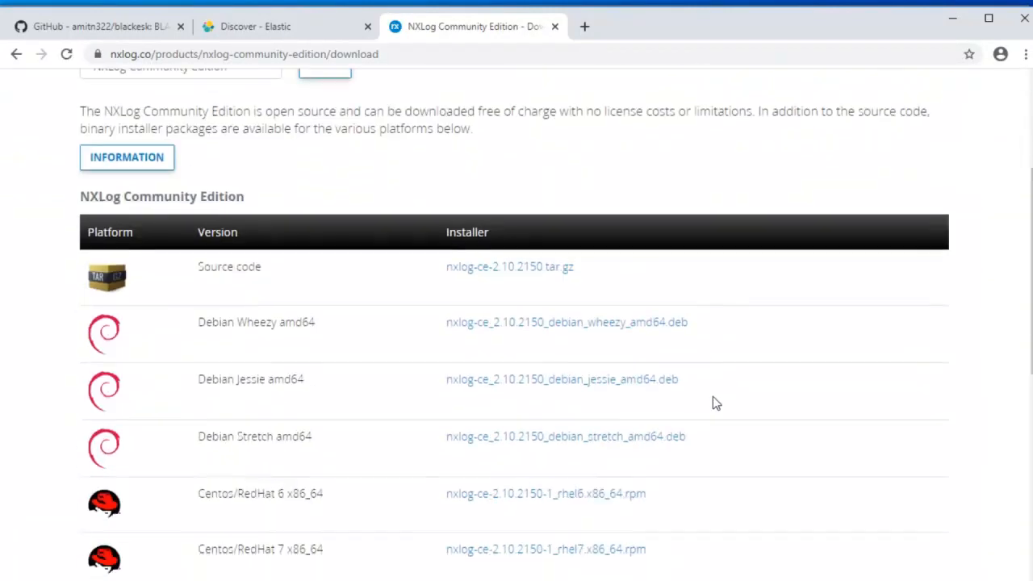
{"action": "scroll", "scroll_direction": "down", "scroll_amount": 3}
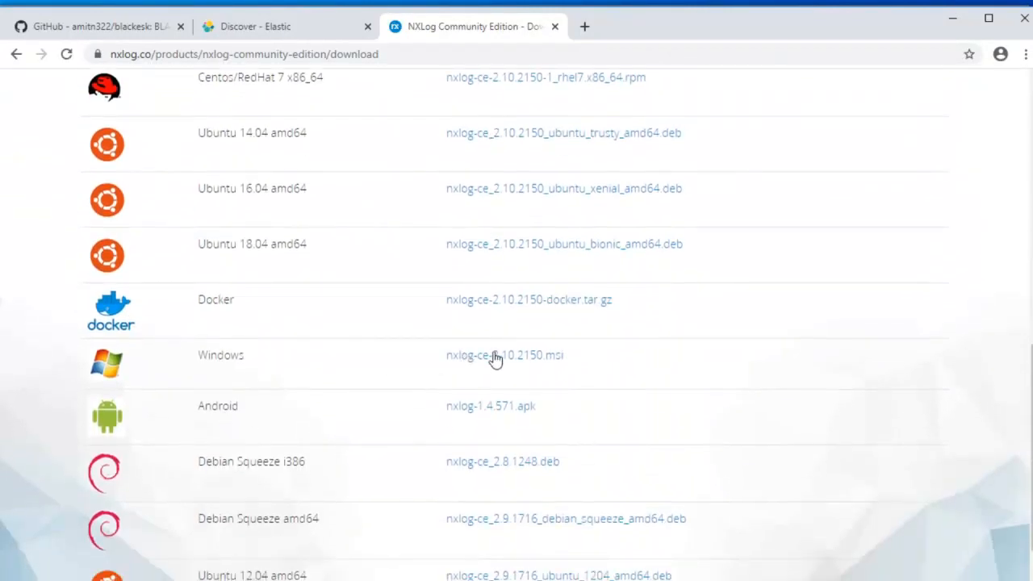
{"action": "mouse_move", "coordinate": [495, 357]}
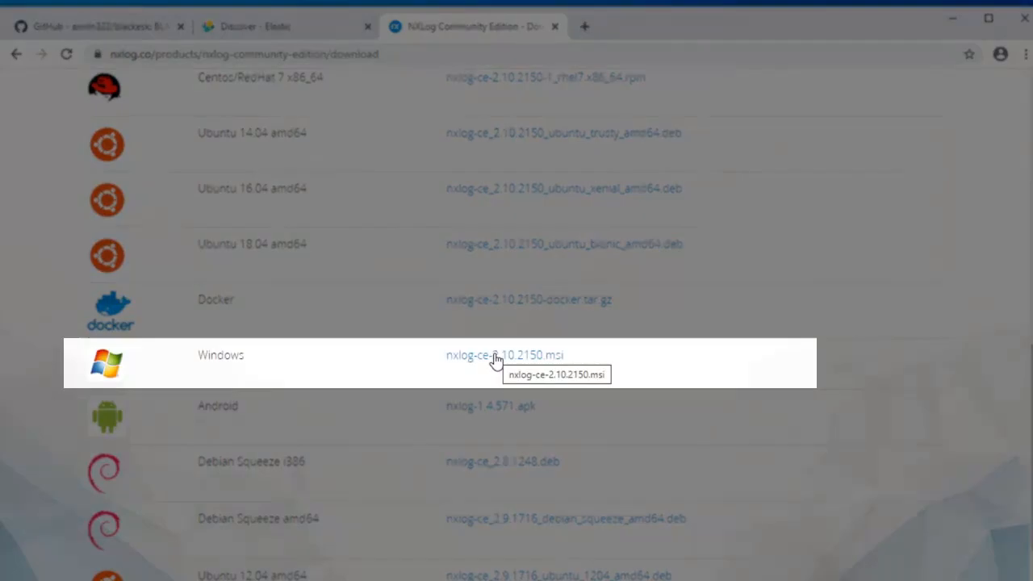
{"action": "left_click", "coordinate": [97, 26]}
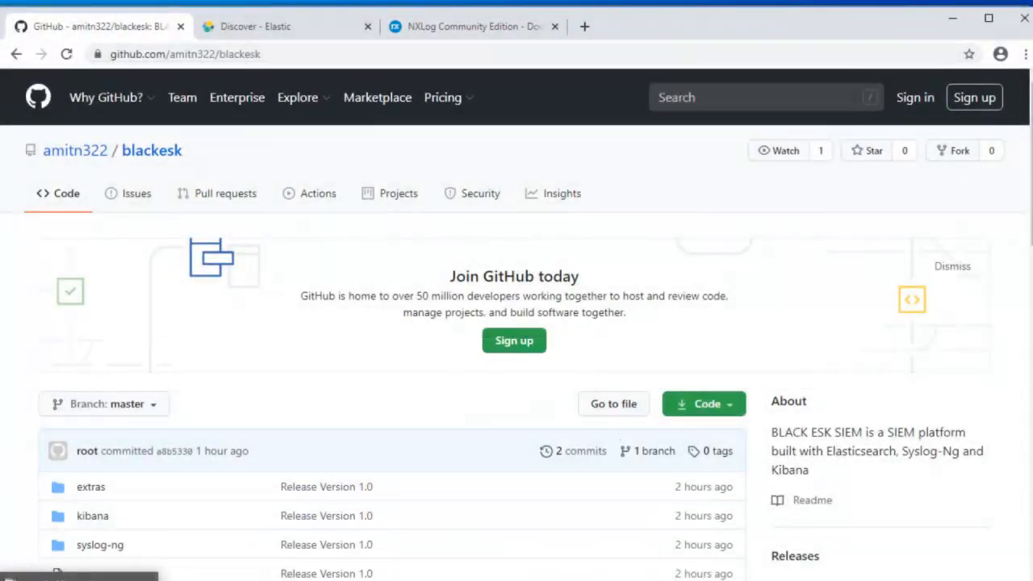
Open nxlog.sample.conf in the editor and review its eventlog queries and TCP output
{"action": "right_click", "coordinate": [576, 233]}
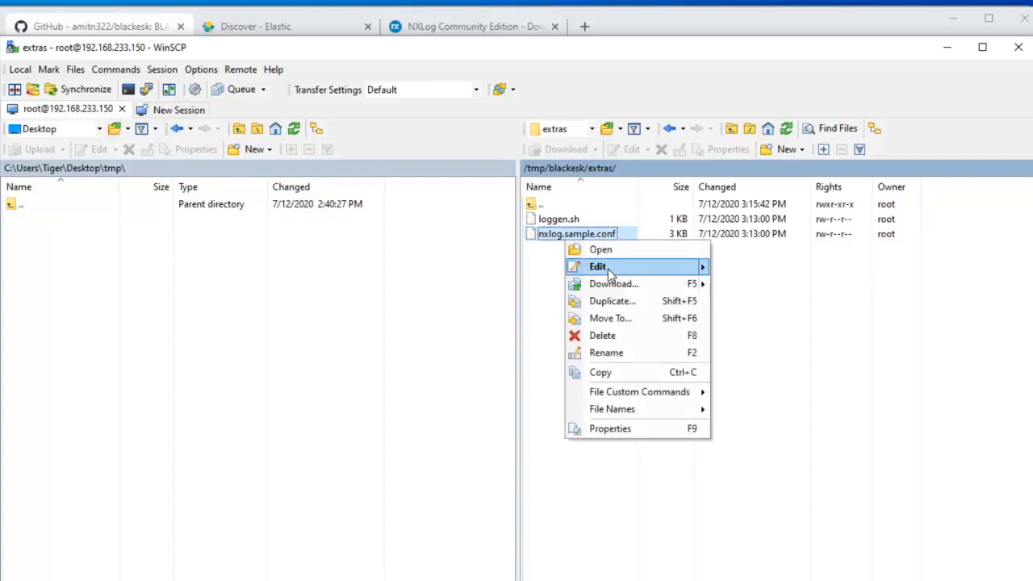
{"action": "left_click", "coordinate": [596, 266]}
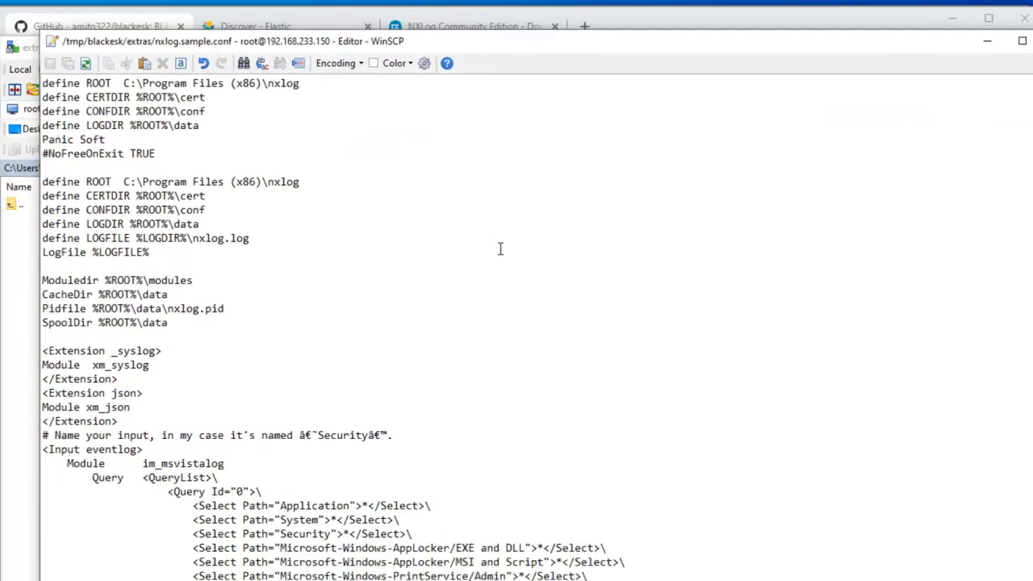
{"action": "scroll", "scroll_direction": "down", "scroll_amount": 3}
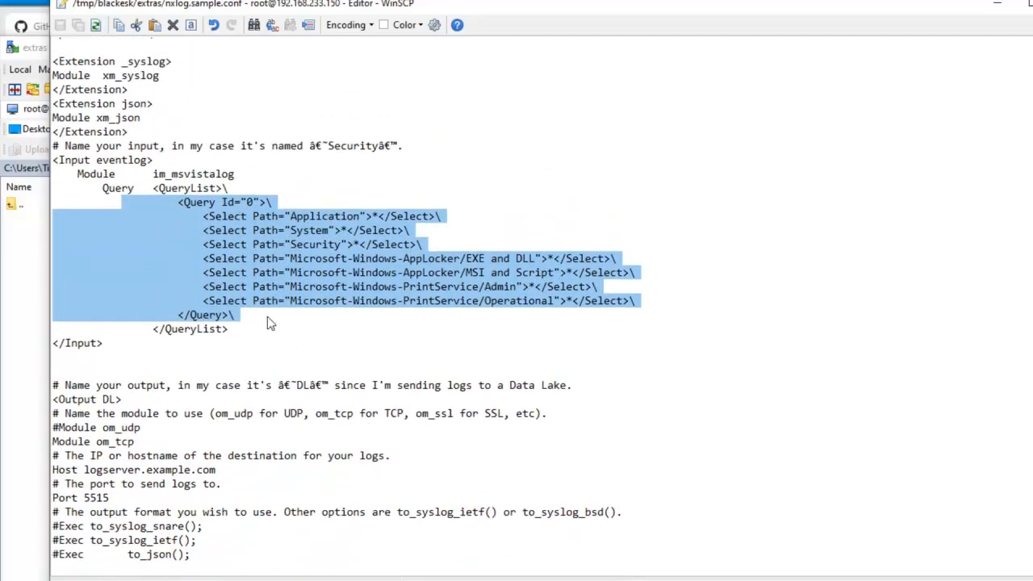
{"action": "left_click", "coordinate": [457, 310]}
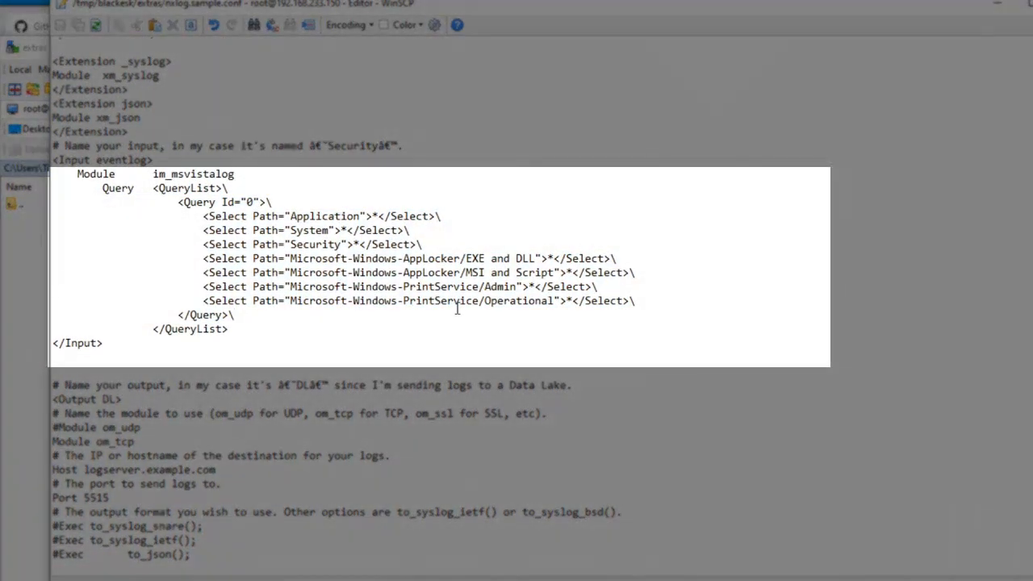
{"action": "scroll", "scroll_direction": "down", "scroll_amount": 3}
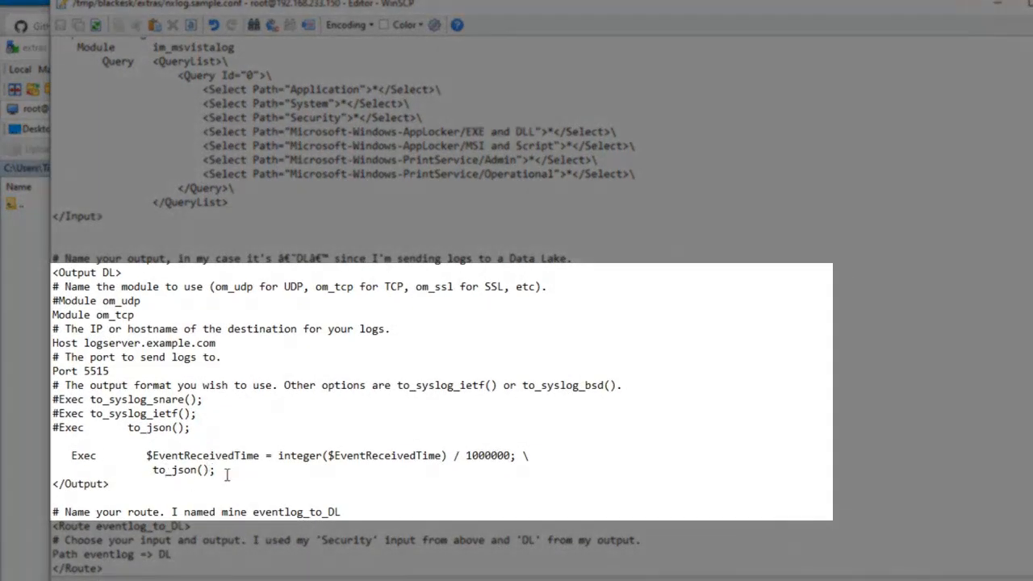
{"action": "mouse_move", "coordinate": [339, 442]}
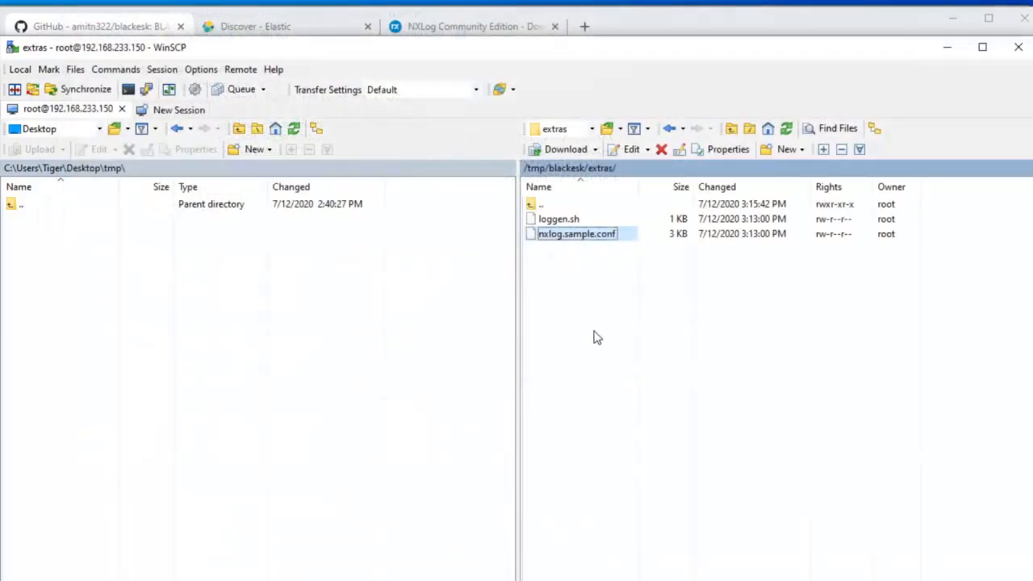
{"action": "mouse_move", "coordinate": [619, 334]}
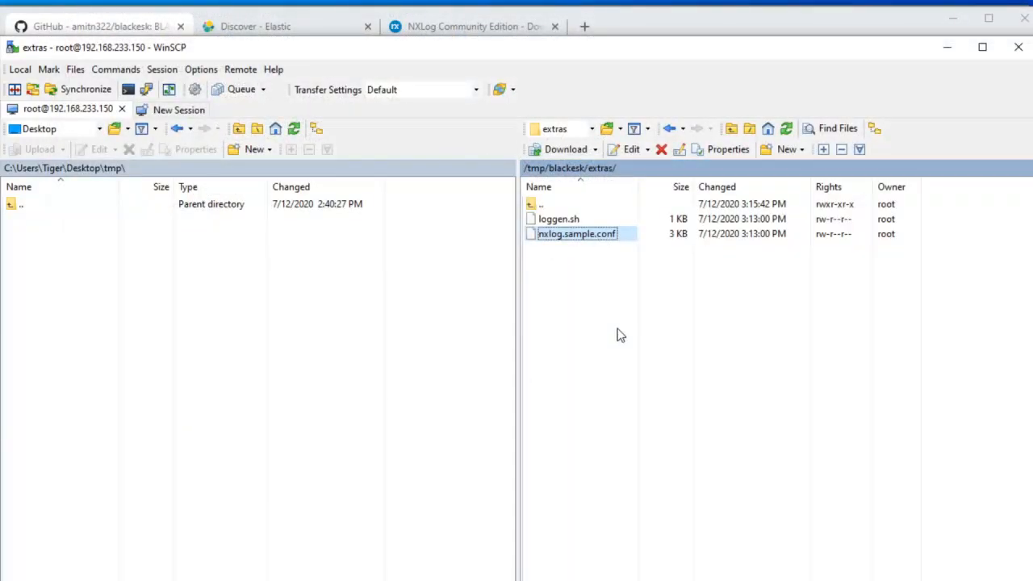
{"action": "mouse_move", "coordinate": [555, 337]}
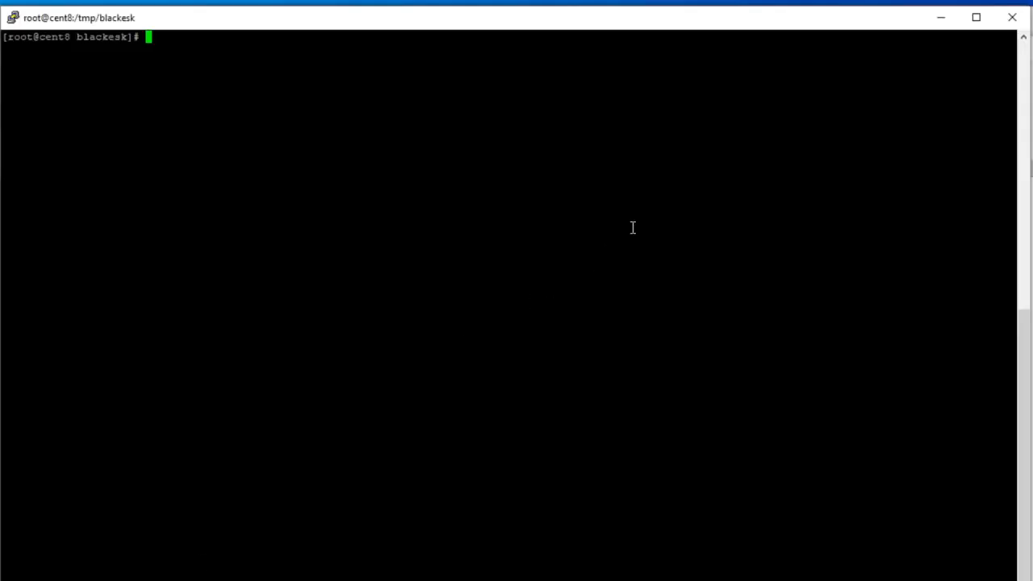
Run sh extras/loggen.sh, then rerun it with the argument 50 for more logs
{"action": "type", "text": "sh"}
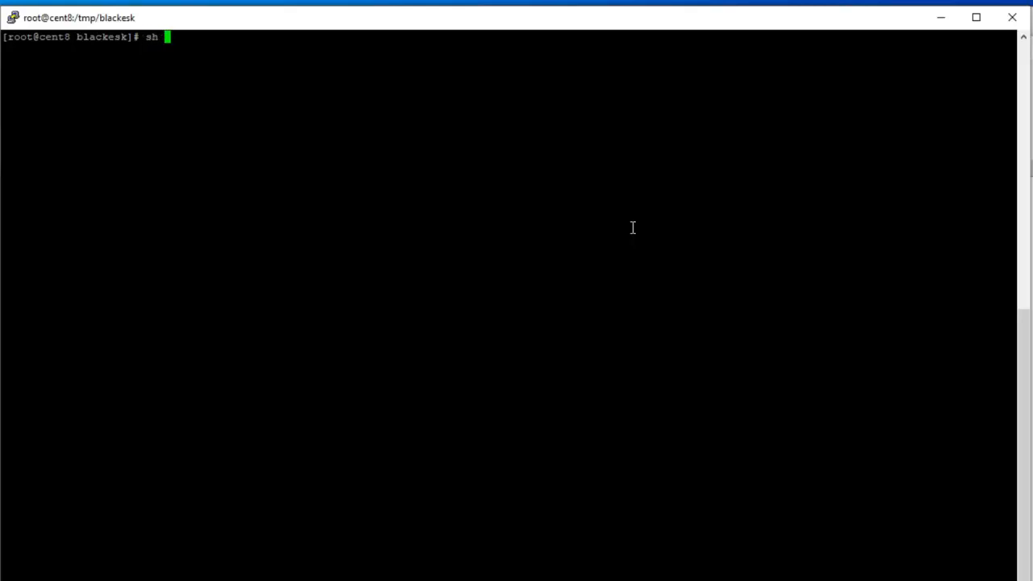
{"action": "type", "text": "extras/loggen."}
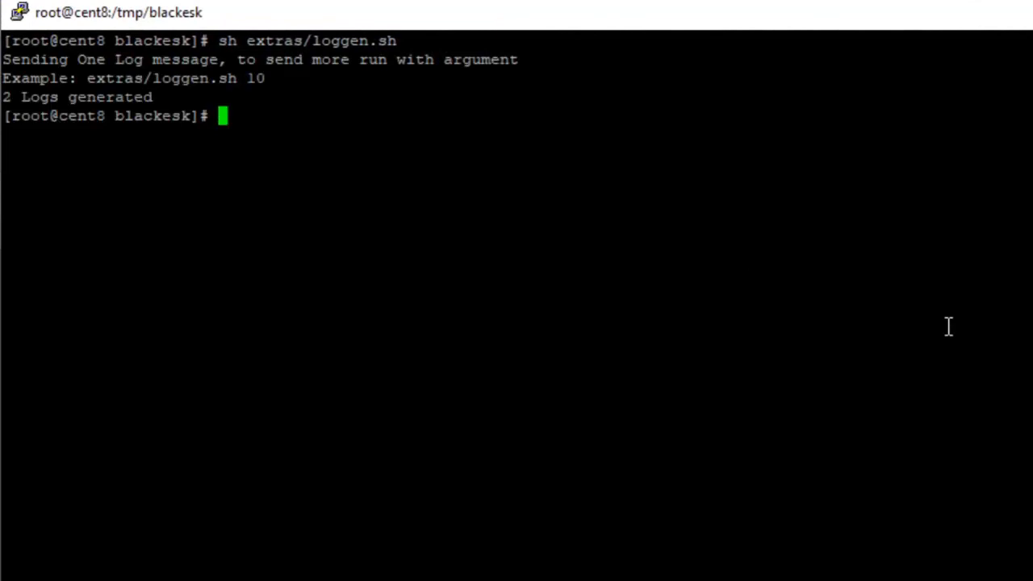
{"action": "type", "text": "sh extras/loggen.sh"}
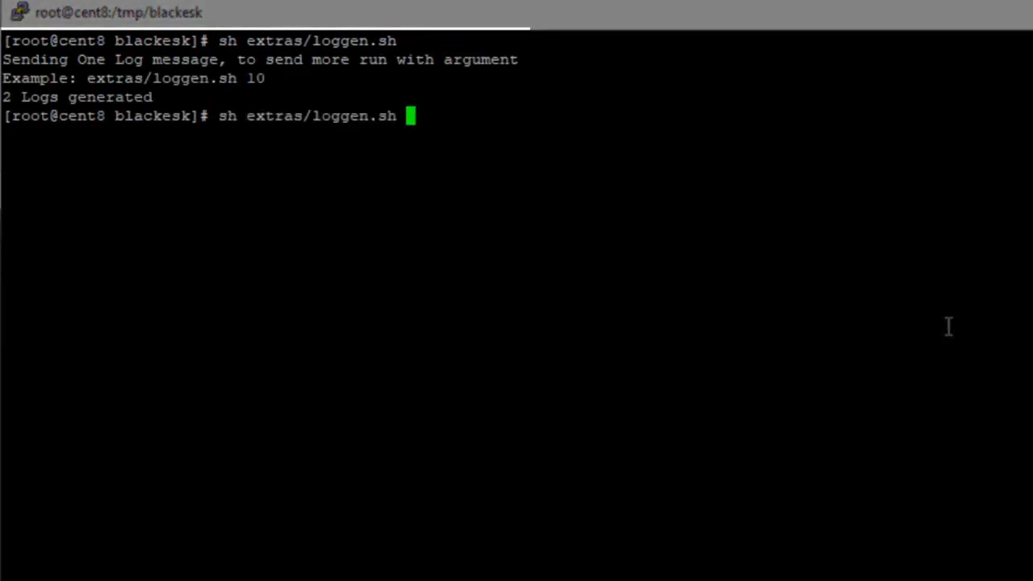
{"action": "type", "text": "50"}
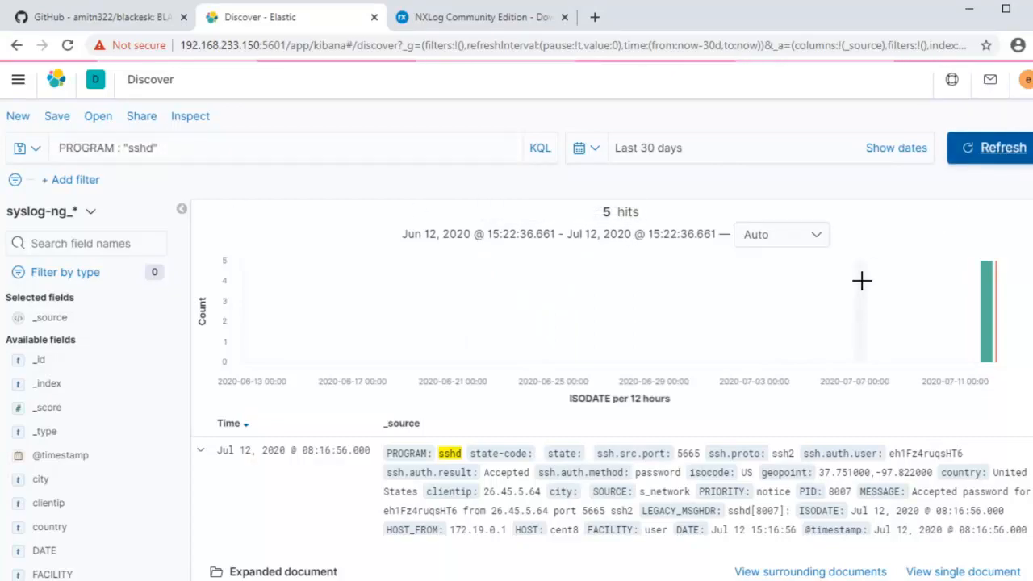
Refresh the sshd query so Discover now returns 31 hits instead of 5
{"action": "left_click", "coordinate": [1003, 147]}
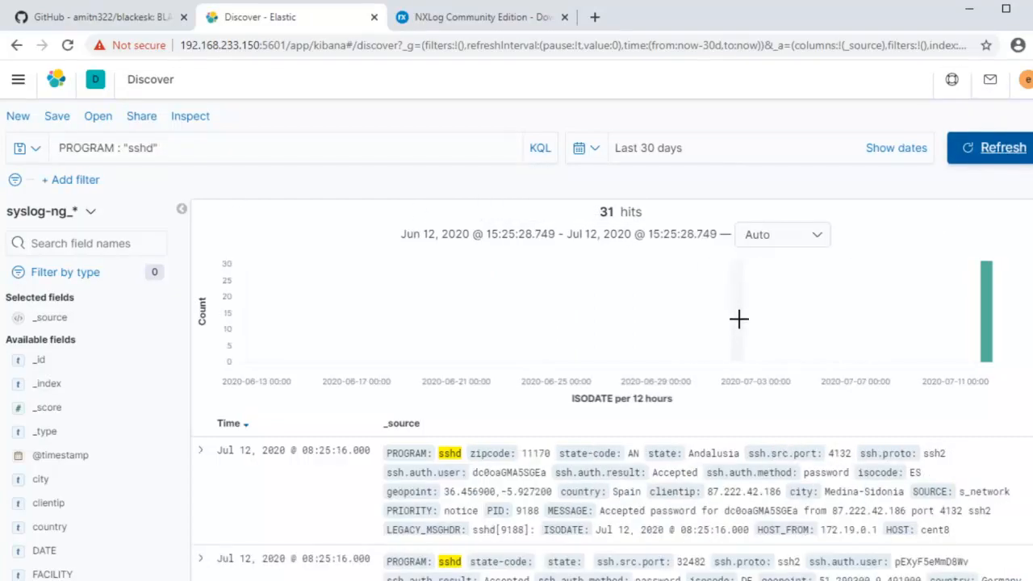
{"action": "mouse_move", "coordinate": [742, 347]}
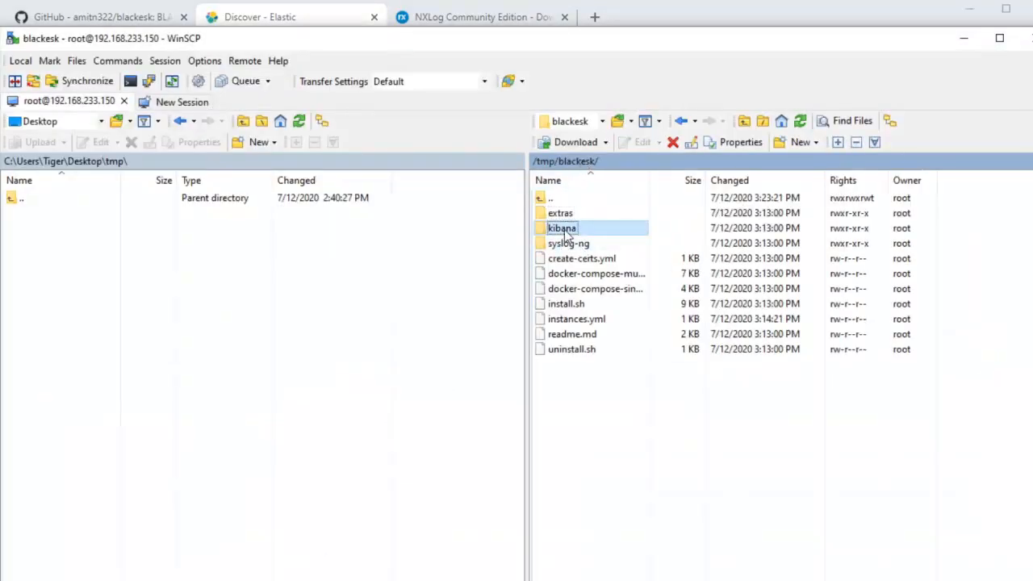
Open /tmp/blackesk/kibana/kibana.yml to show the xpack encryptedSavedObjects encryptionKey, then return to Kibana
{"action": "double_click", "coordinate": [561, 227]}
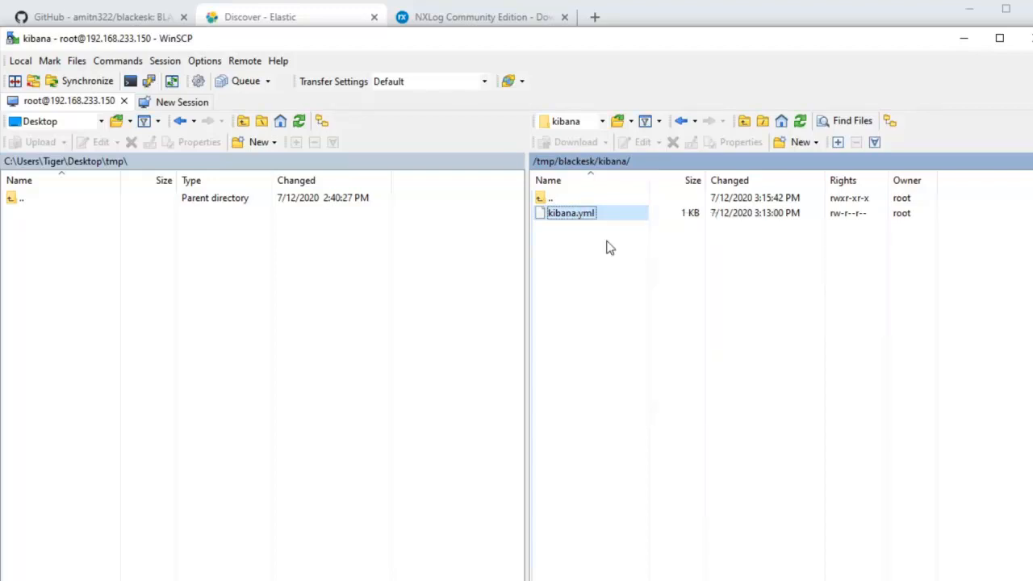
{"action": "double_click", "coordinate": [571, 213]}
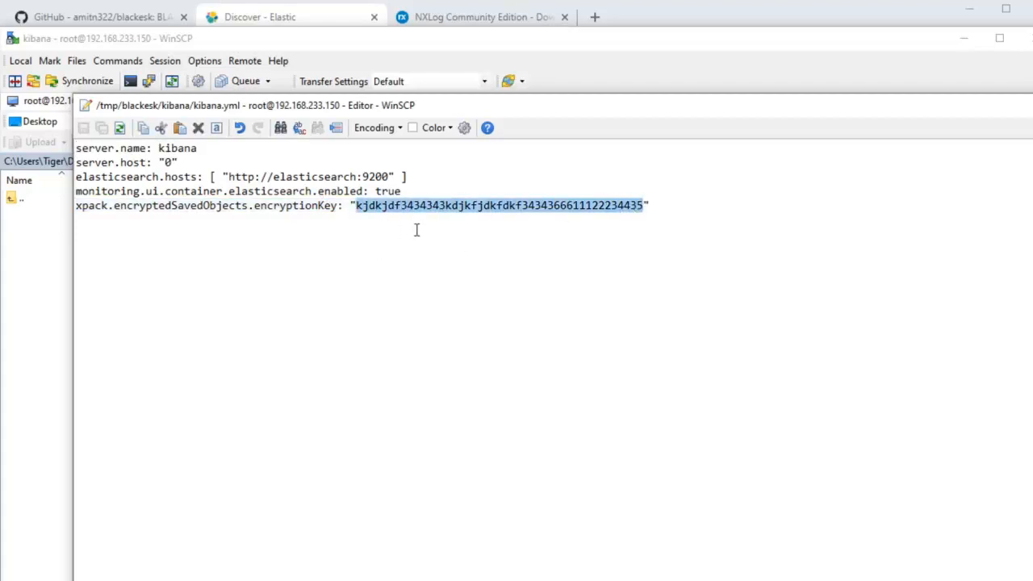
{"action": "mouse_move", "coordinate": [432, 45]}
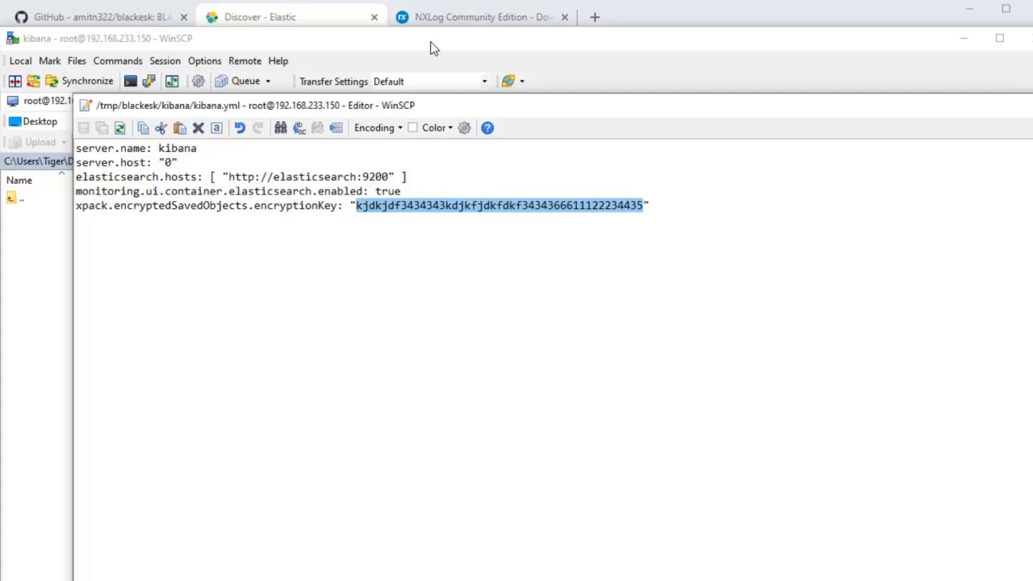
{"action": "left_click", "coordinate": [291, 16]}
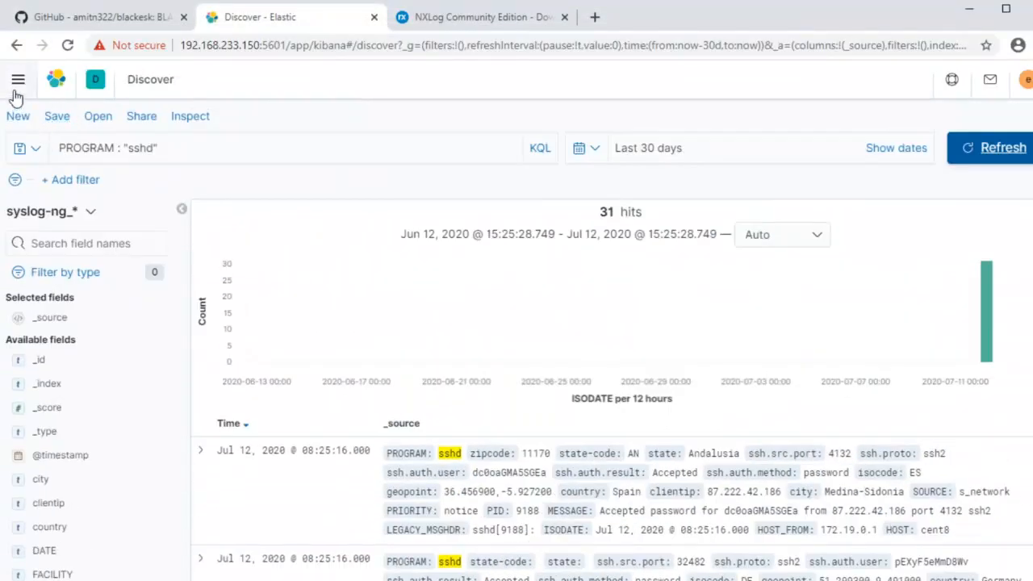
Navigate via Stack Management to the Alerts and Actions page showing the encryption key warning
{"action": "left_click", "coordinate": [18, 79]}
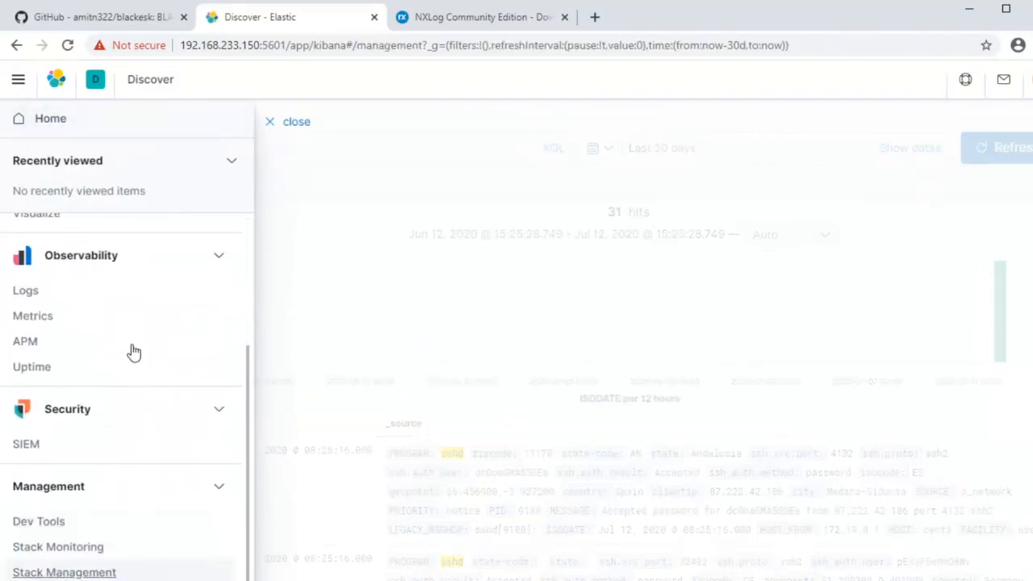
{"action": "left_click", "coordinate": [64, 571]}
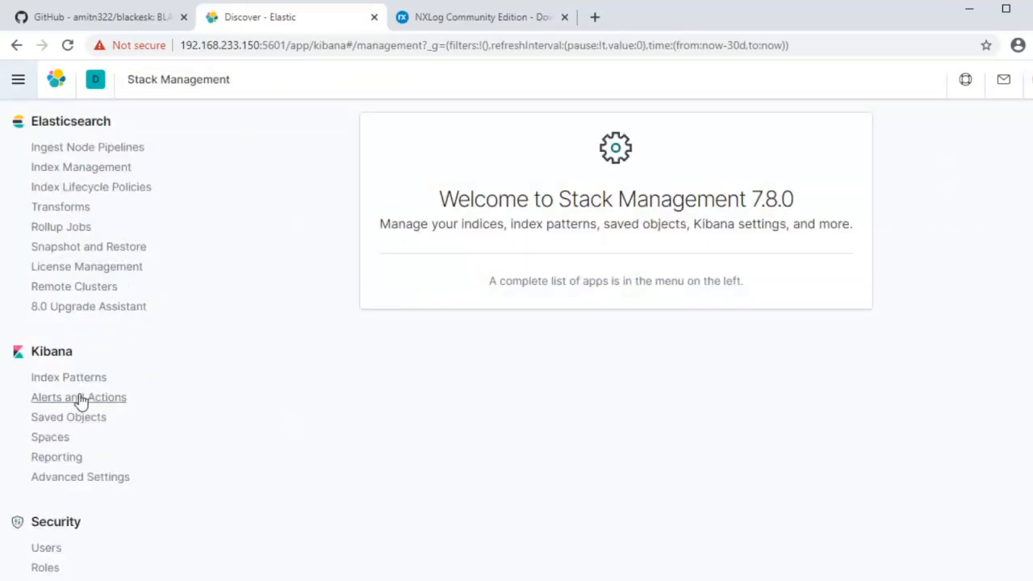
{"action": "left_click", "coordinate": [77, 397]}
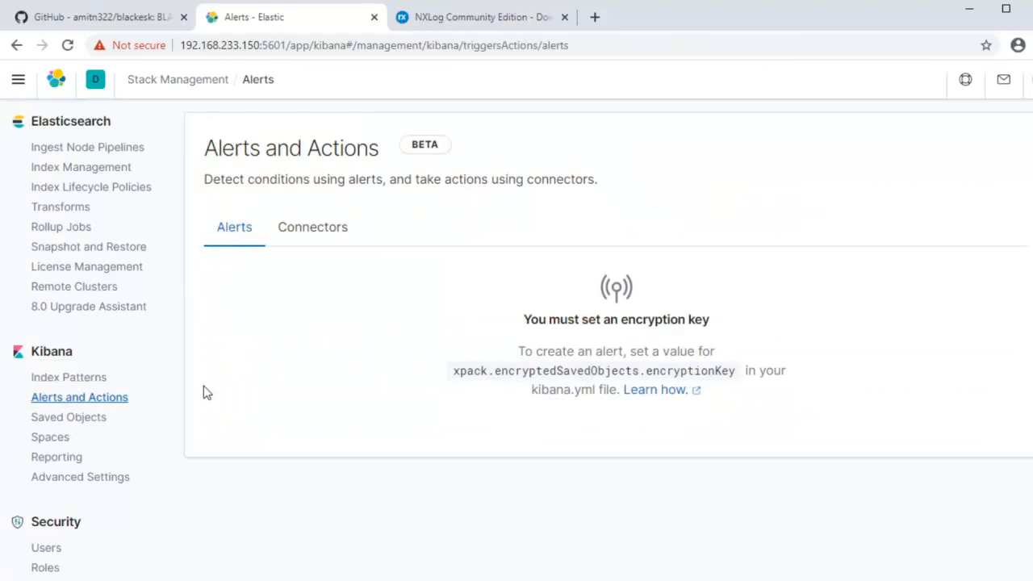
{"action": "mouse_move", "coordinate": [79, 397]}
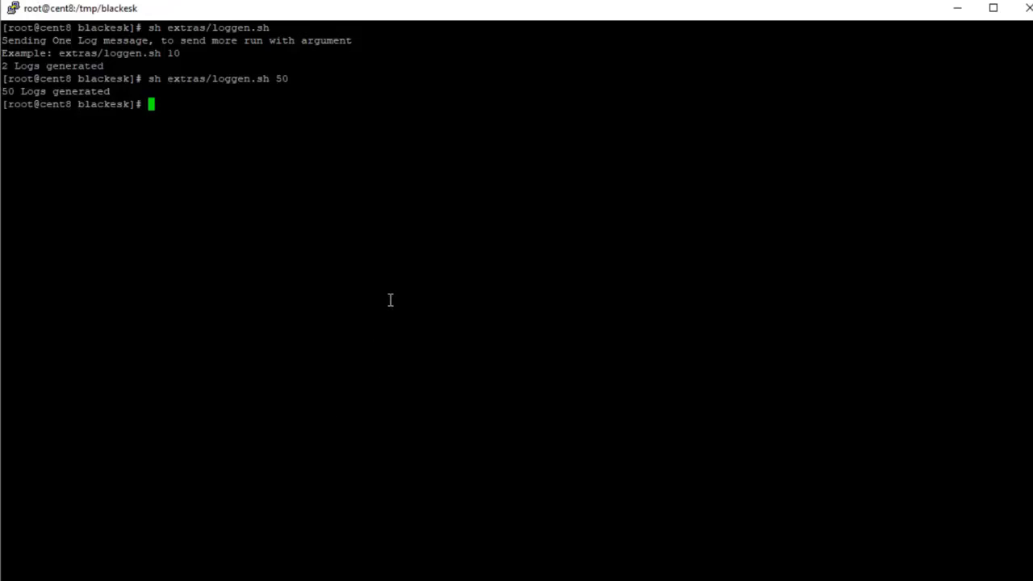
List the blackesk folder with ls and start docker exec -it kib01 into the Kibana container
{"action": "type", "text": "ls"}
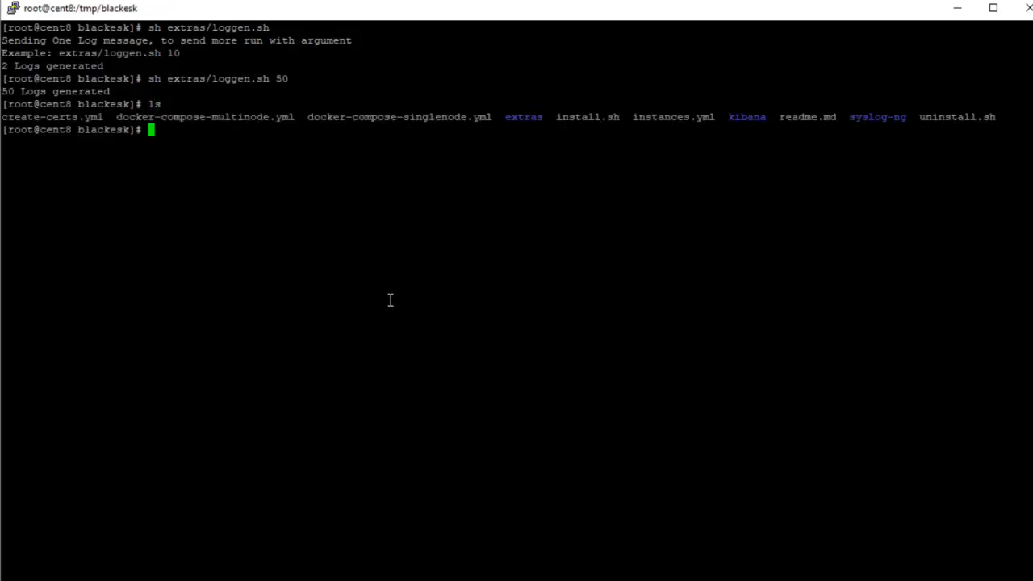
{"action": "type", "text": "docker exec -it"}
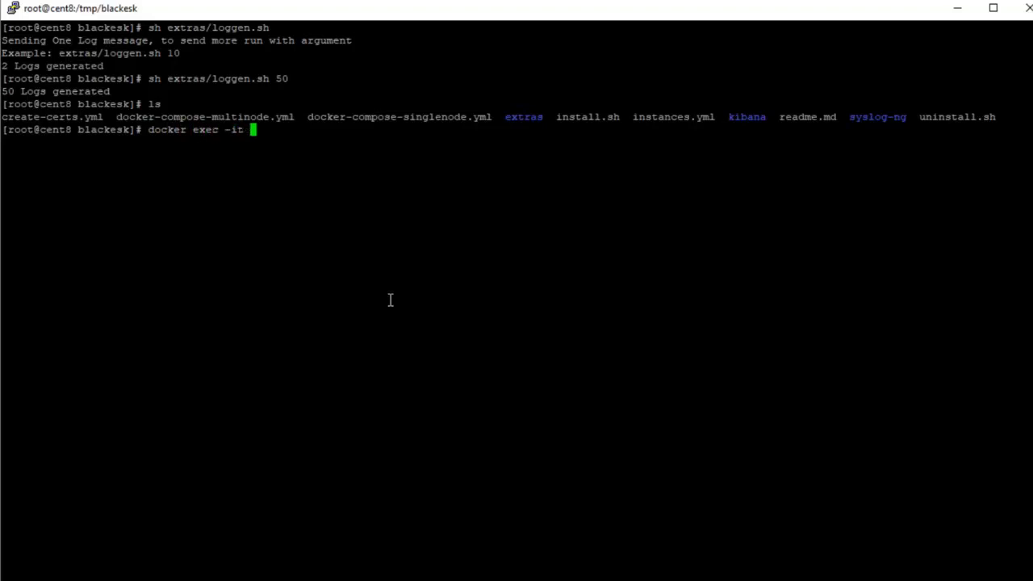
{"action": "type", "text": "kib01"}
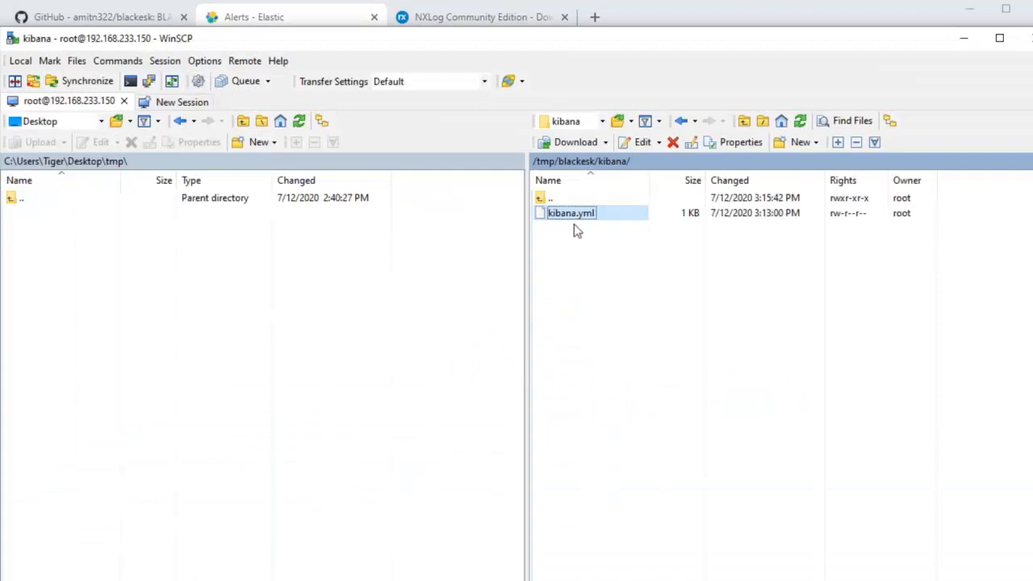
{"action": "mouse_move", "coordinate": [500, 223]}
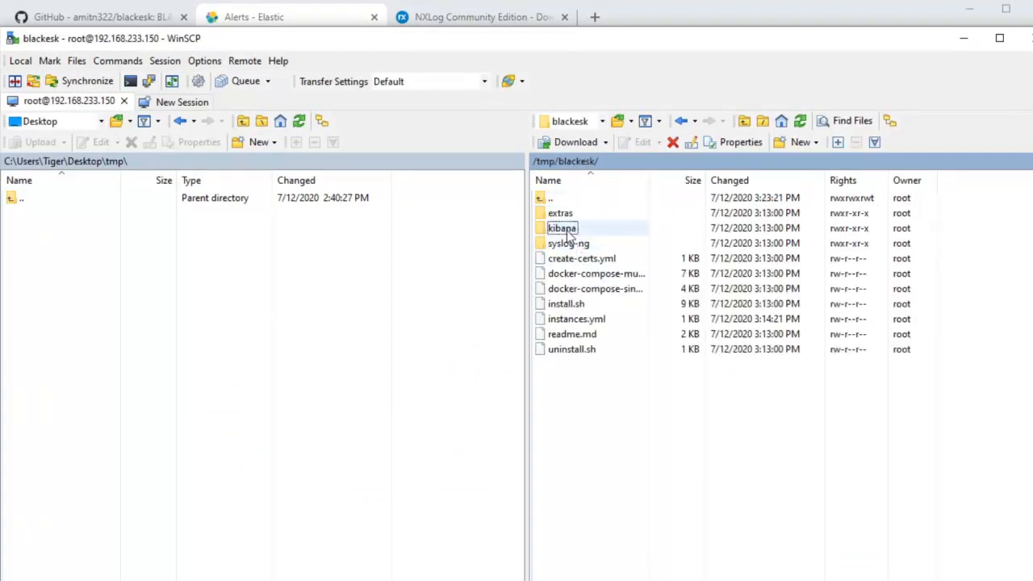
Navigate from blackesk into the remote syslog-ng folder and select syslog.dockerfile
{"action": "double_click", "coordinate": [561, 227]}
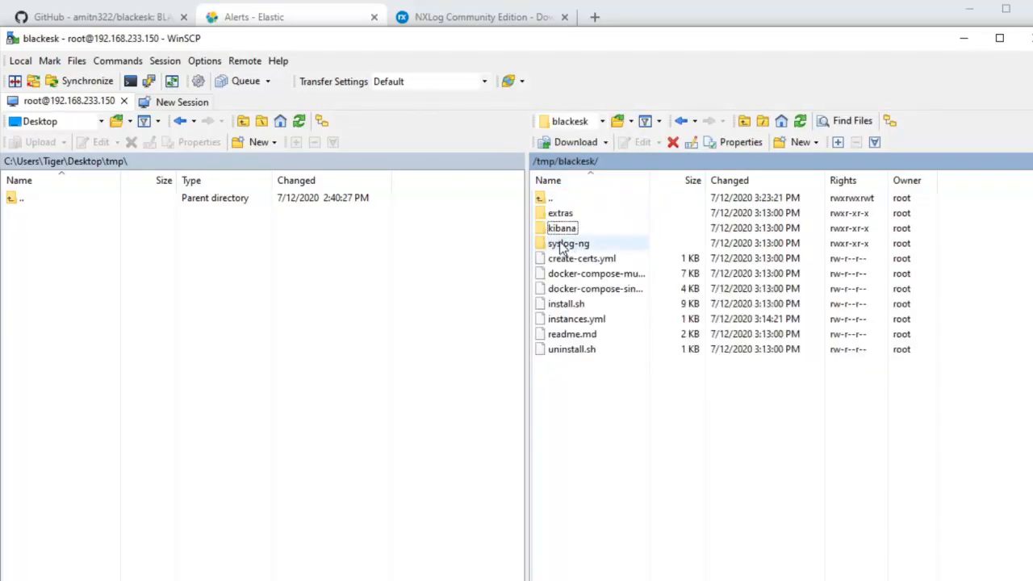
{"action": "double_click", "coordinate": [568, 242]}
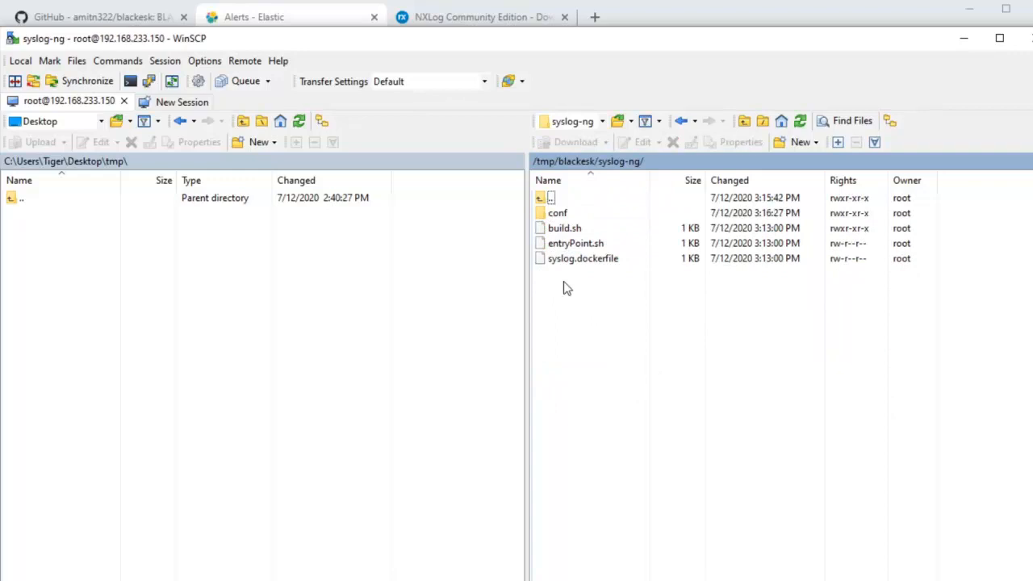
{"action": "left_click", "coordinate": [582, 258]}
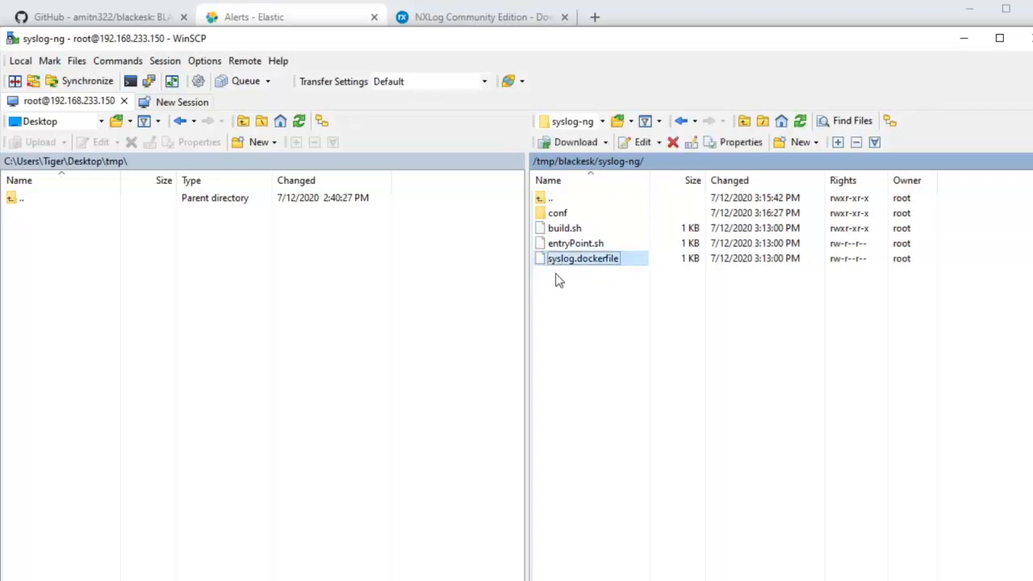
{"action": "right_click", "coordinate": [583, 259]}
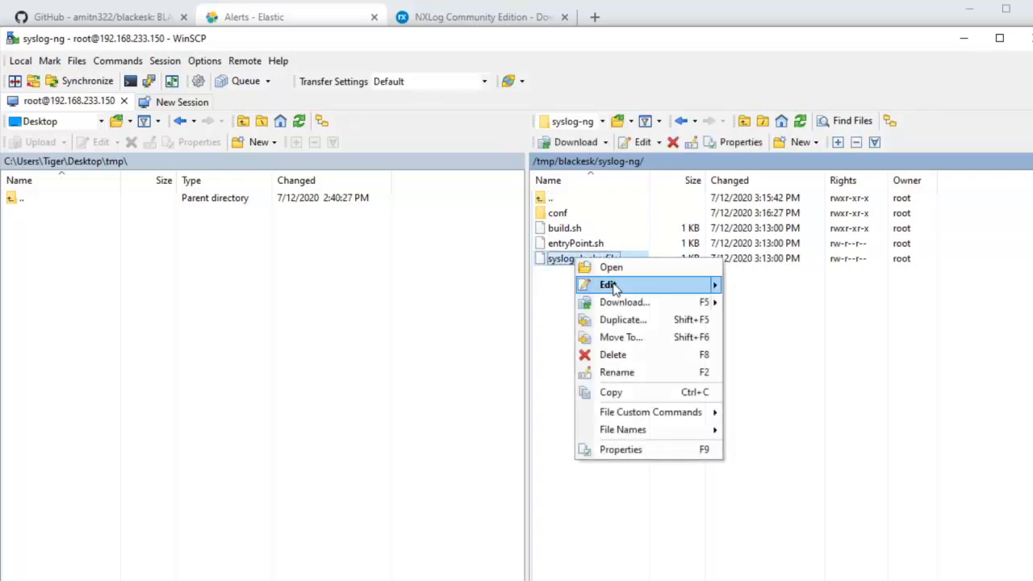
Edit syslog.dockerfile to review its alpine 3.12 build and syslog-ng entrypoint
{"action": "left_click", "coordinate": [608, 284]}
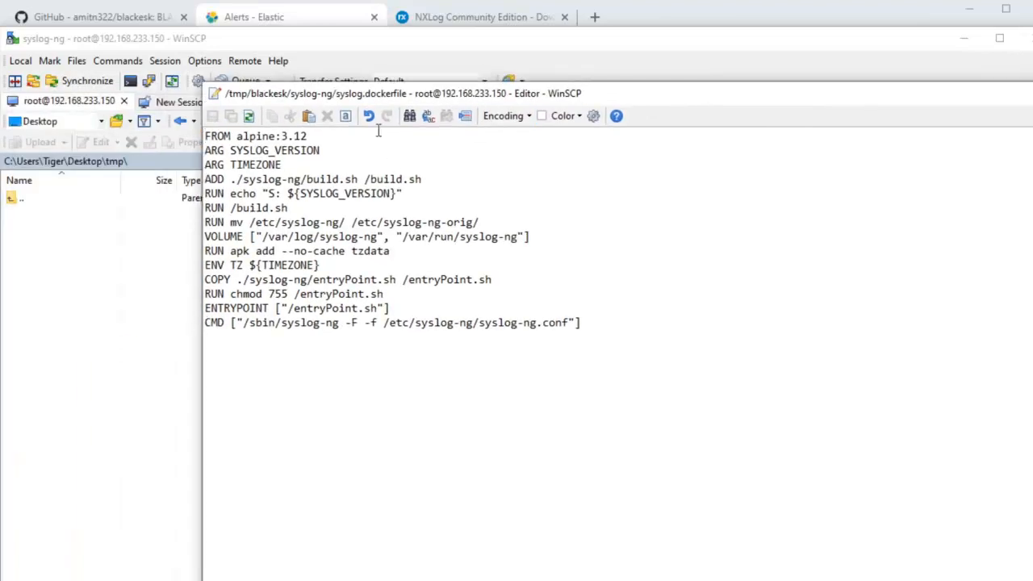
{"action": "mouse_move", "coordinate": [611, 245]}
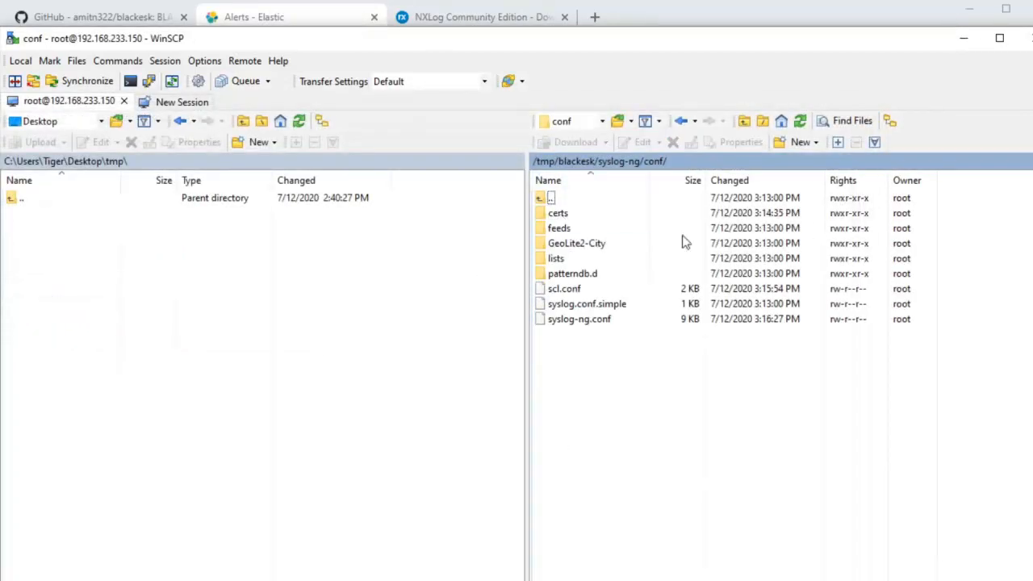
{"action": "mouse_move", "coordinate": [685, 435]}
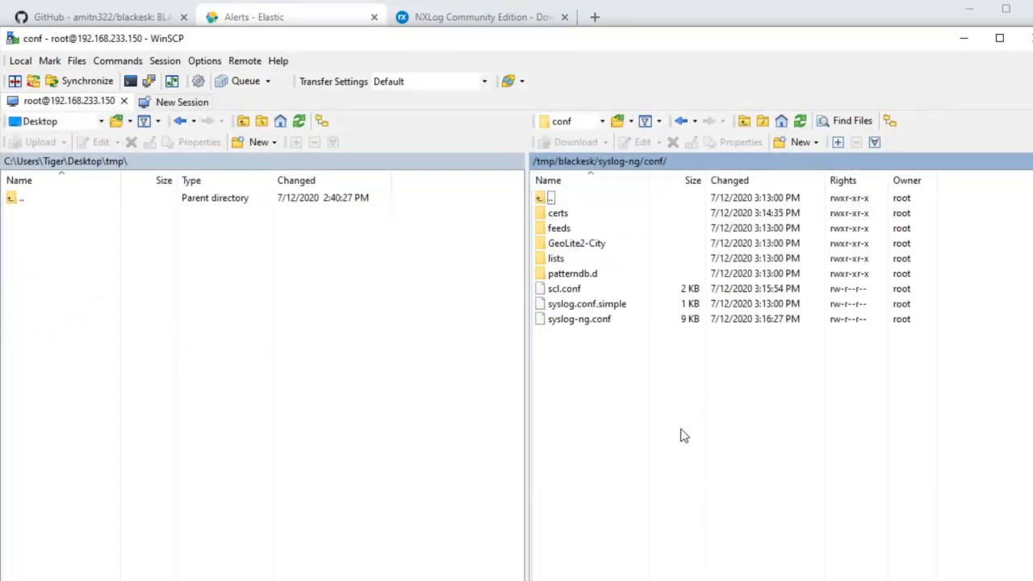
Open the feeds folder and edit known_ips.csv
{"action": "left_click", "coordinate": [558, 213]}
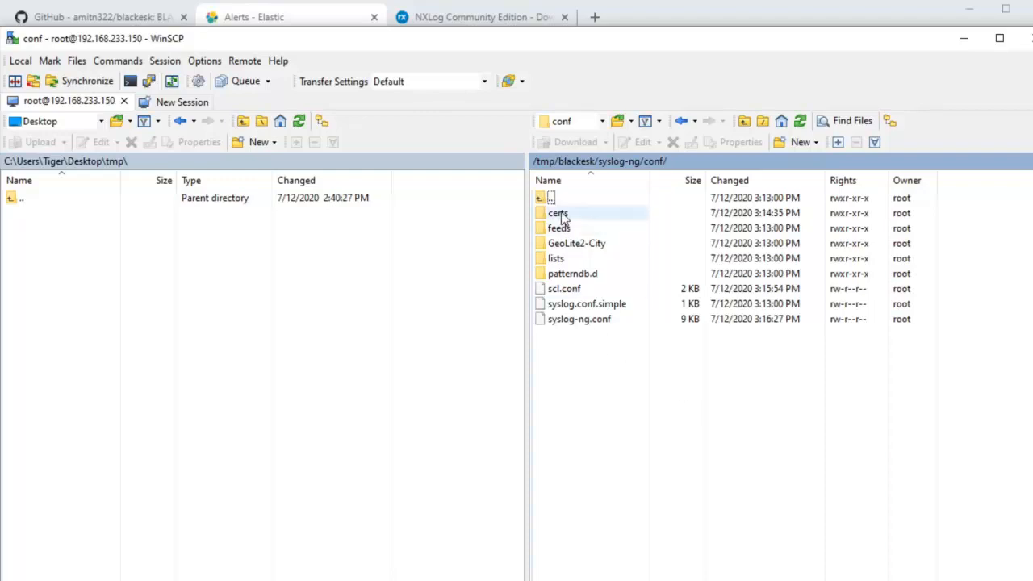
{"action": "left_click", "coordinate": [558, 213]}
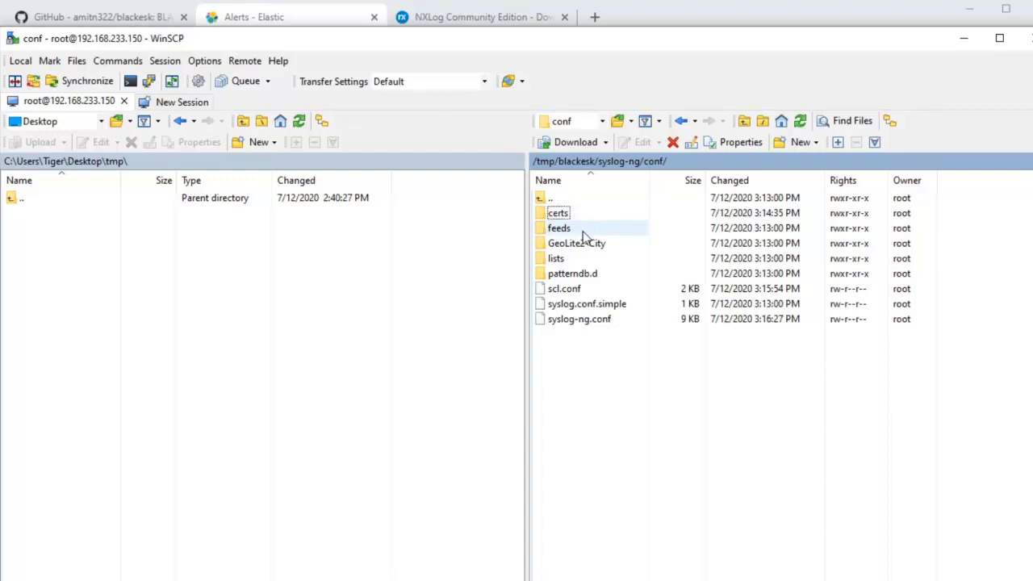
{"action": "double_click", "coordinate": [558, 228]}
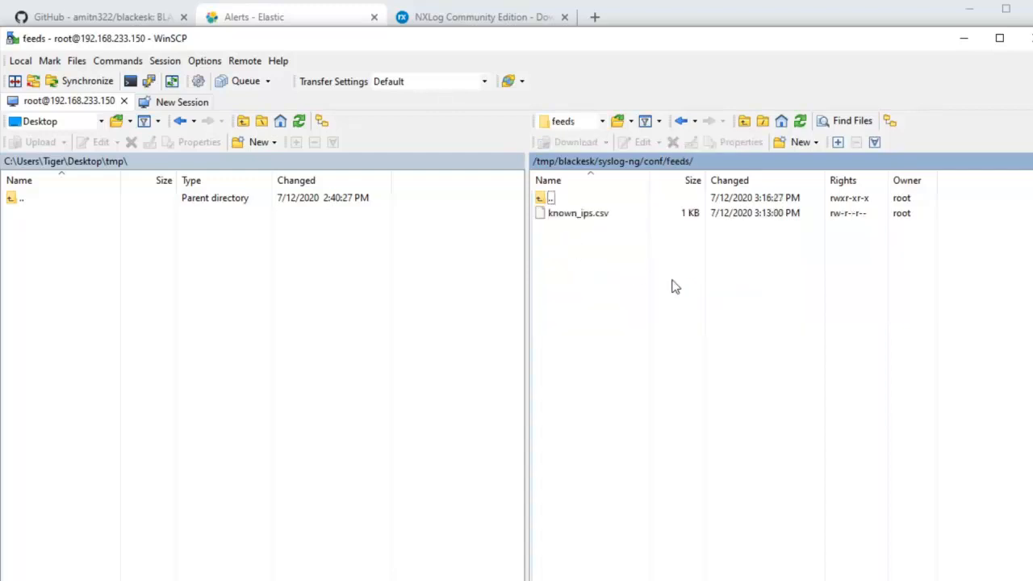
{"action": "right_click", "coordinate": [577, 213]}
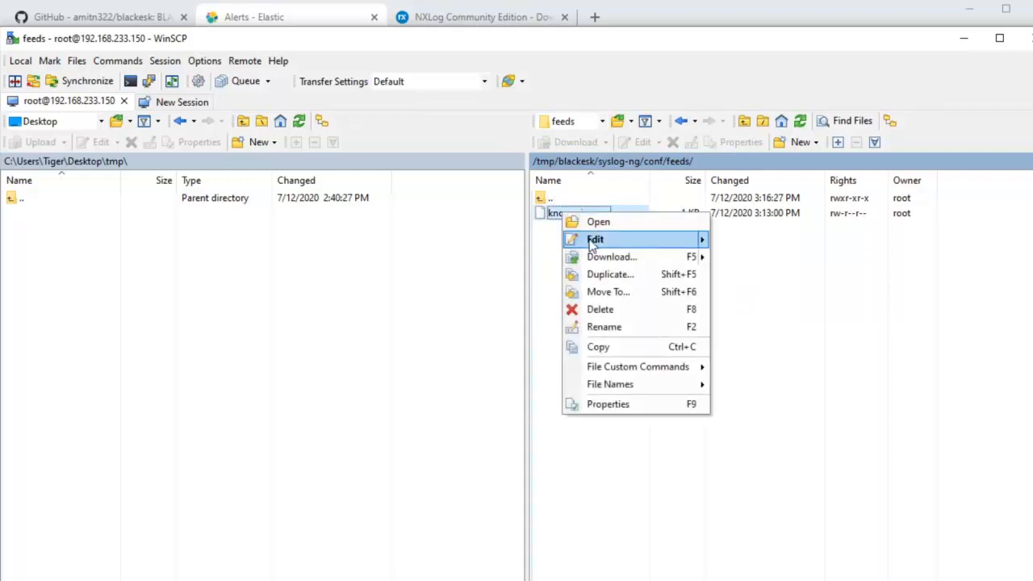
{"action": "left_click", "coordinate": [594, 239]}
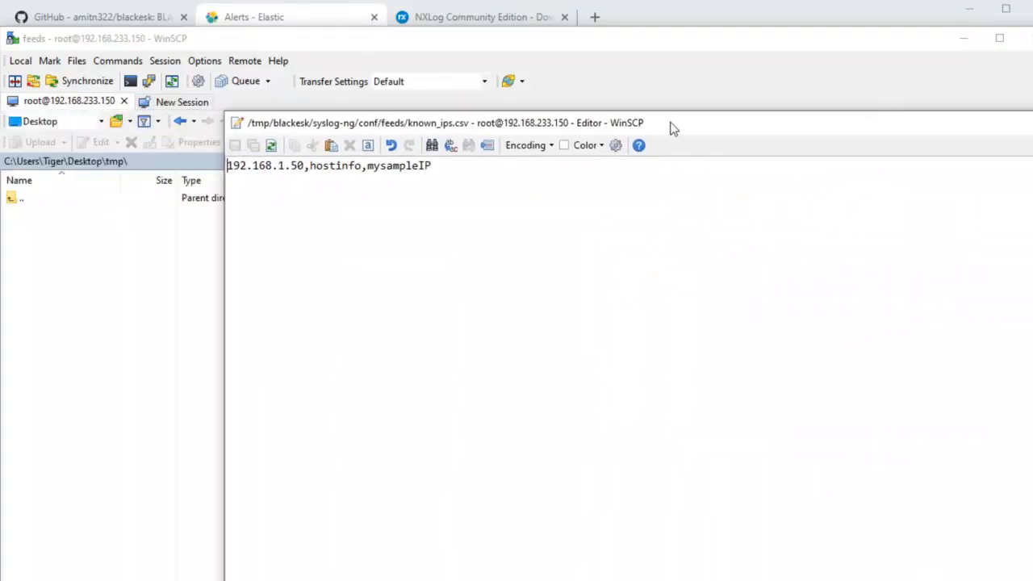
Highlight the 192.168.1.50 address and its hostinfo field in known_ips.csv
{"action": "left_click_drag", "start_coordinate": [227, 163], "coordinate": [289, 162]}
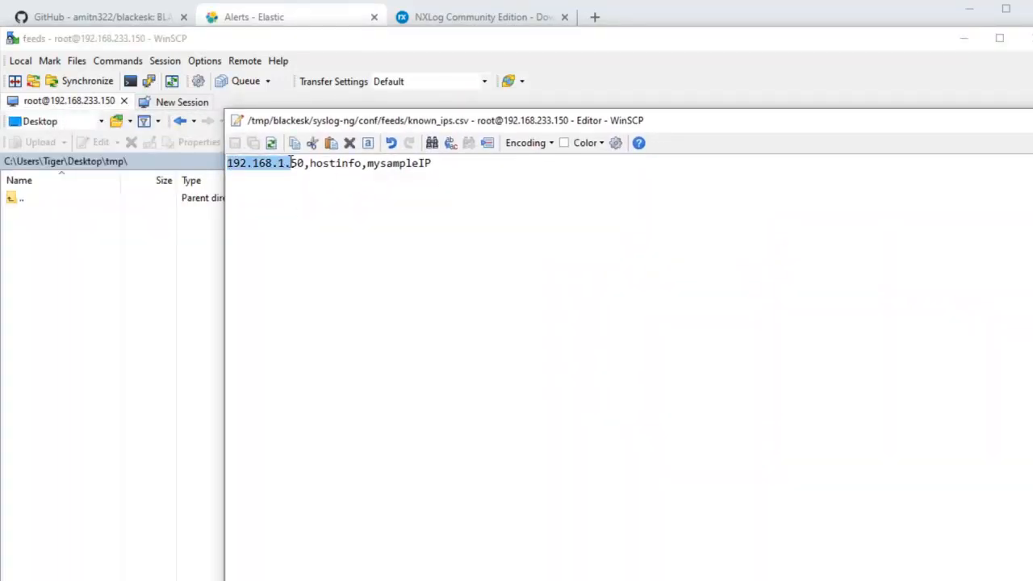
{"action": "double_click", "coordinate": [333, 161]}
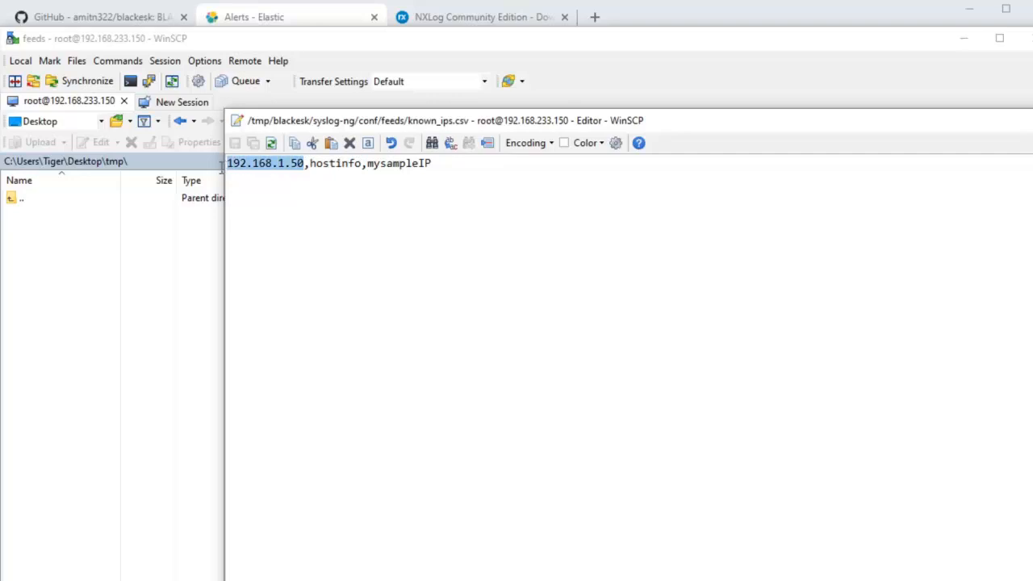
{"action": "mouse_move", "coordinate": [220, 167]}
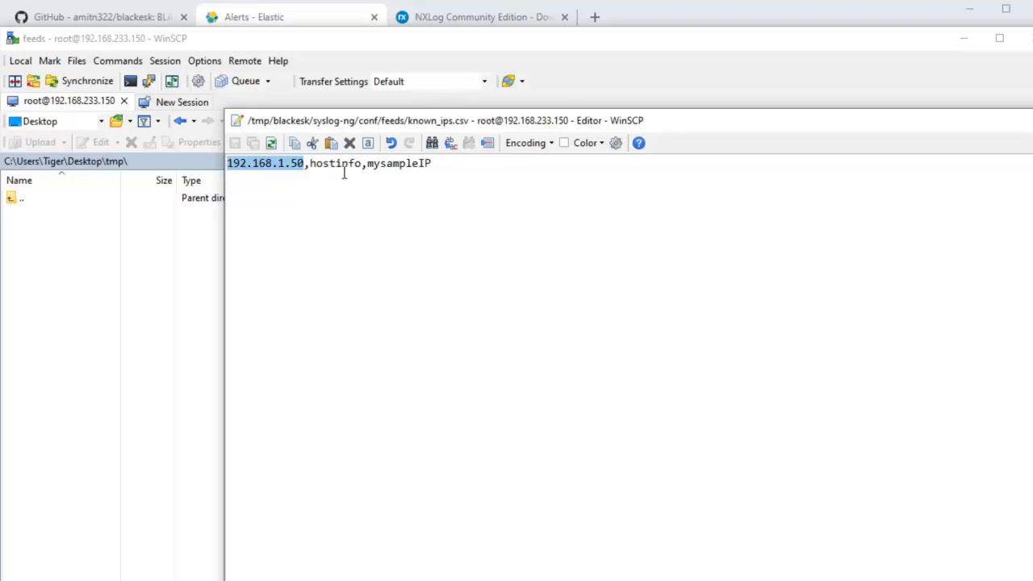
{"action": "double_click", "coordinate": [397, 163]}
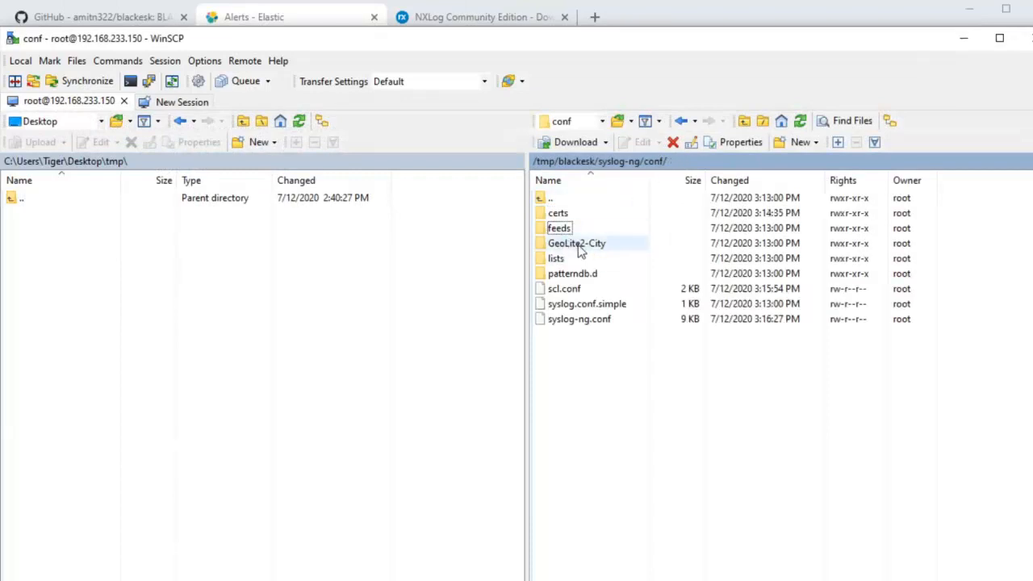
Open the lists folder and edit discard.list
{"action": "double_click", "coordinate": [576, 242]}
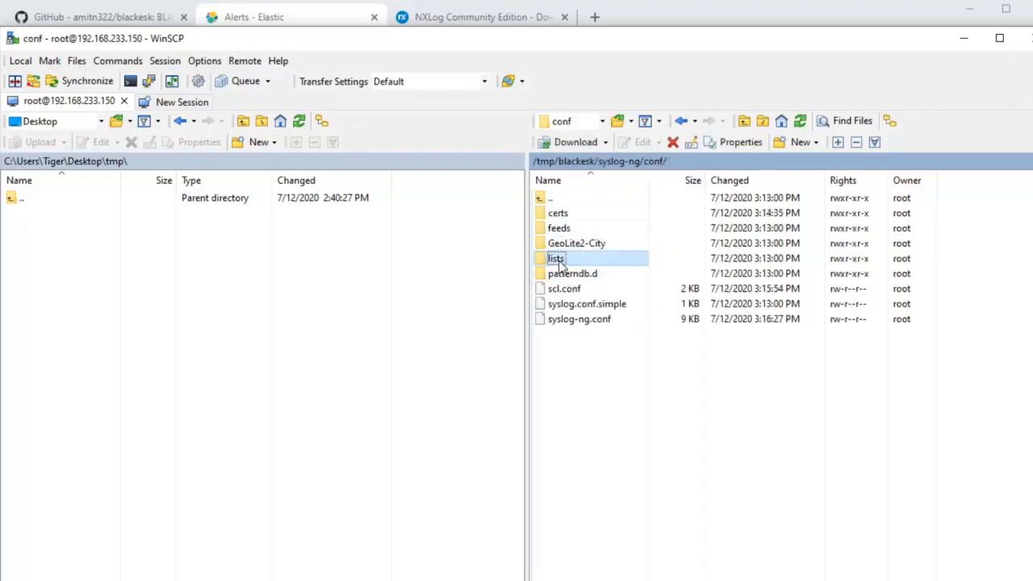
{"action": "double_click", "coordinate": [555, 258]}
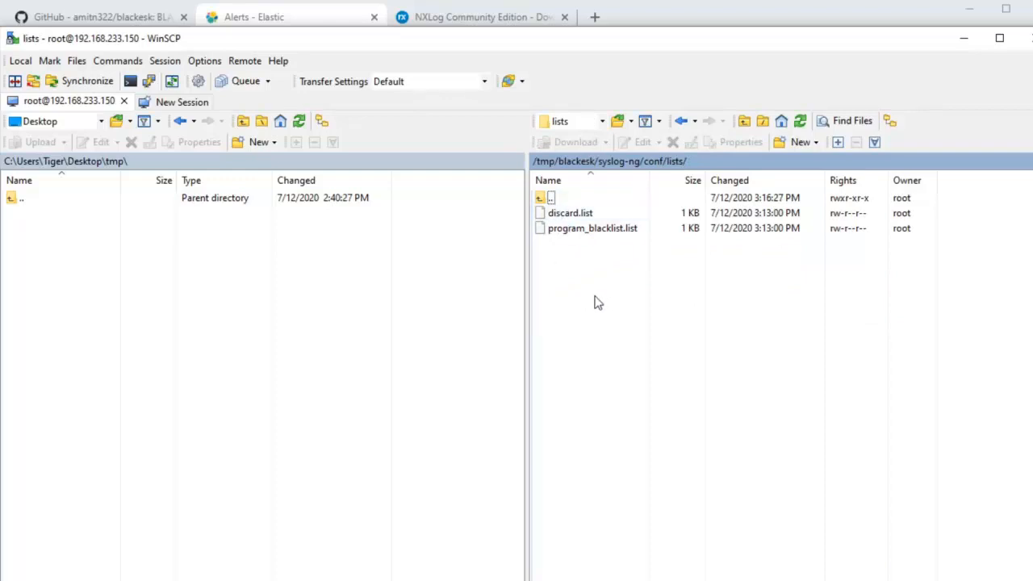
{"action": "mouse_move", "coordinate": [729, 455]}
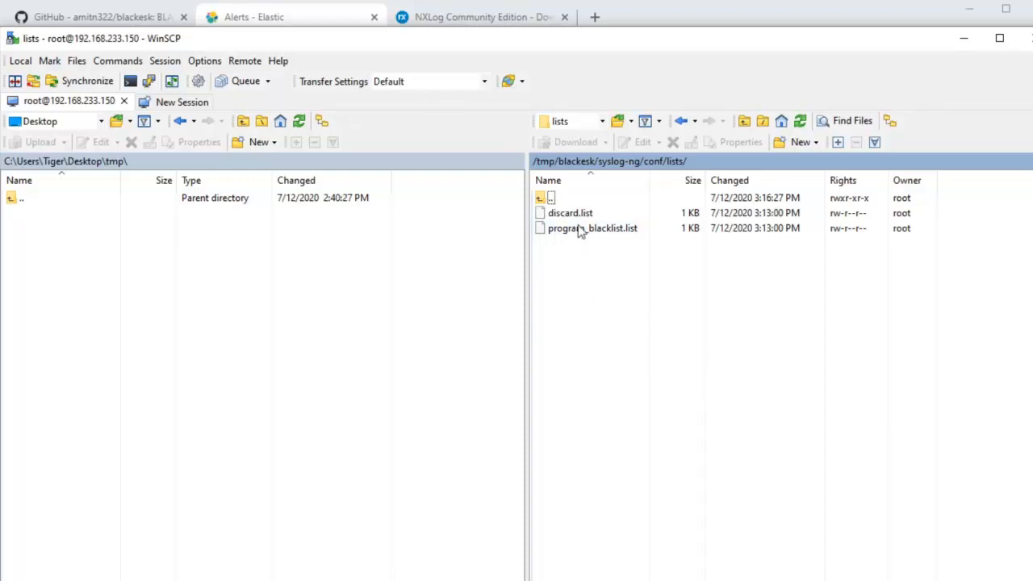
{"action": "right_click", "coordinate": [569, 213]}
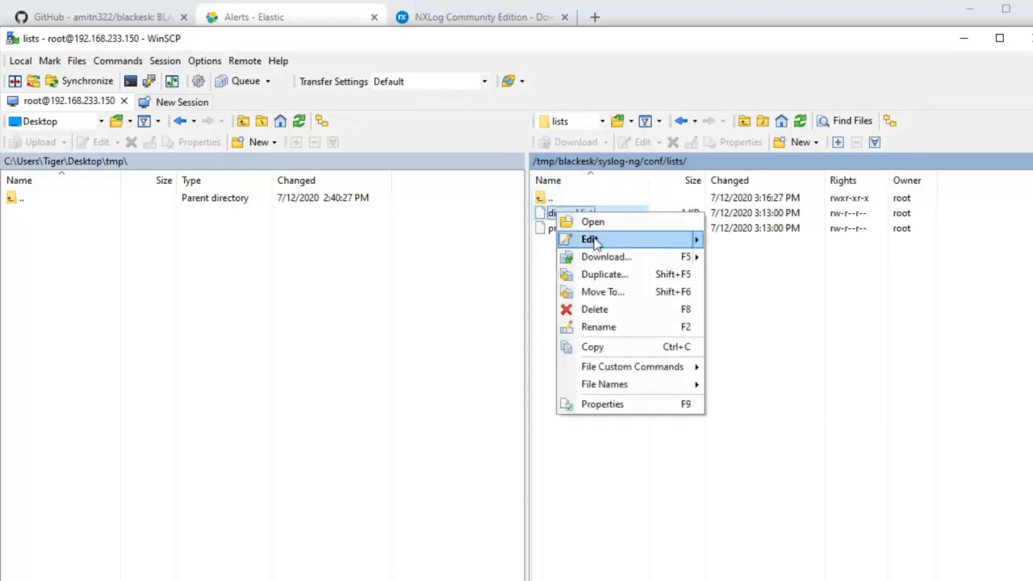
{"action": "left_click", "coordinate": [590, 239]}
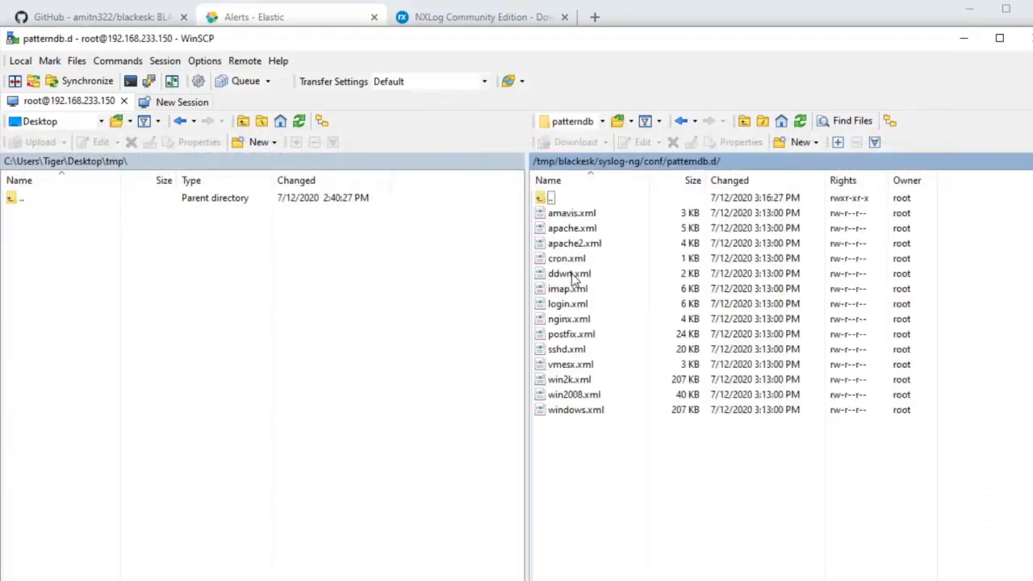
{"action": "mouse_move", "coordinate": [616, 480]}
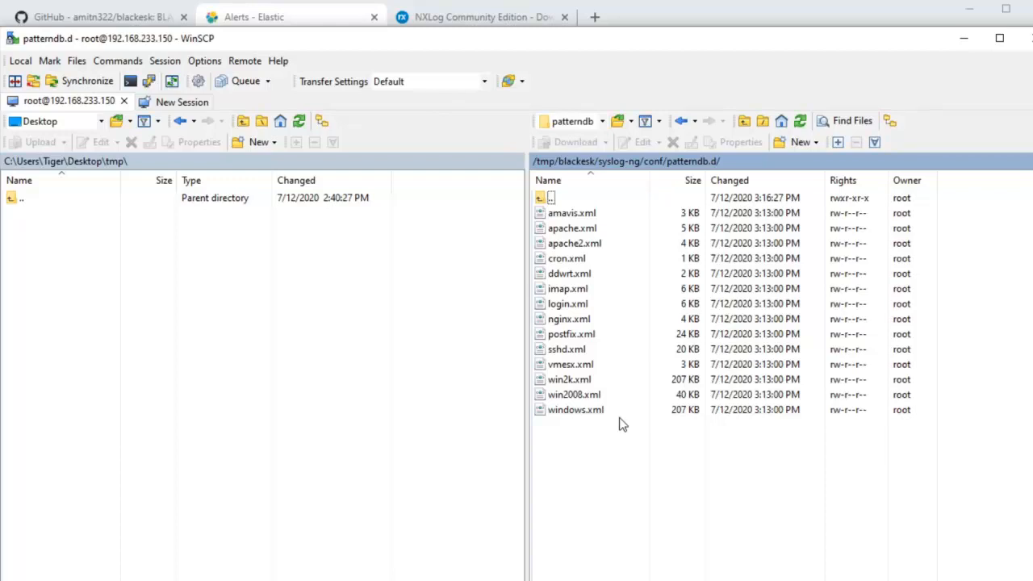
Edit sshd.xml and review the Received disconnect rule and its test values
{"action": "right_click", "coordinate": [566, 348]}
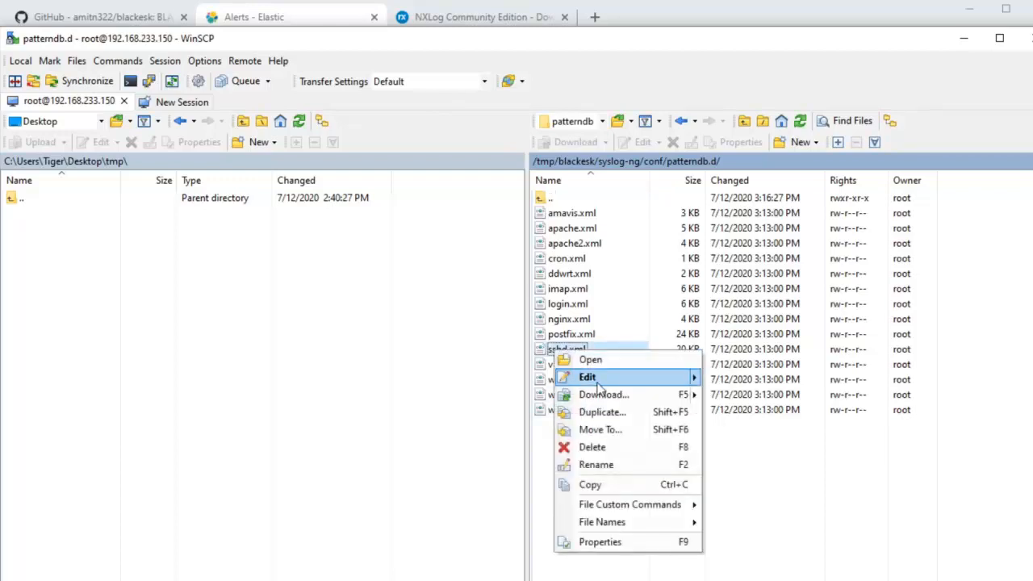
{"action": "left_click", "coordinate": [587, 377]}
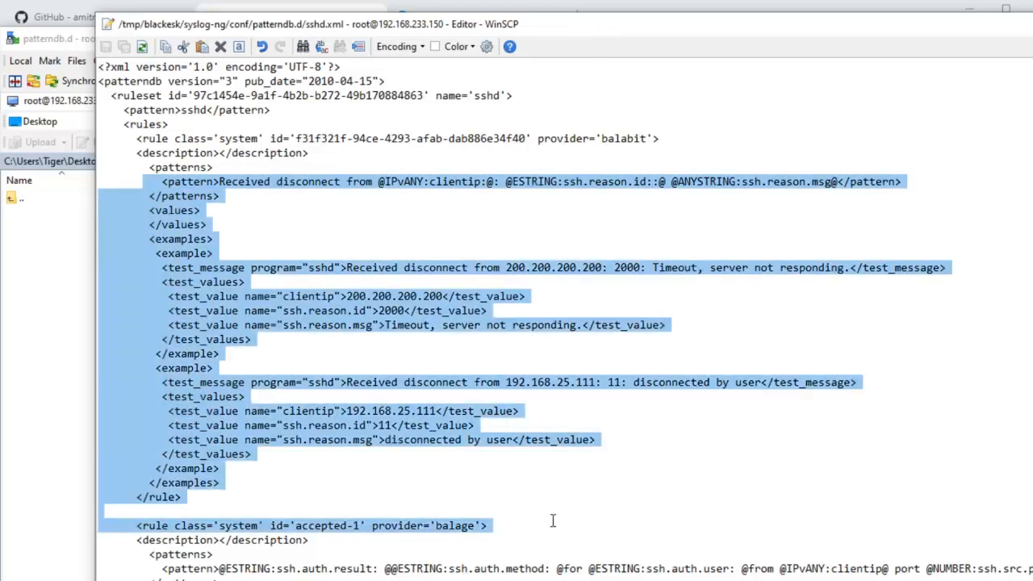
{"action": "left_click", "coordinate": [347, 400]}
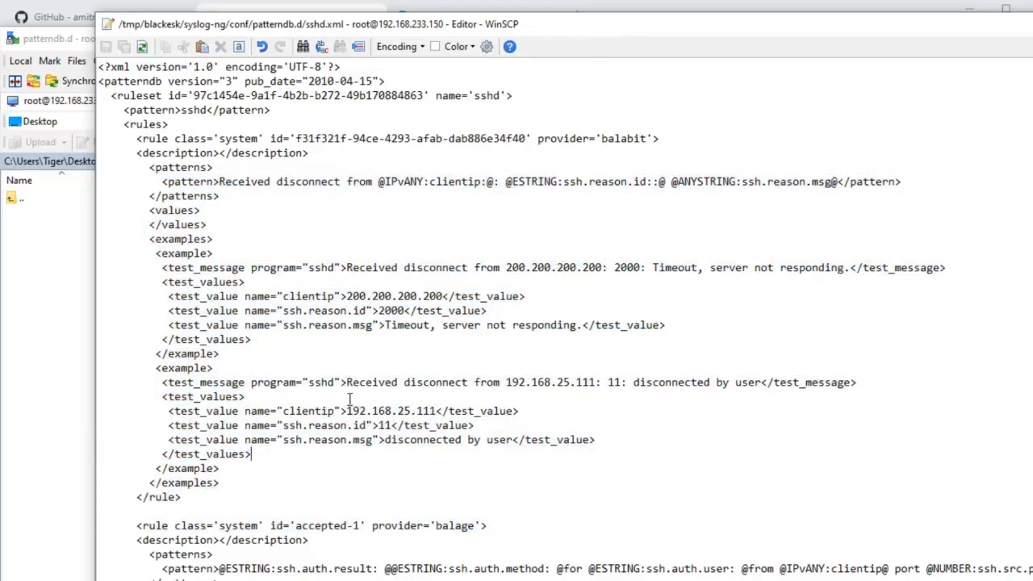
{"action": "double_click", "coordinate": [320, 426]}
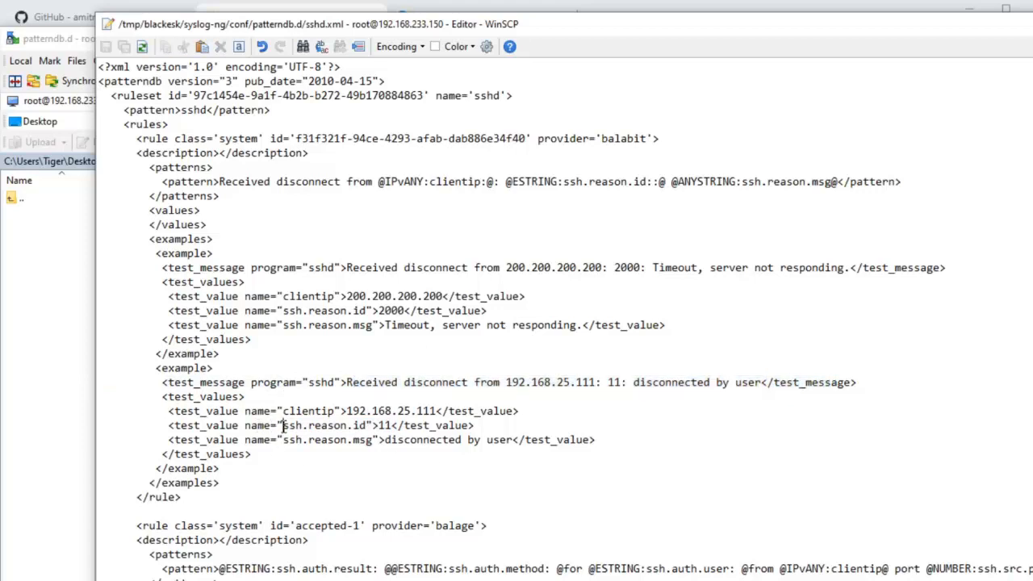
{"action": "double_click", "coordinate": [322, 426]}
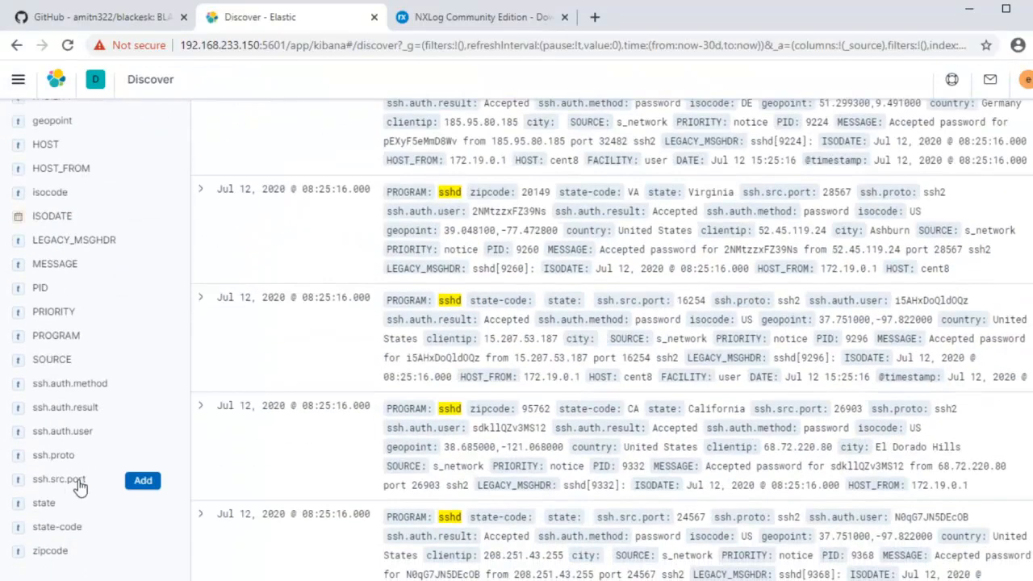
{"action": "mouse_move", "coordinate": [84, 411]}
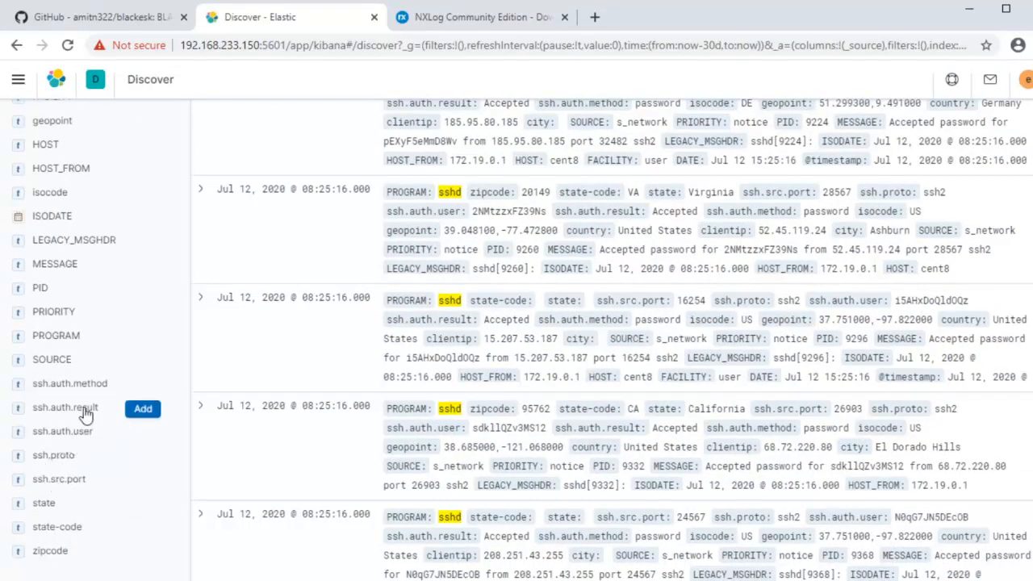
{"action": "mouse_move", "coordinate": [202, 305]}
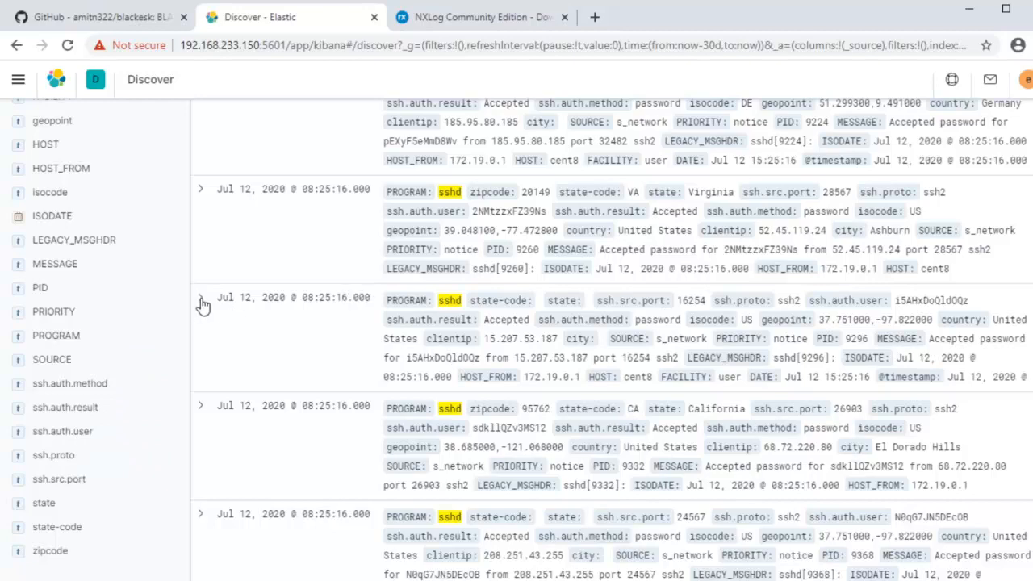
Review the parsed sshd documents in Kibana Discover
{"action": "left_click", "coordinate": [200, 297]}
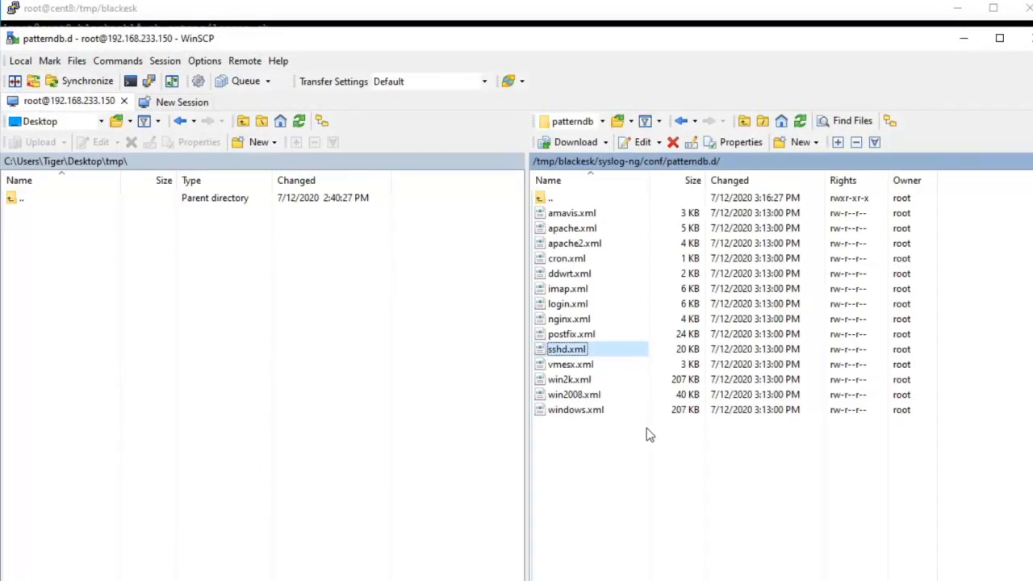
{"action": "mouse_move", "coordinate": [960, 501]}
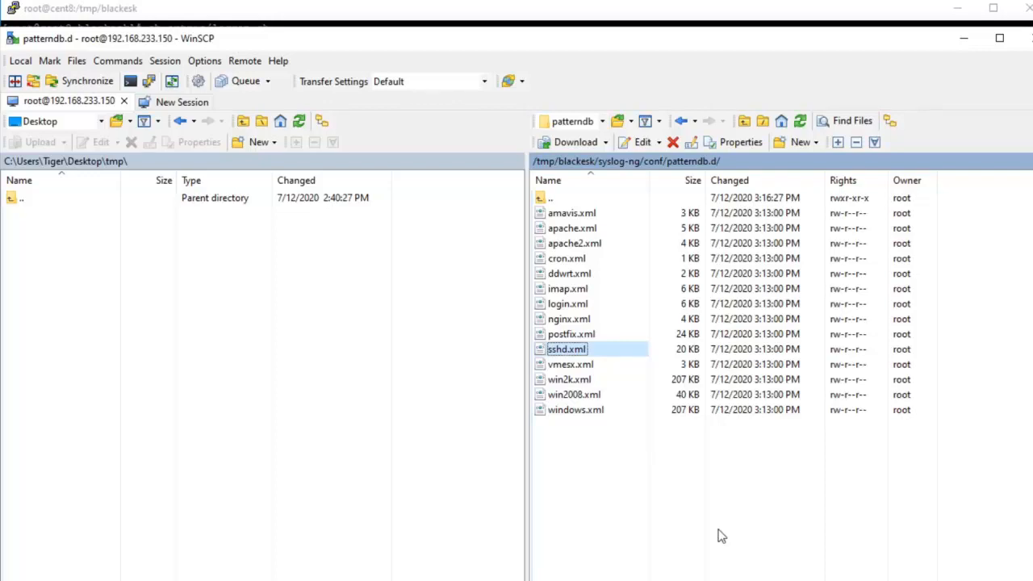
{"action": "mouse_move", "coordinate": [882, 129]}
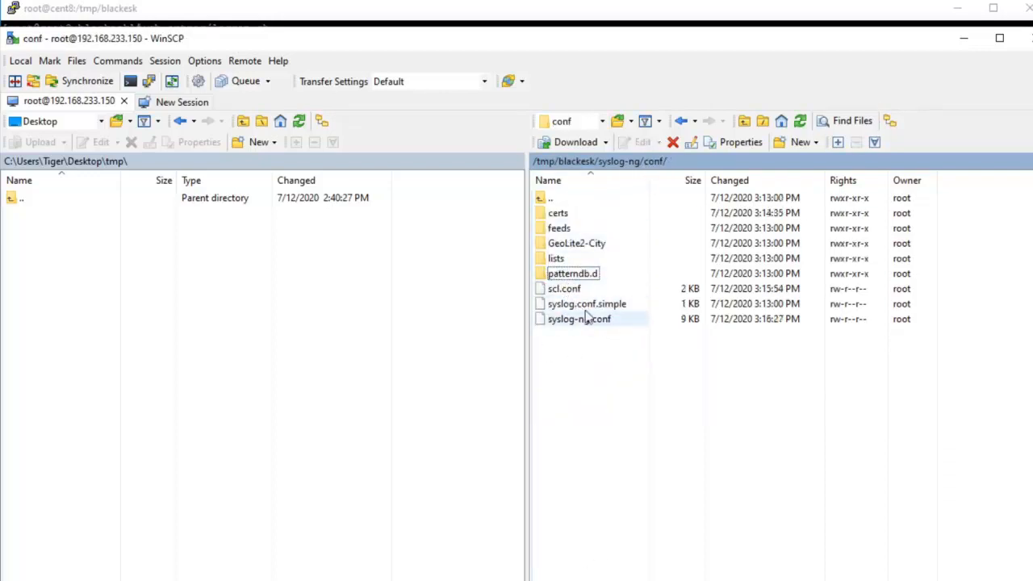
Edit syslog-ng.conf and scroll through its Elasticsearch destinations and log paths
{"action": "left_click", "coordinate": [565, 287]}
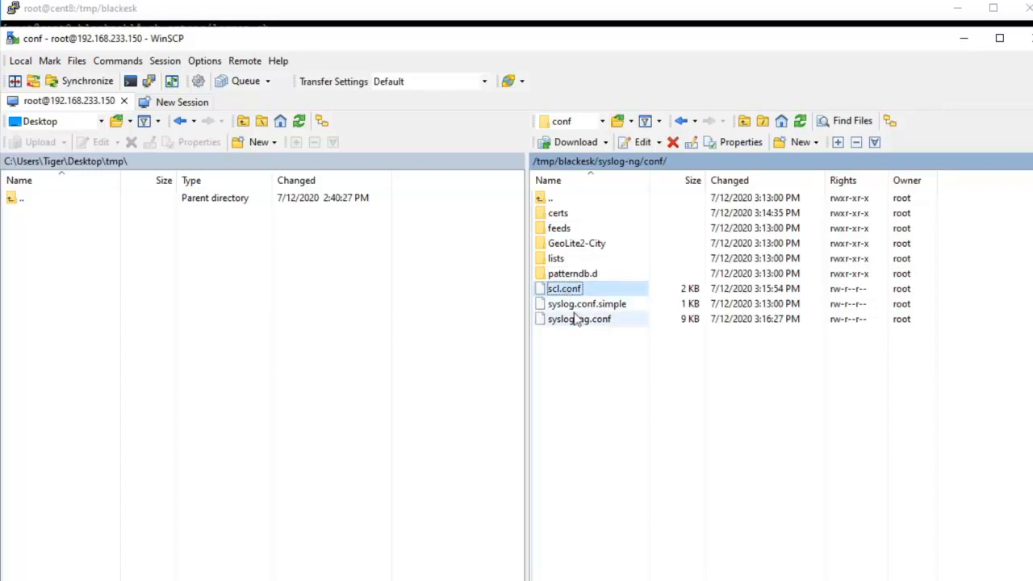
{"action": "left_click", "coordinate": [565, 287]}
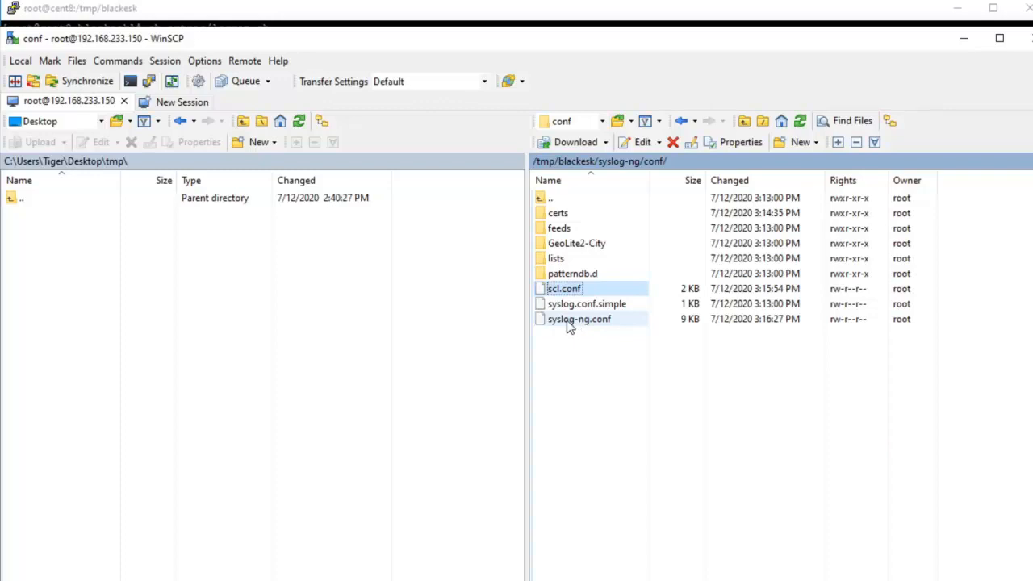
{"action": "left_click", "coordinate": [587, 304]}
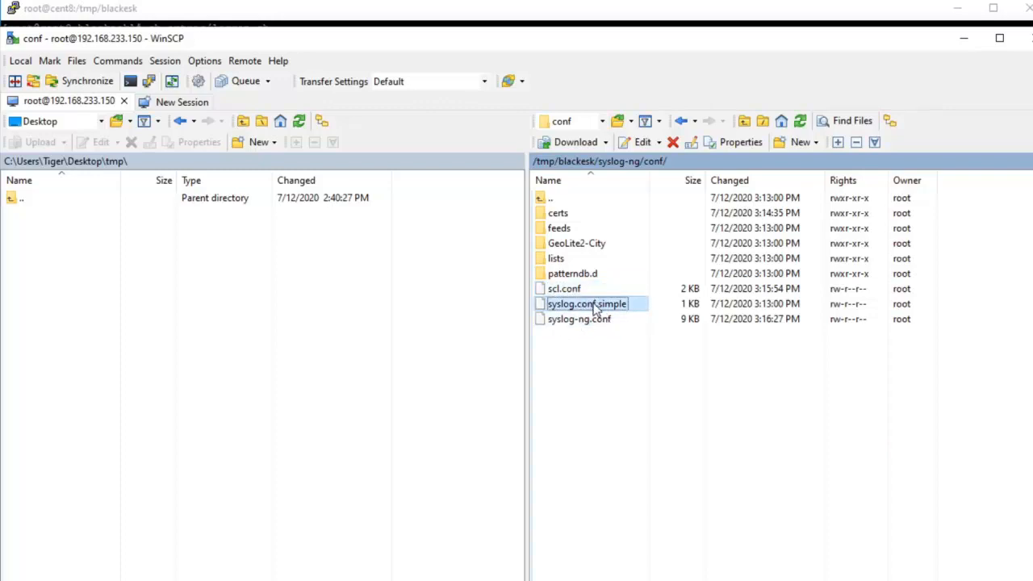
{"action": "right_click", "coordinate": [577, 320]}
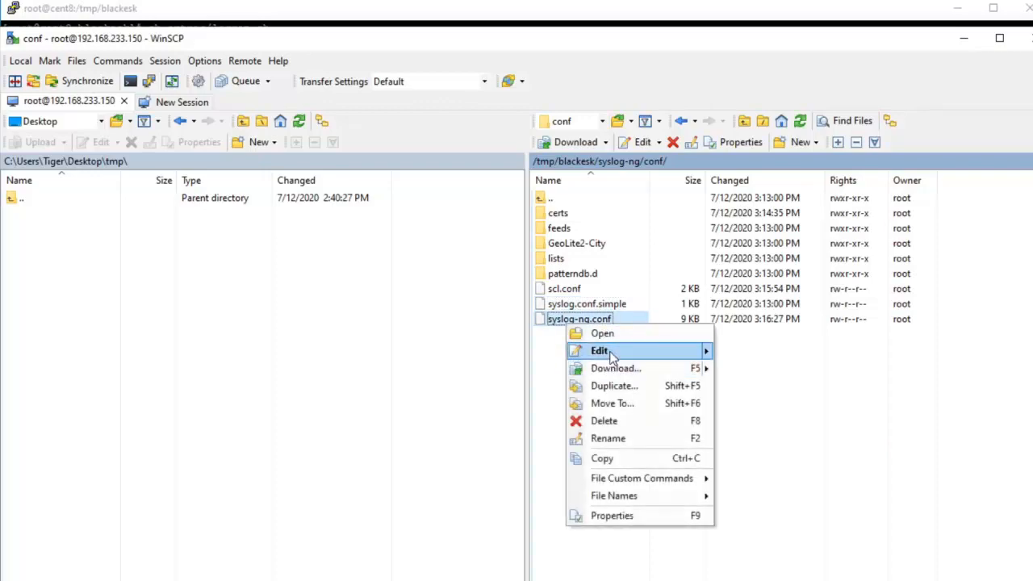
{"action": "left_click", "coordinate": [600, 350]}
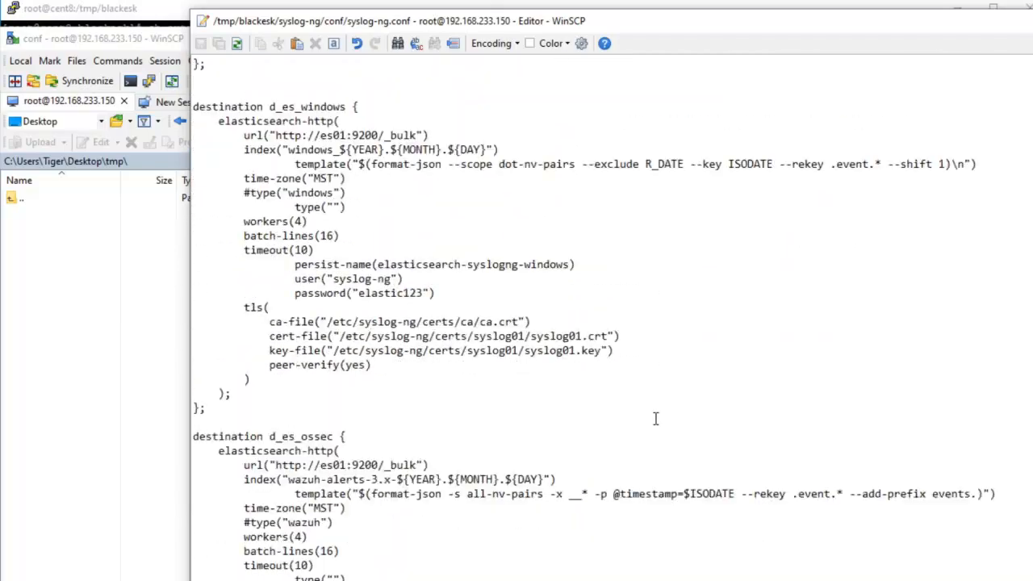
{"action": "scroll", "scroll_direction": "down", "scroll_amount": 3}
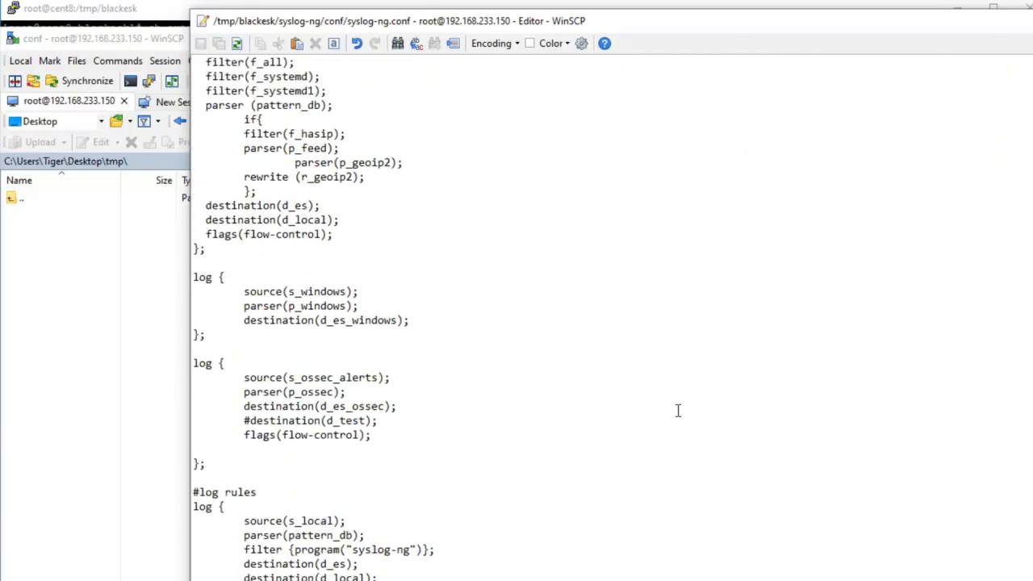